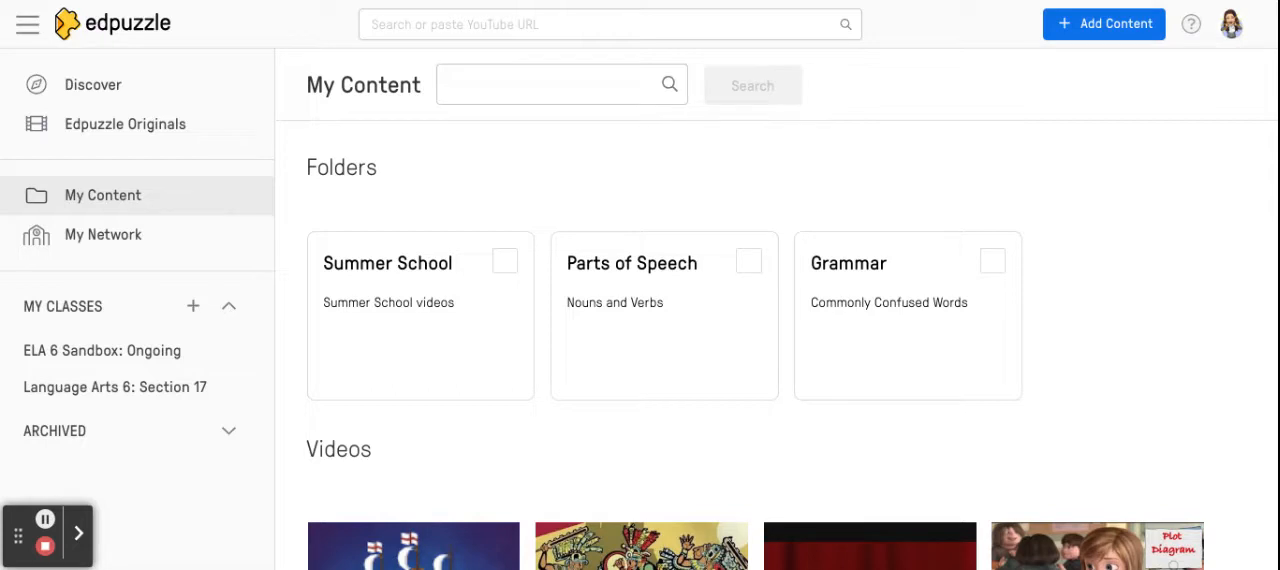
mouse_move(268, 3)
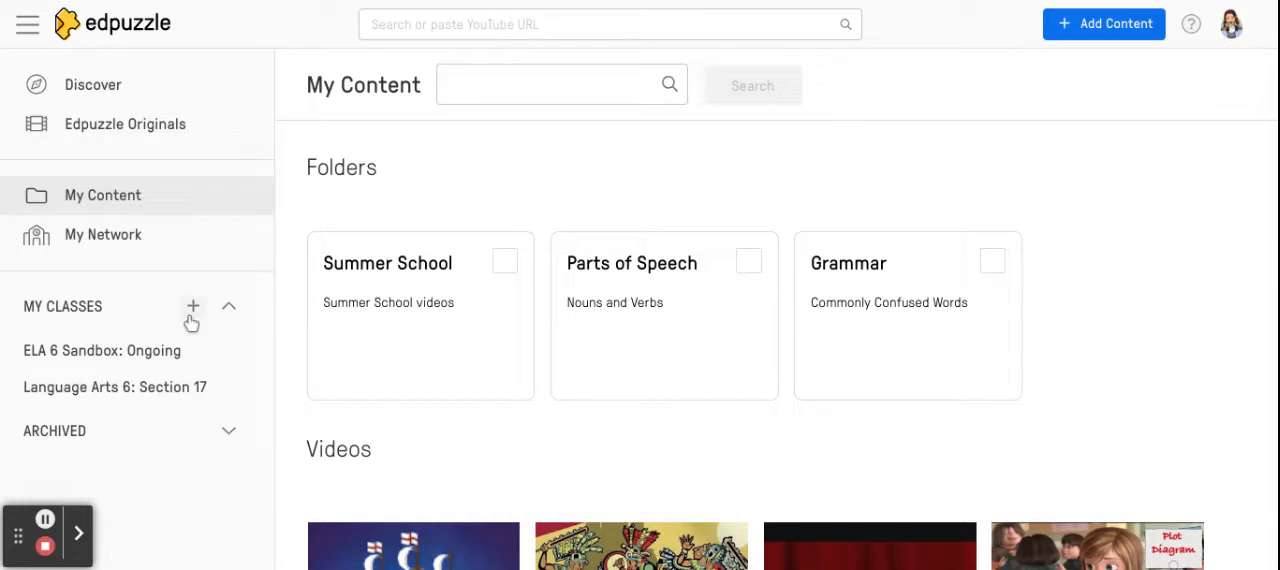
mouse_move(198, 310)
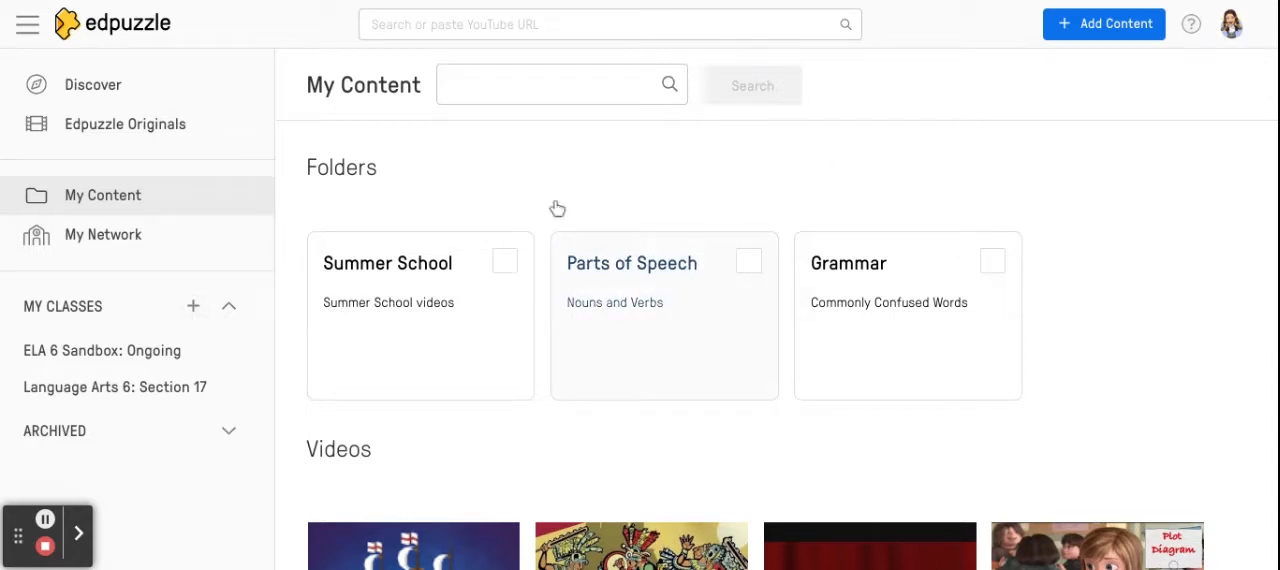
mouse_move(218, 320)
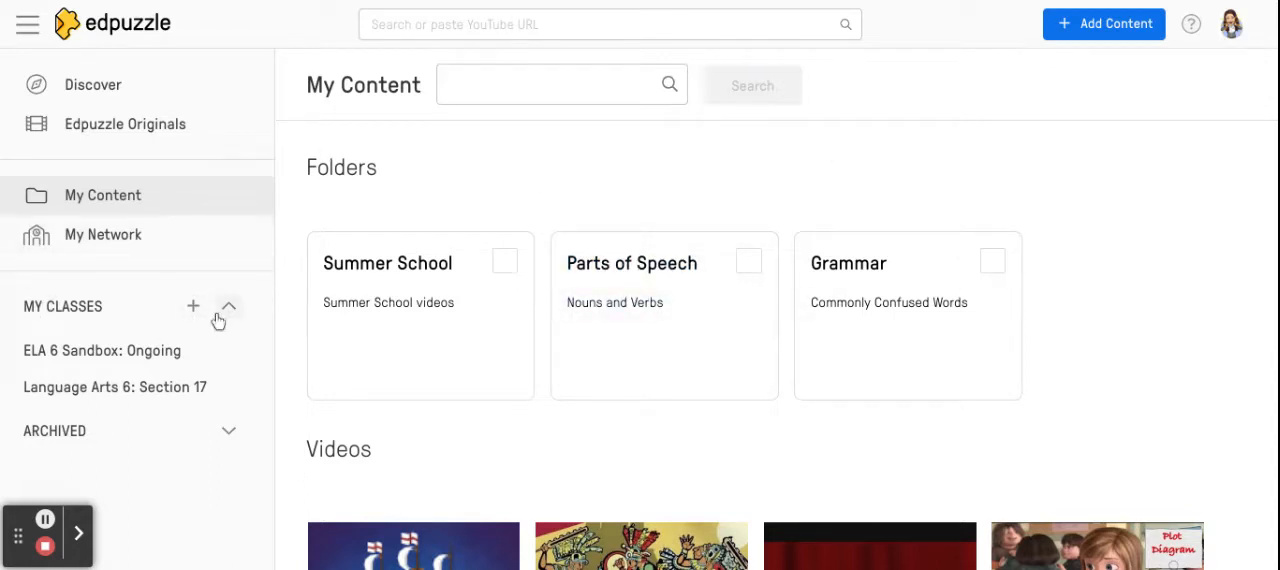
Step: Start a new Edpuzzle class from scratch and name it 'Period 2'
left_click(193, 306)
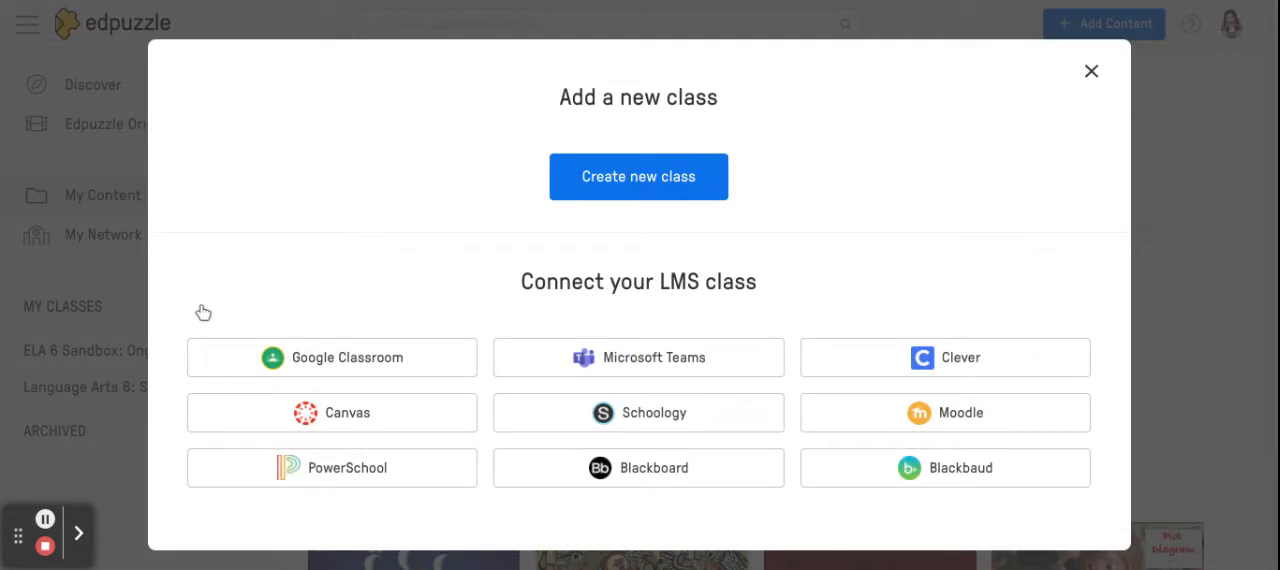
left_click(638, 185)
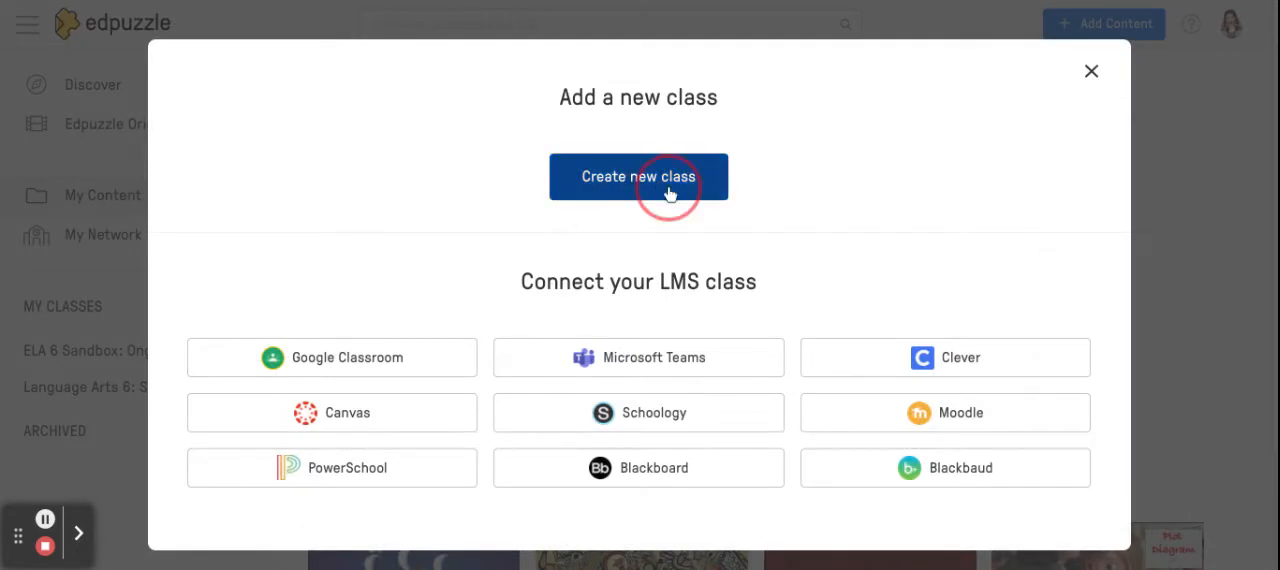
left_click(638, 176)
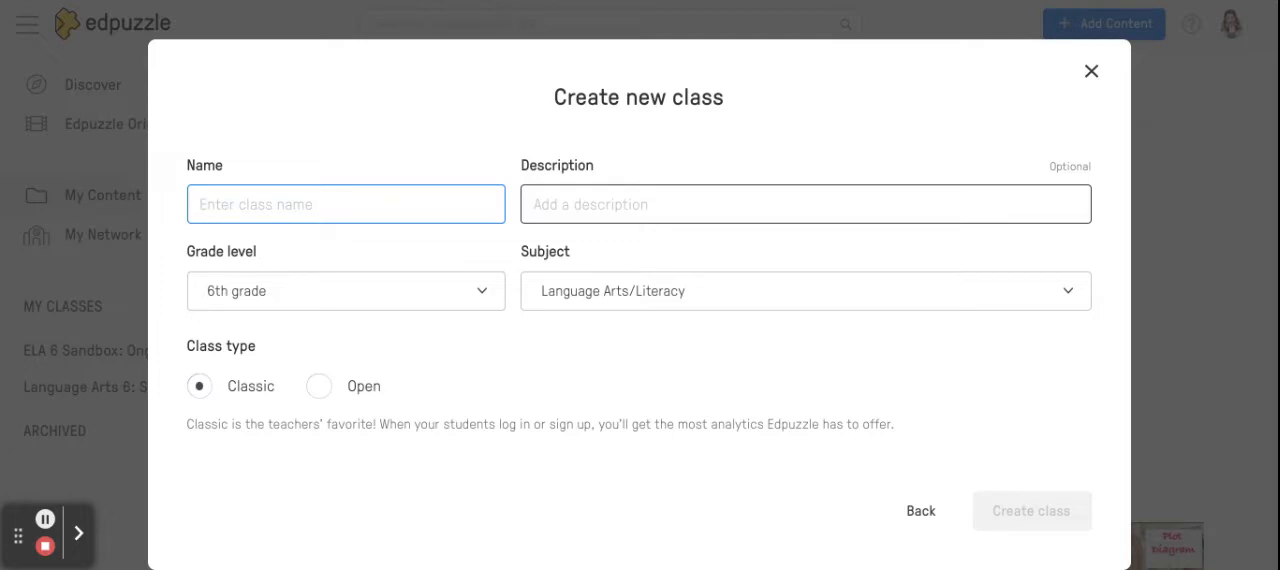
type("Period 2")
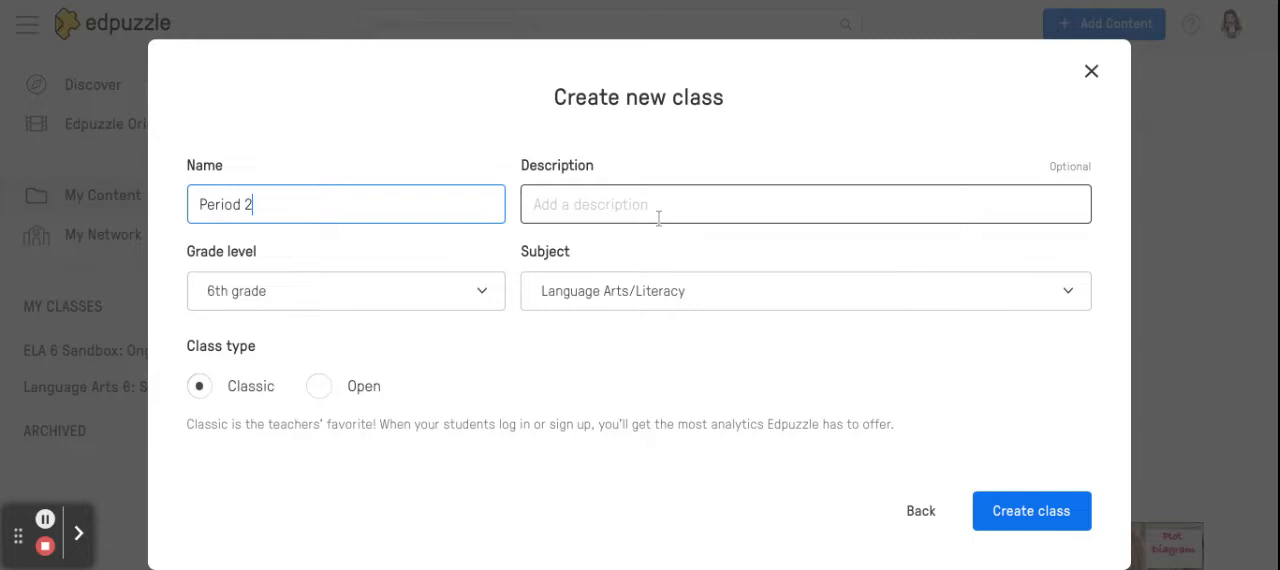
mouse_move(445, 301)
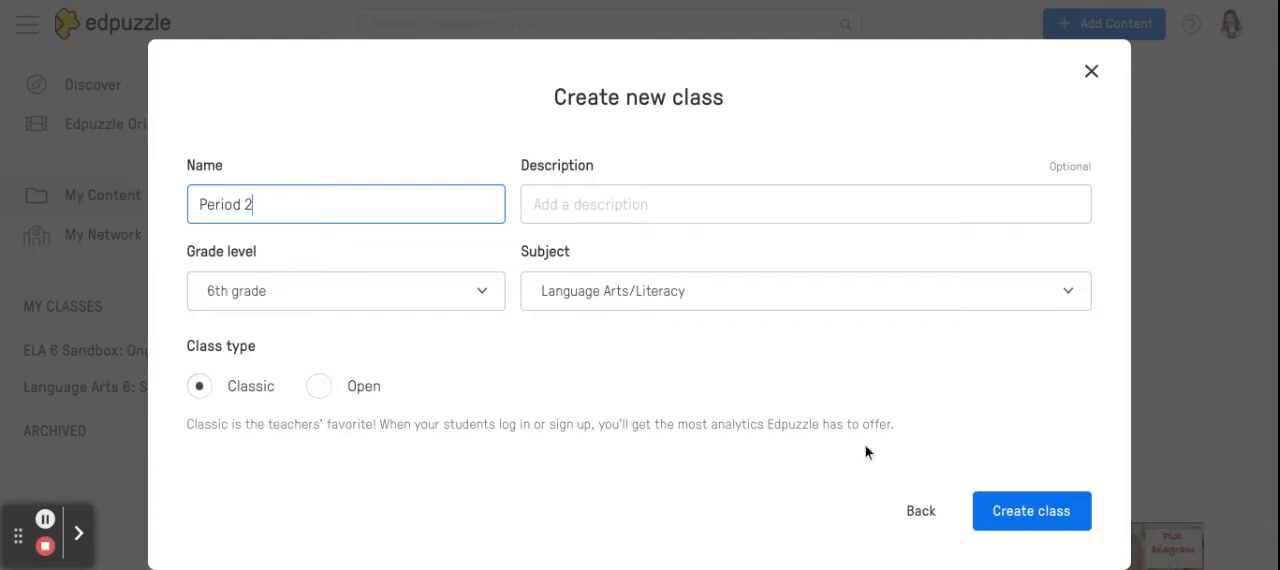
mouse_move(869, 364)
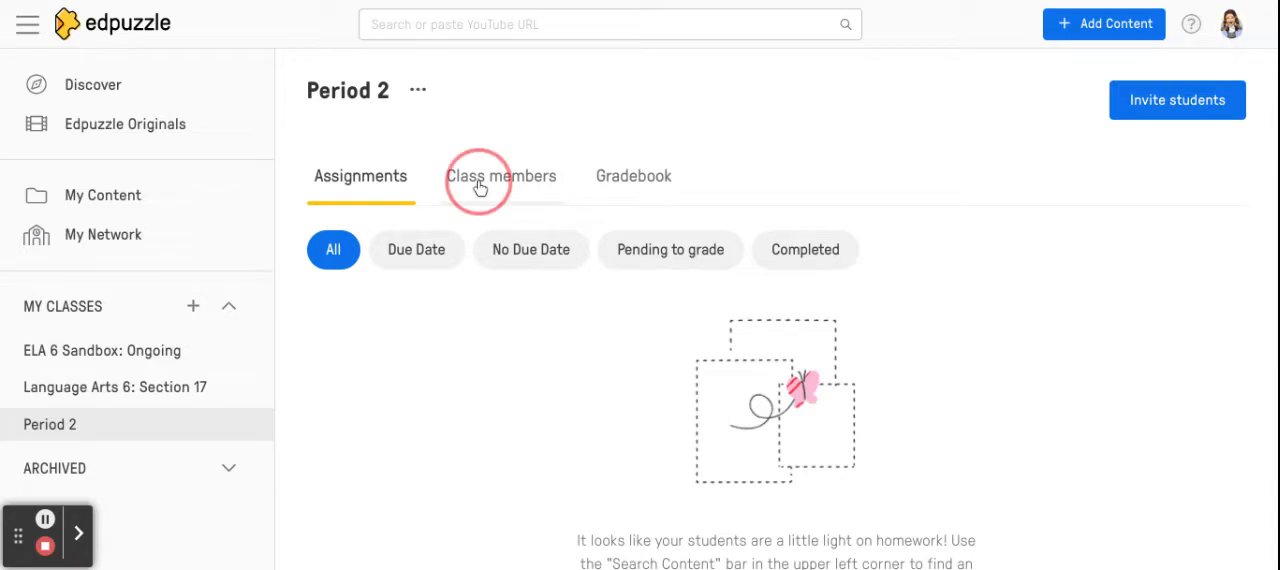
Step: Show Period 2's class members: one teacher, no students, and the class code
left_click(500, 176)
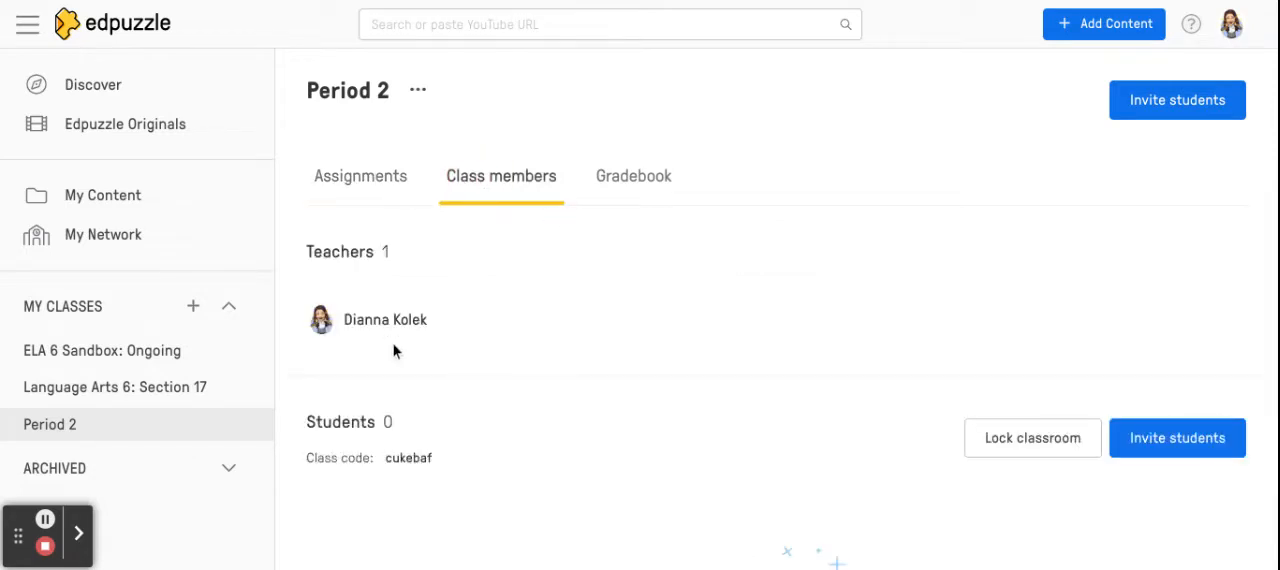
mouse_move(635, 179)
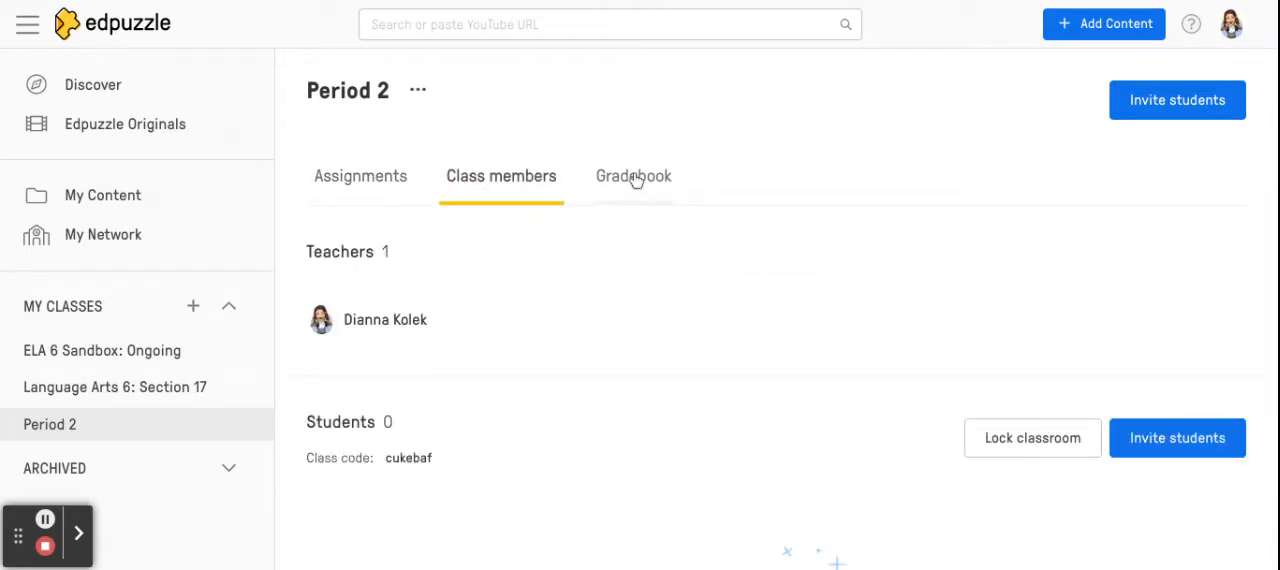
mouse_move(680, 422)
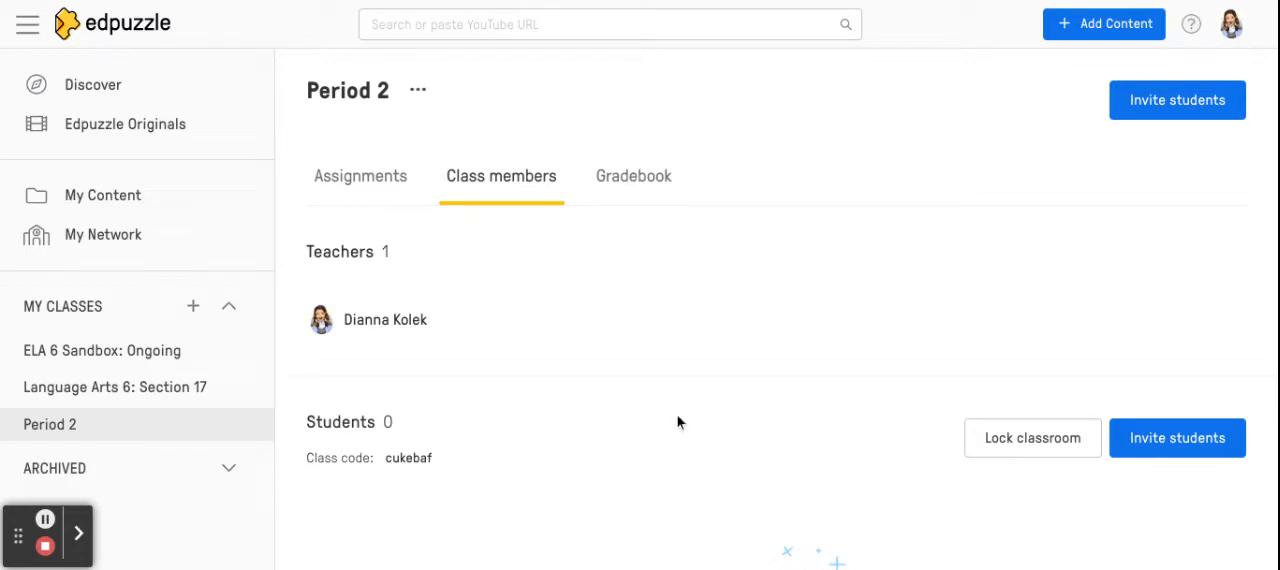
mouse_move(385, 478)
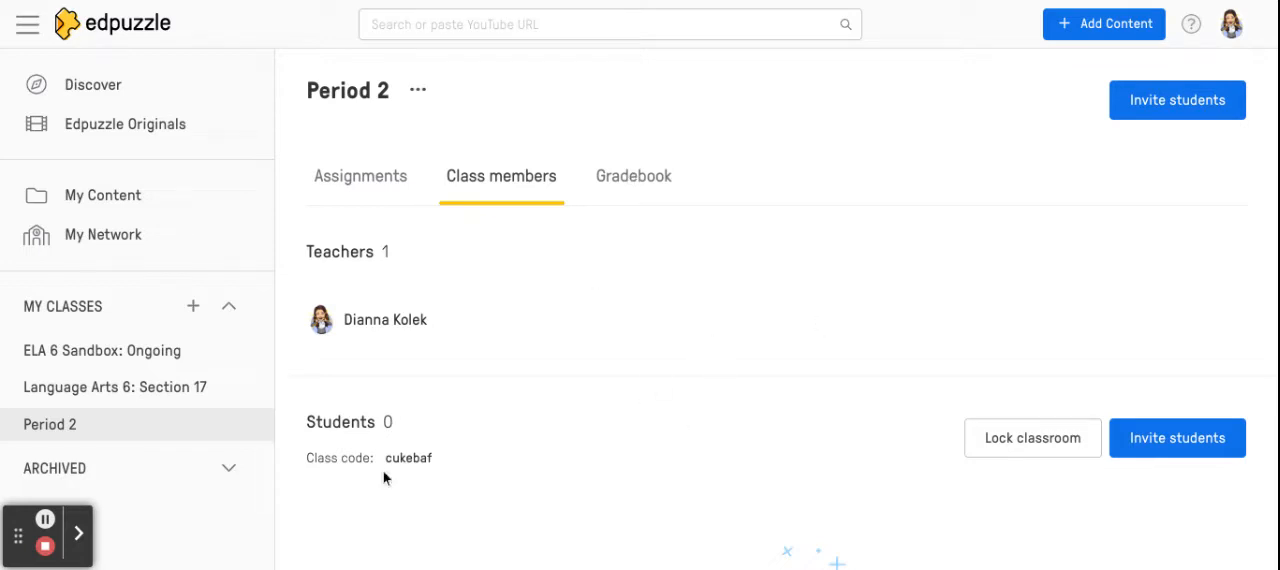
mouse_move(343, 465)
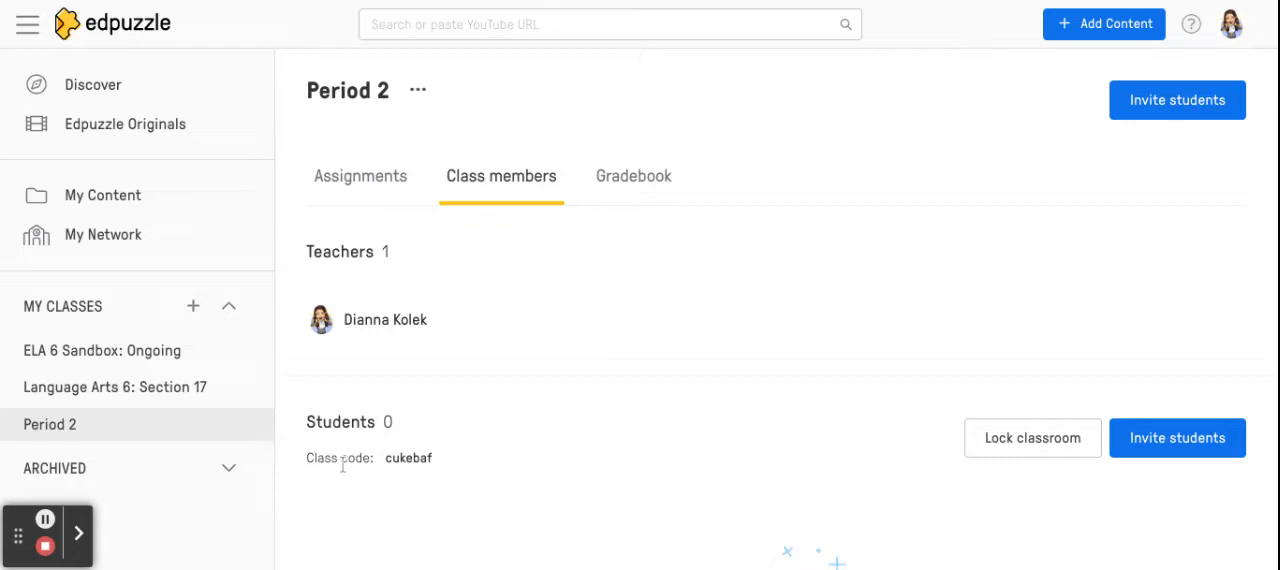
mouse_move(446, 467)
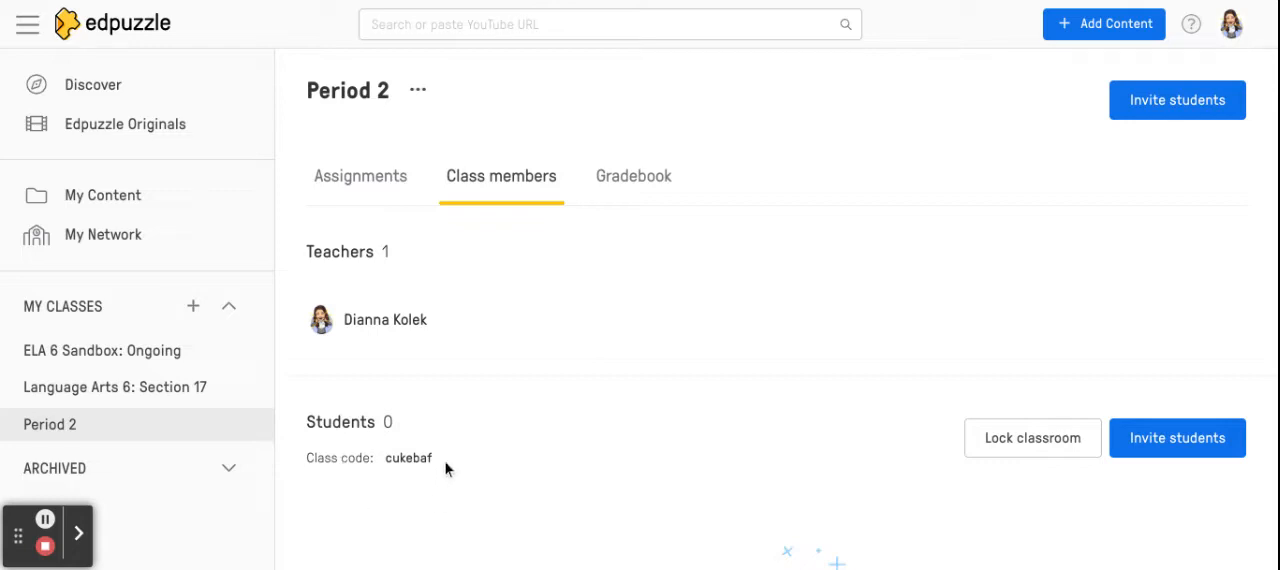
mouse_move(447, 469)
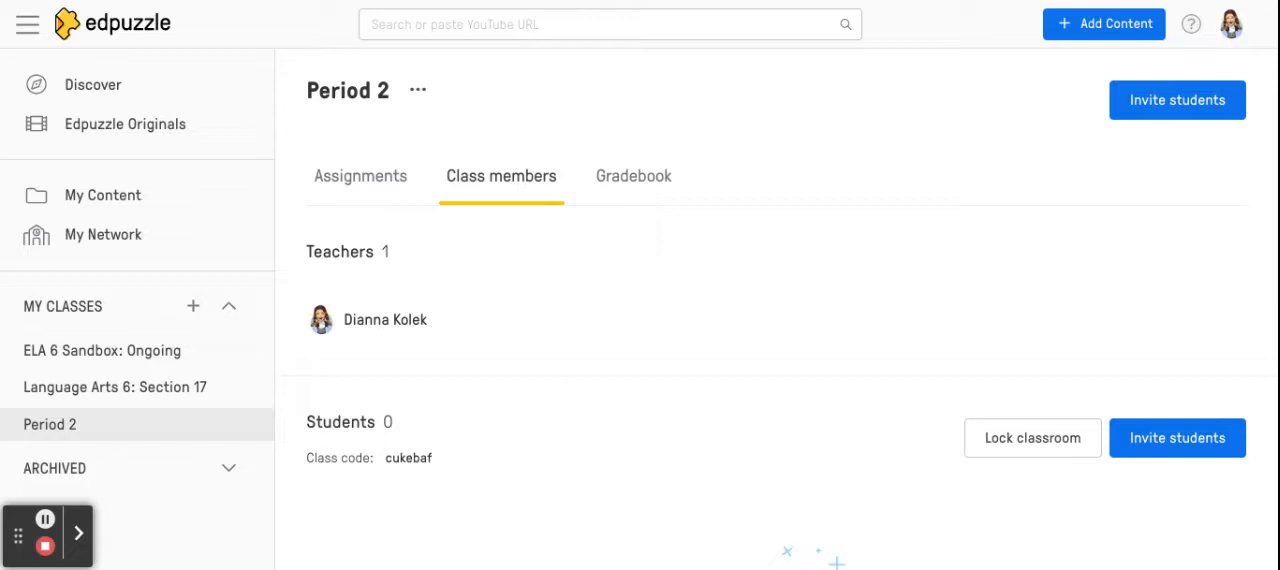
mouse_move(422, 477)
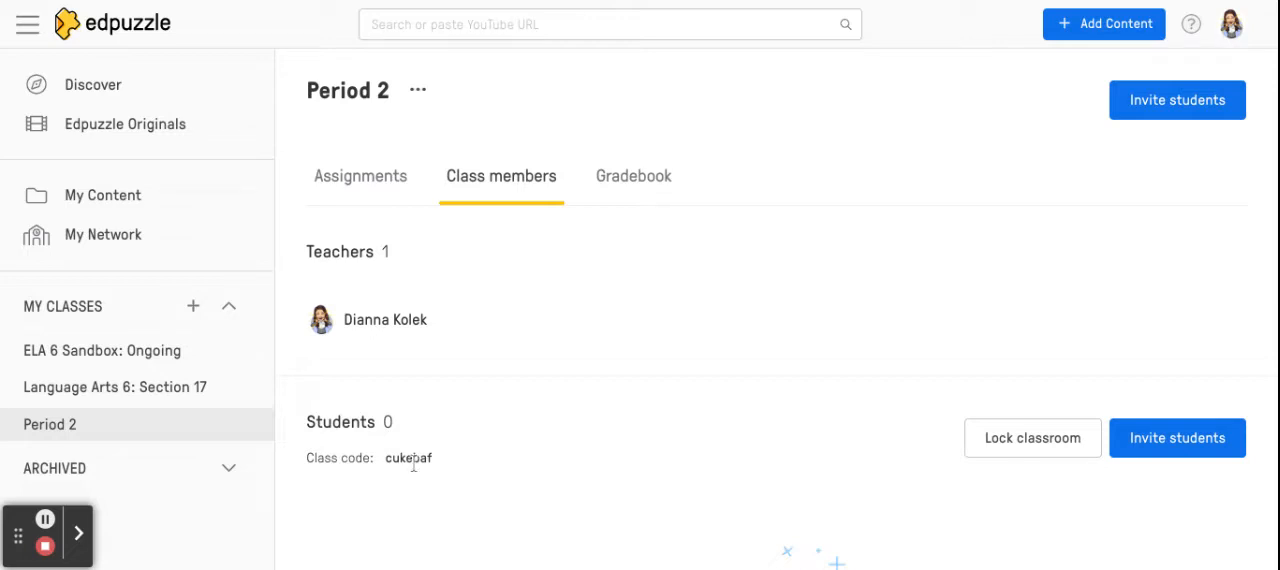
mouse_move(364, 488)
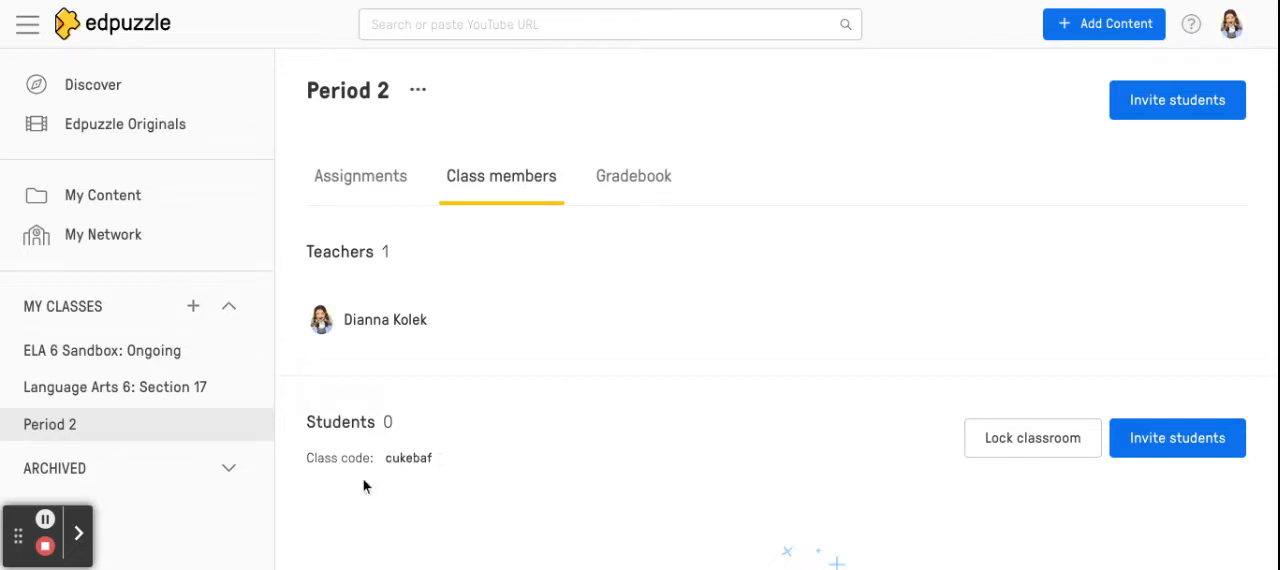
mouse_move(602, 374)
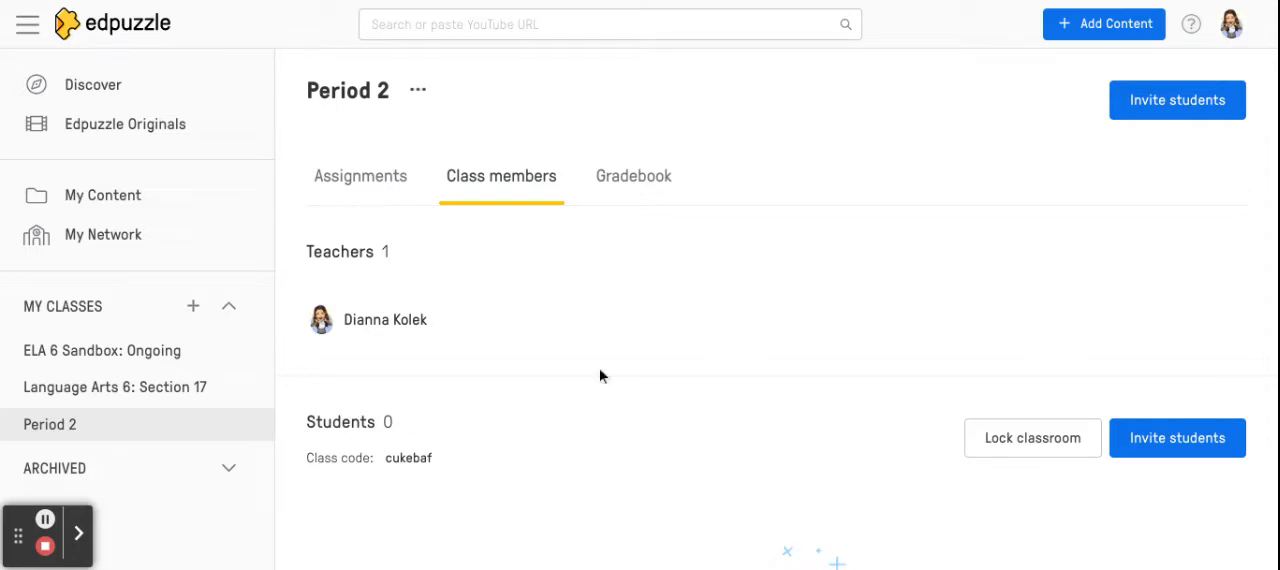
mouse_move(608, 410)
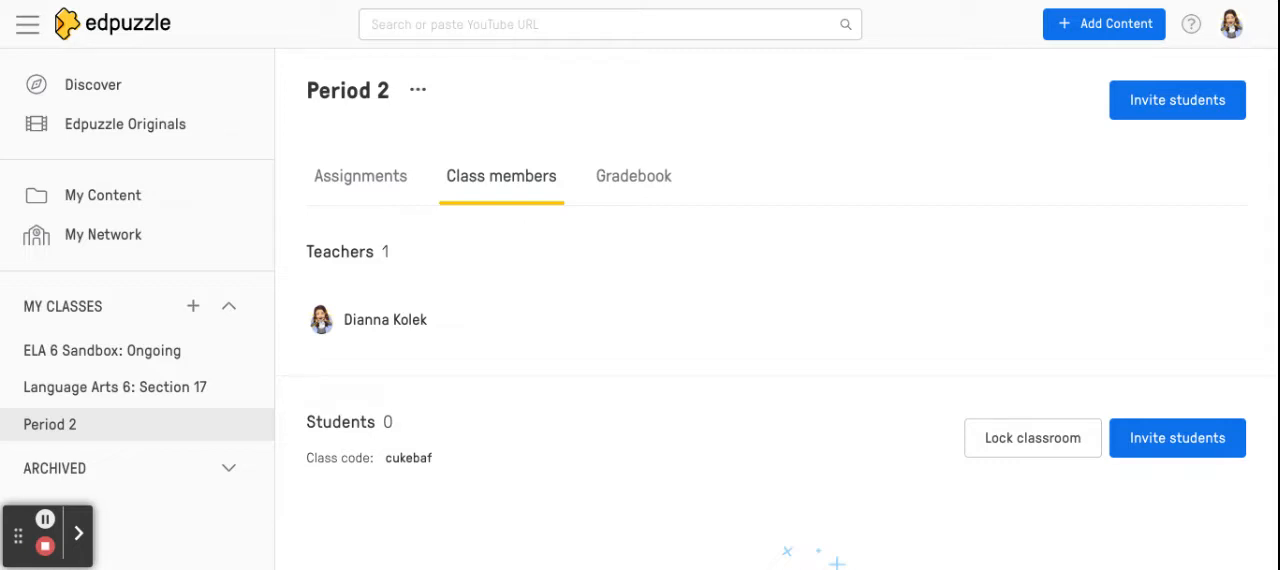
mouse_move(920, 393)
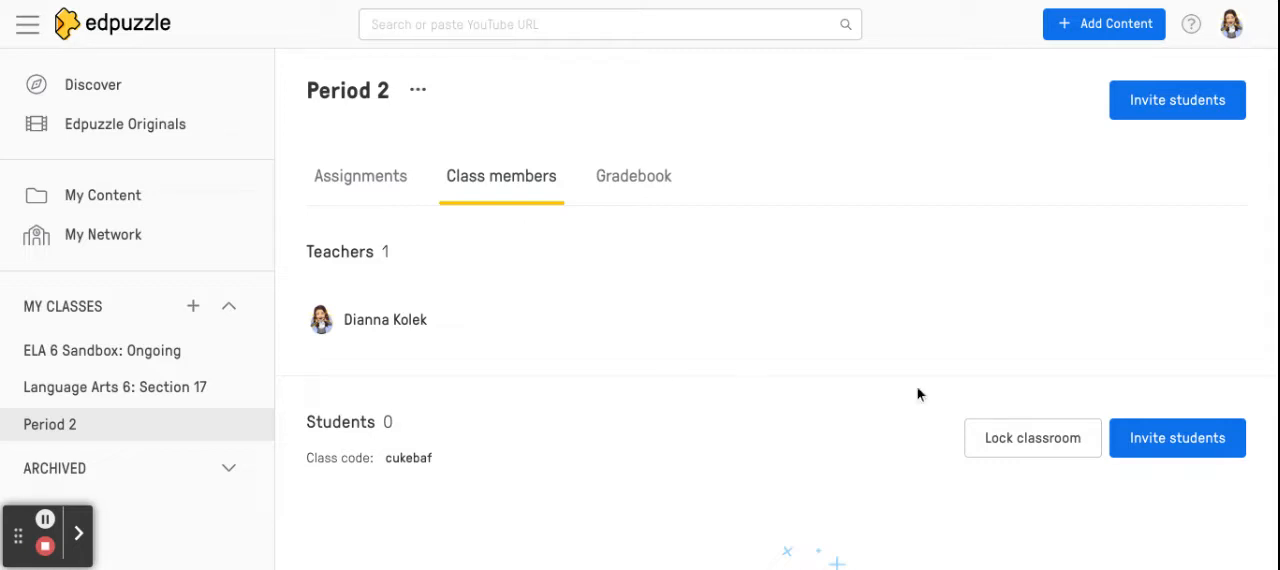
mouse_move(349, 492)
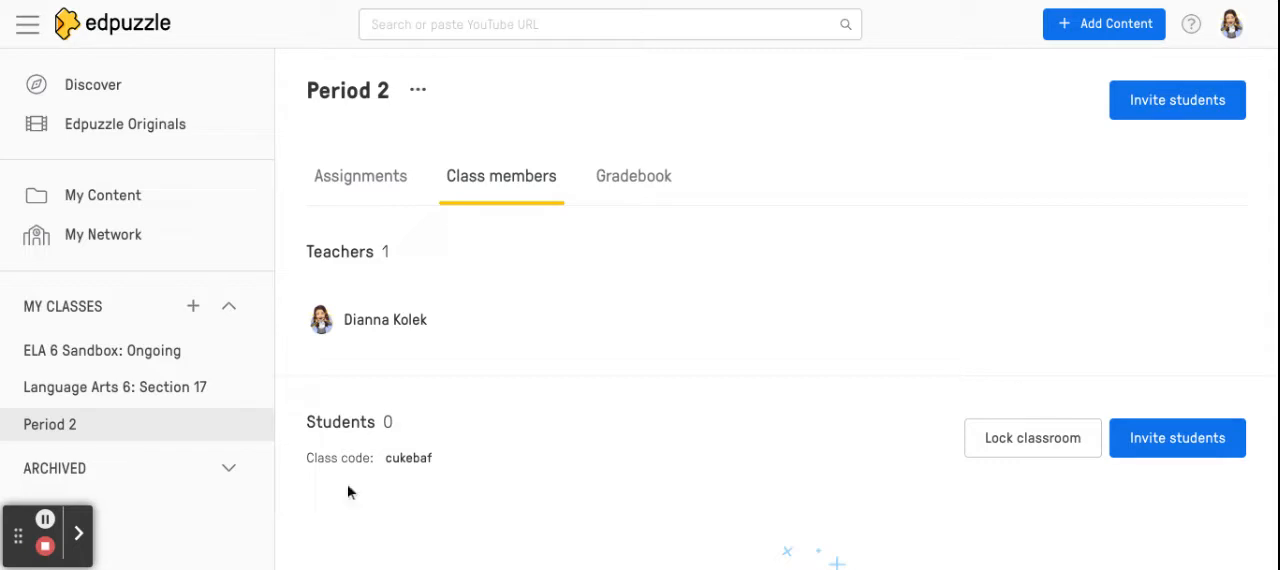
mouse_move(70, 425)
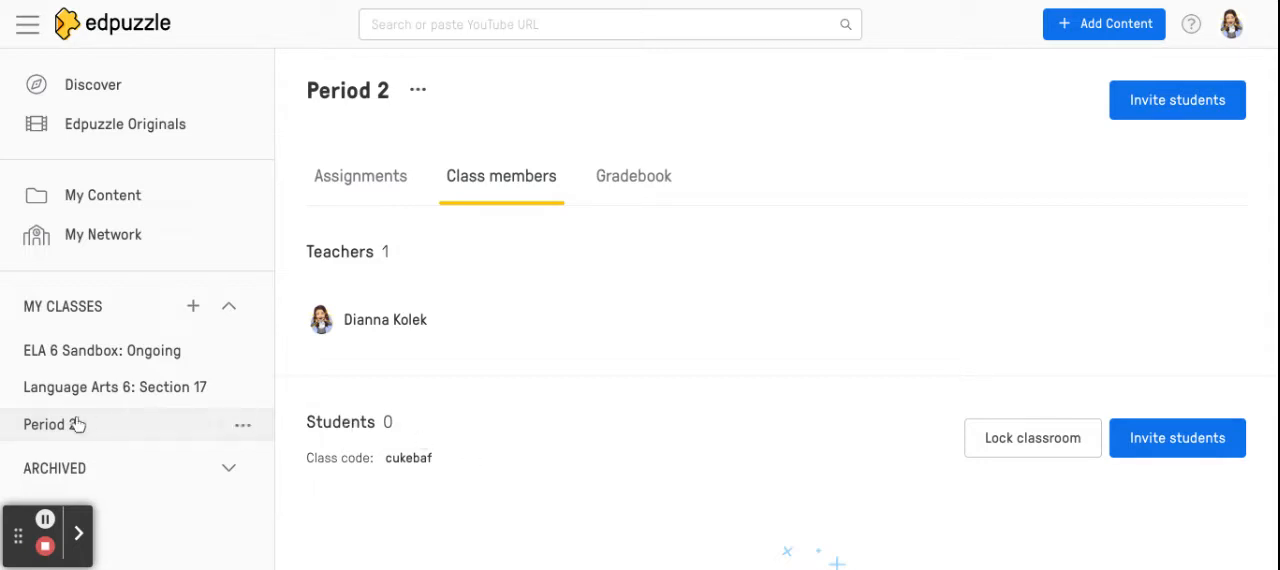
Step: Delete the Period 2 class, returning to the ELA 6 Sandbox: Ongoing page
left_click(242, 425)
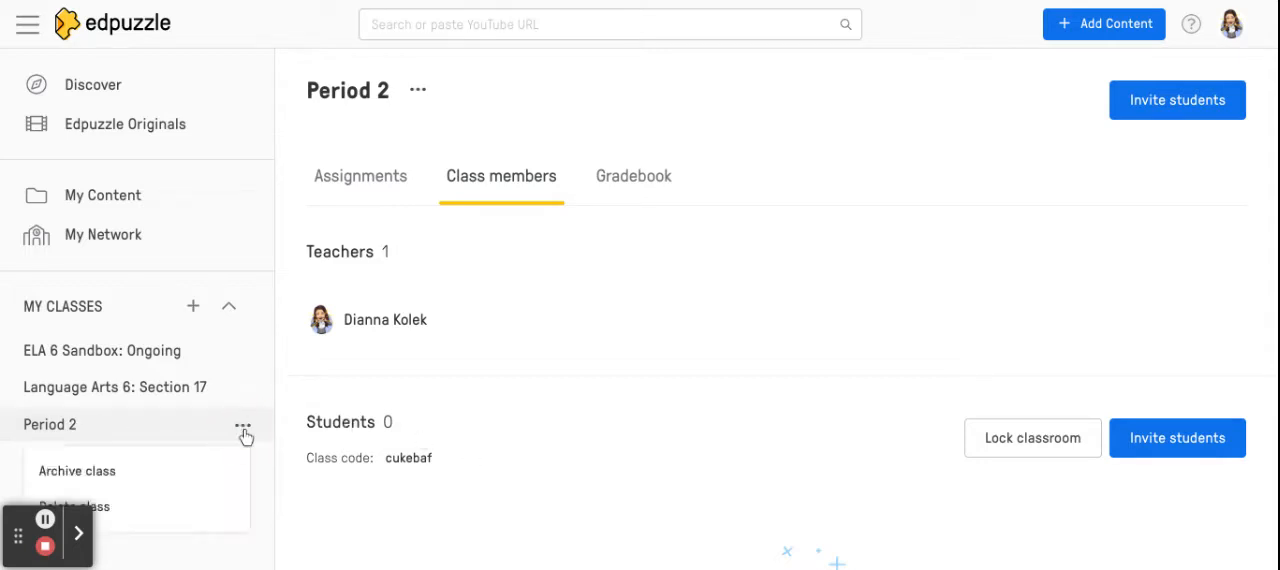
mouse_move(130, 504)
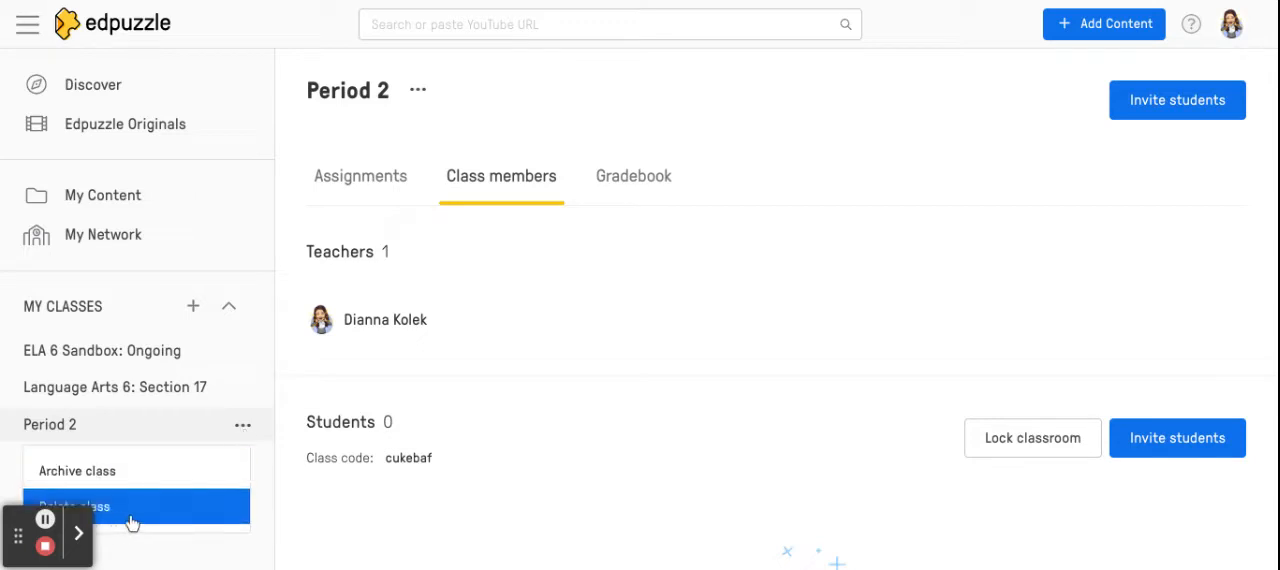
left_click(90, 508)
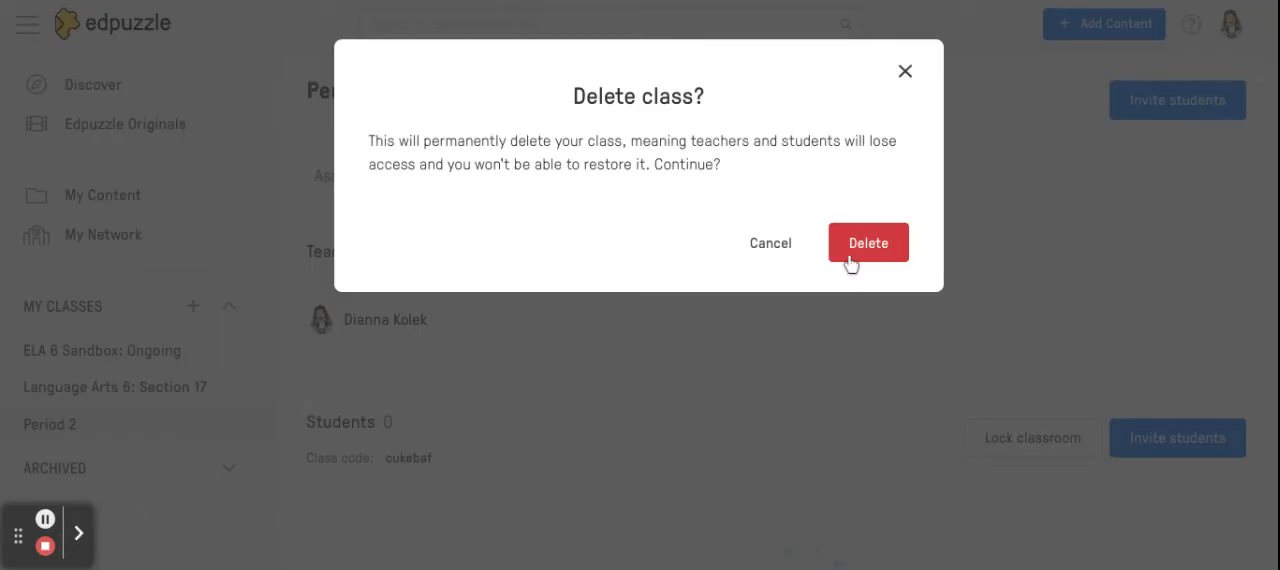
left_click(868, 242)
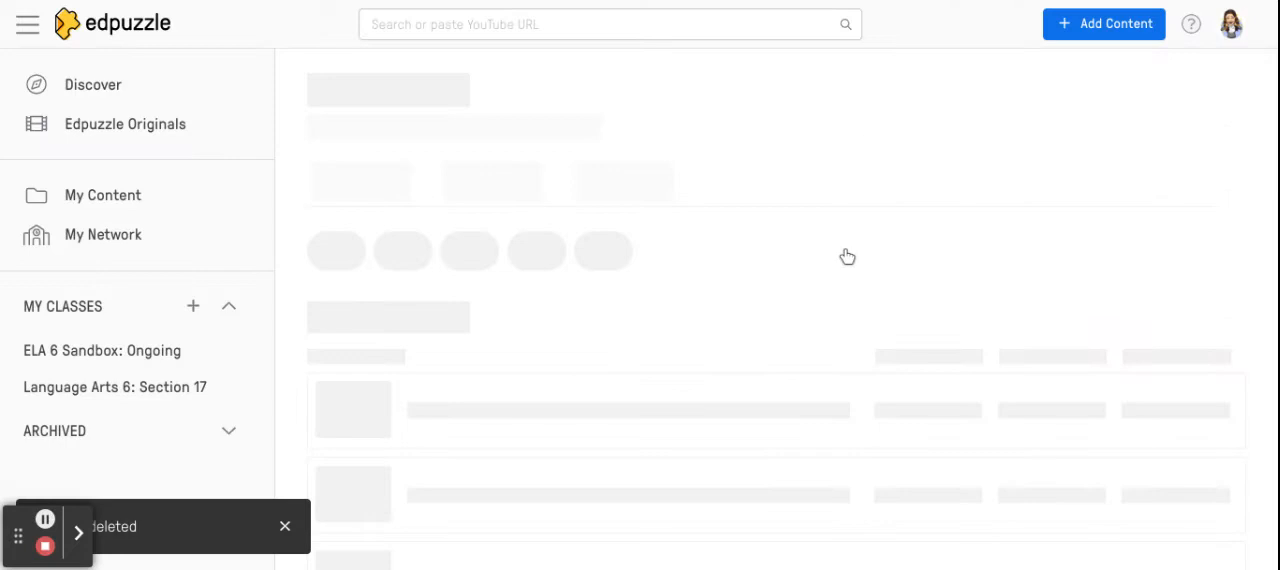
left_click(101, 350)
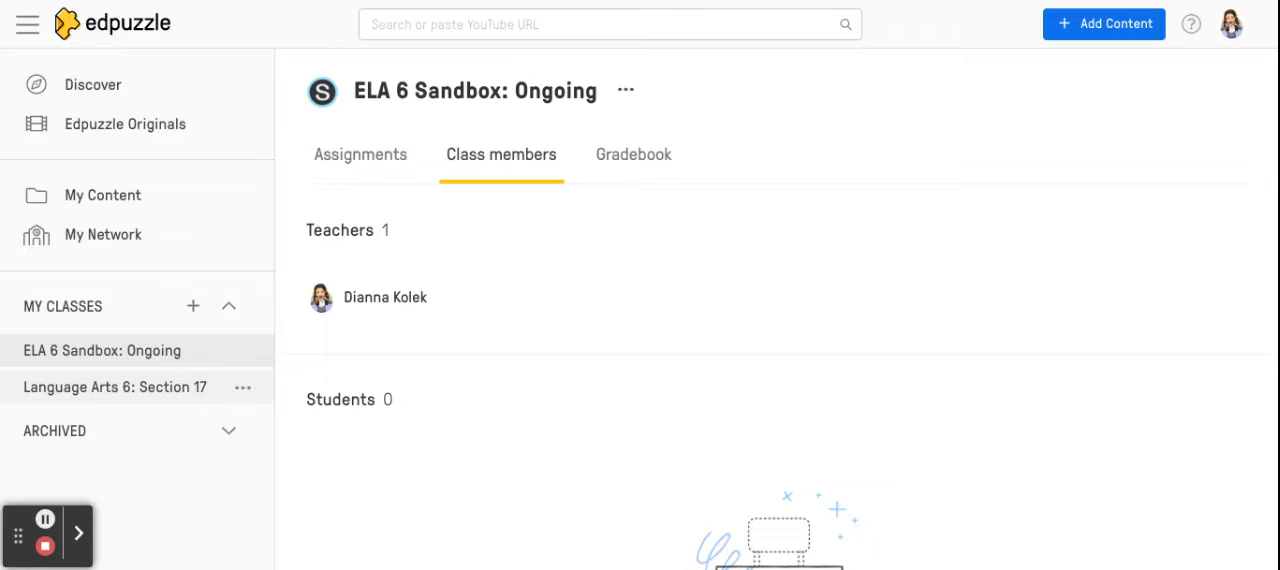
mouse_move(185, 322)
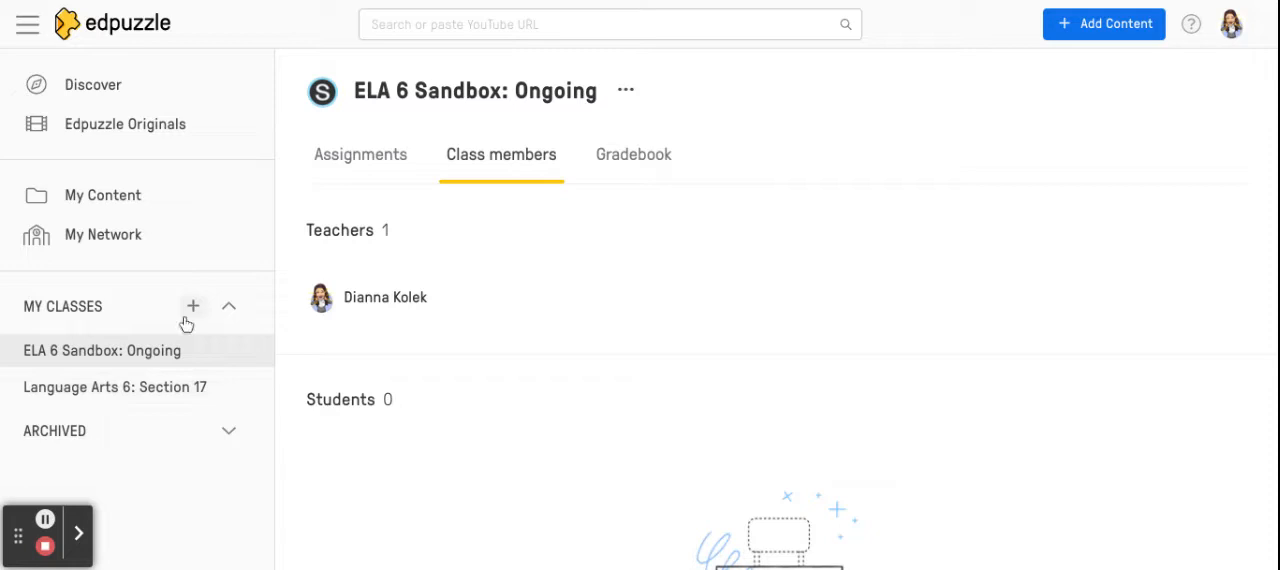
left_click(193, 306)
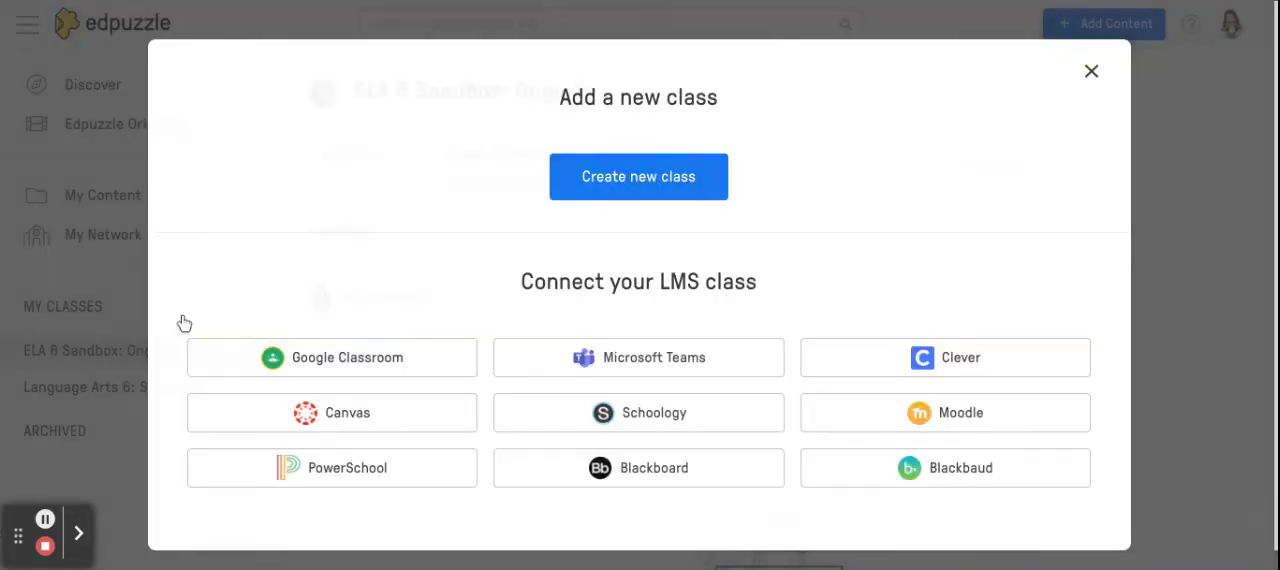
mouse_move(509, 318)
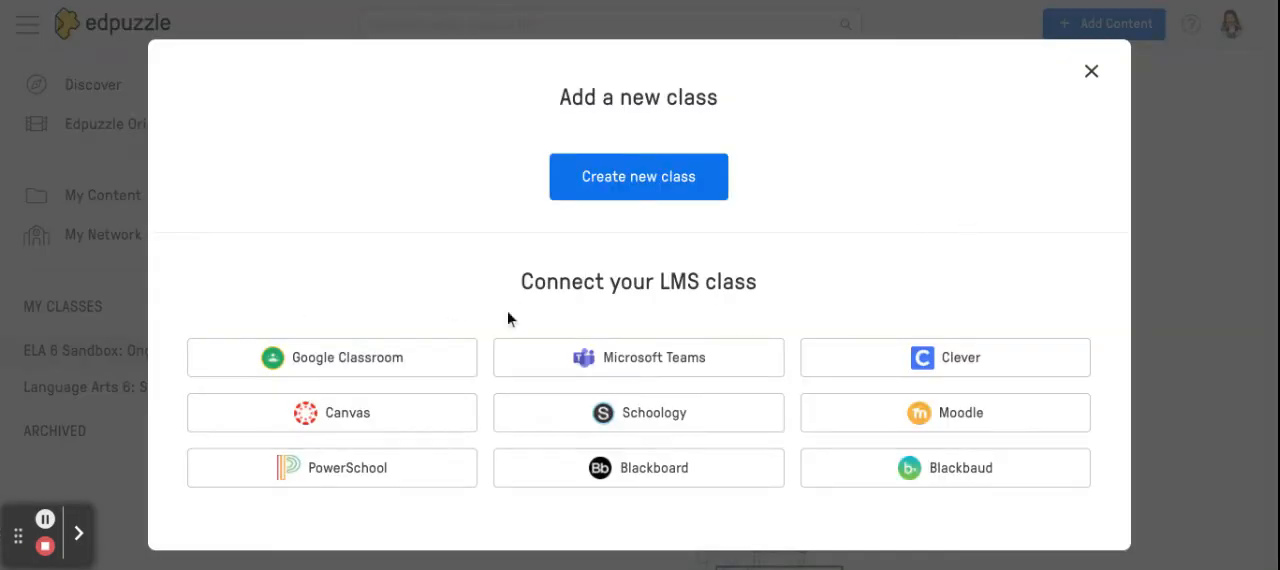
mouse_move(672, 306)
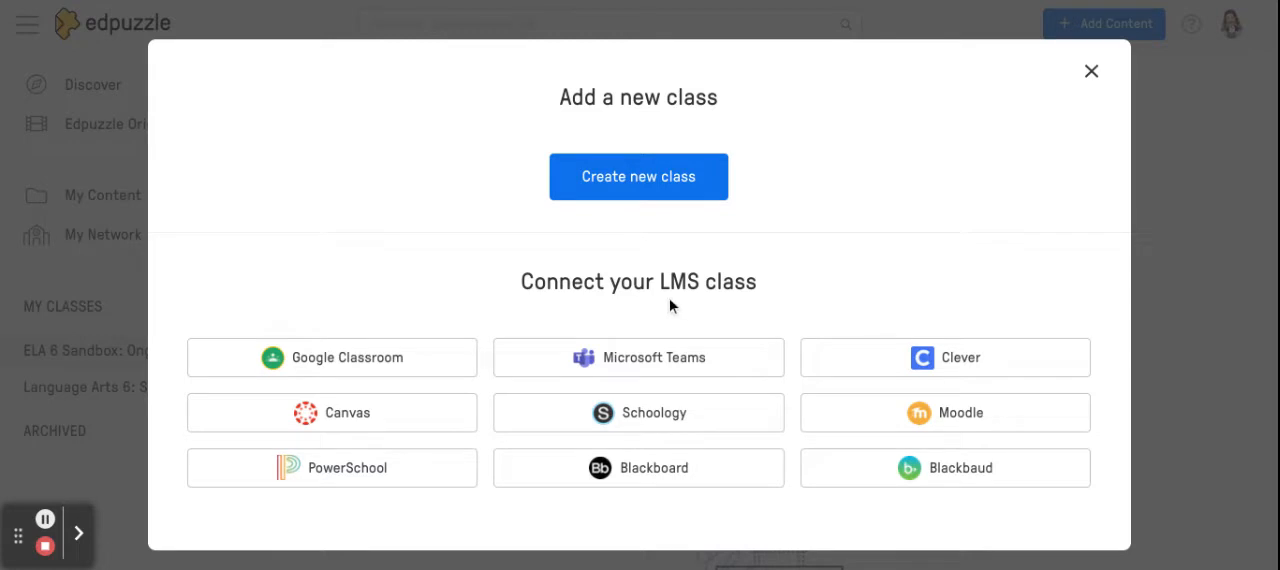
mouse_move(602, 407)
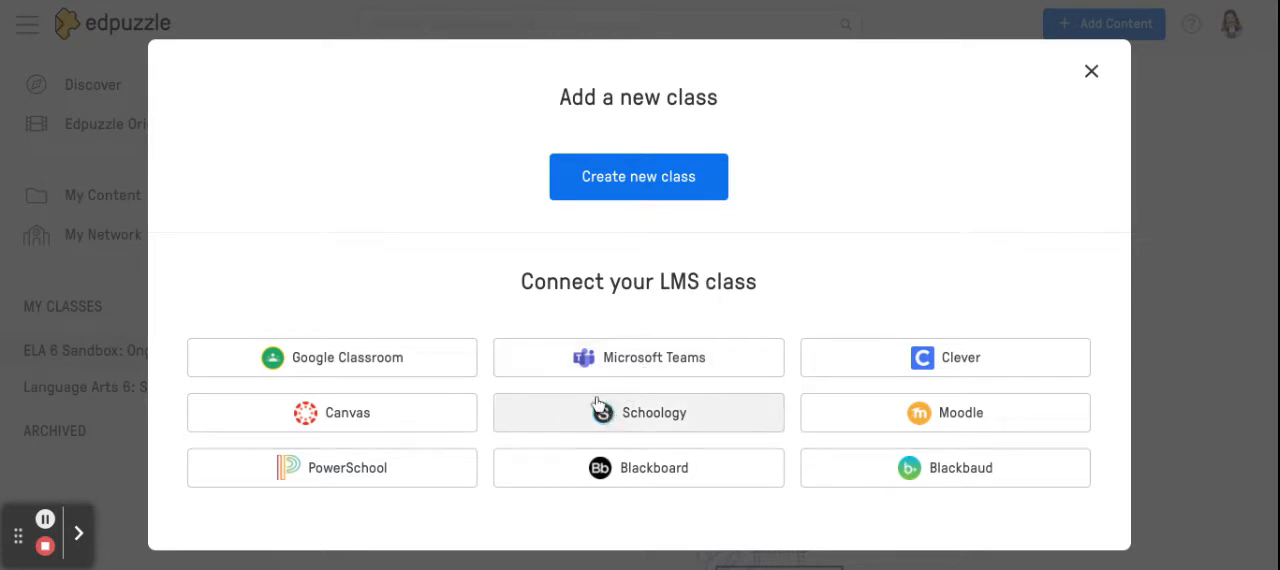
mouse_move(634, 419)
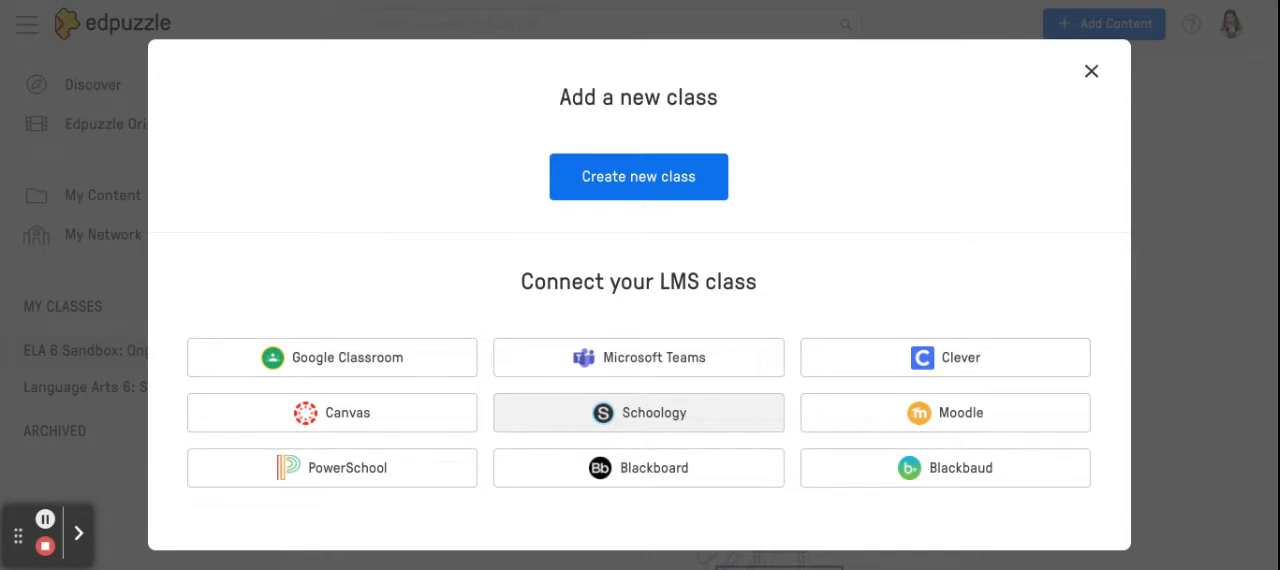
Step: Choose Schoology as the LMS and reveal the Consumer Key and Shared Secret
left_click(638, 413)
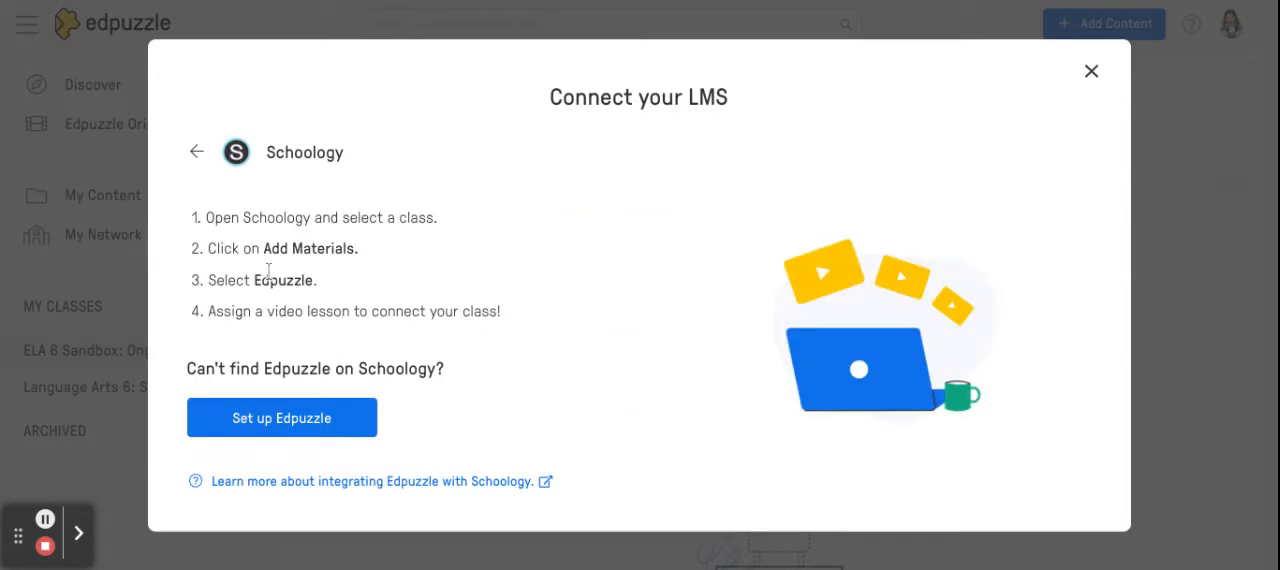
left_click(281, 417)
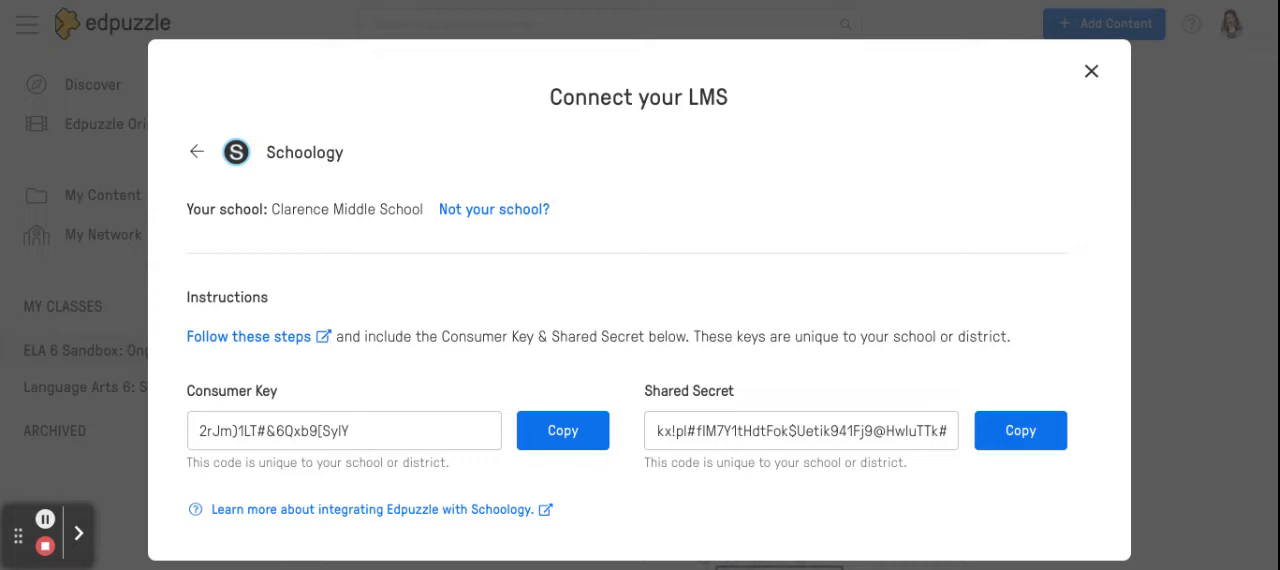
mouse_move(196, 263)
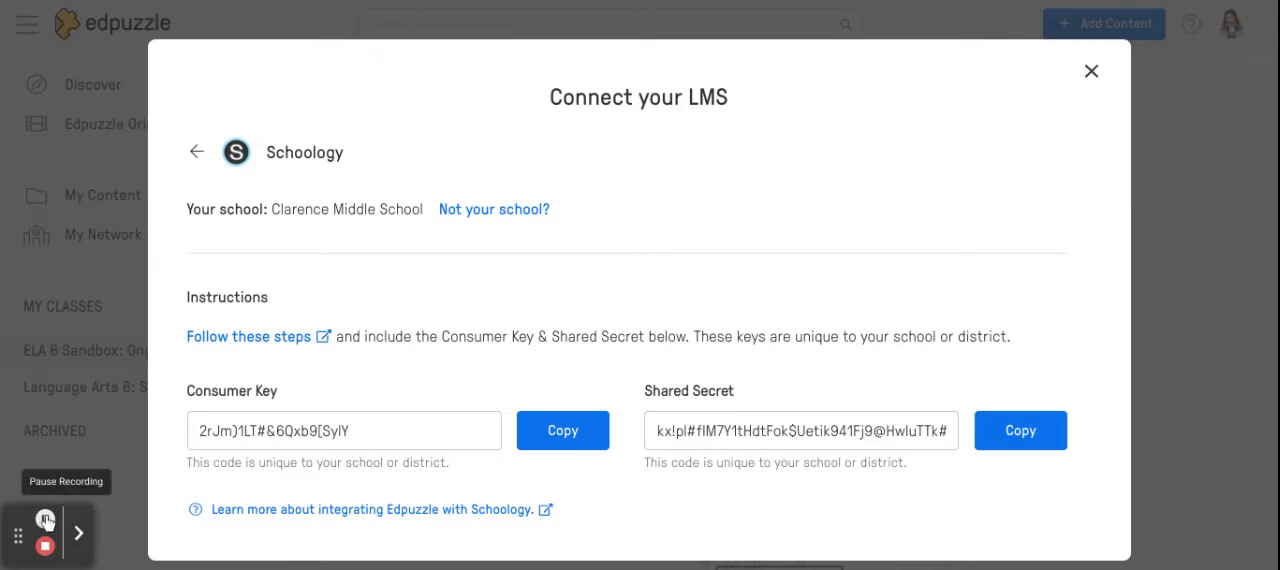
Step: Close Edpuzzle's Connect your LMS dialog
left_click(1085, 72)
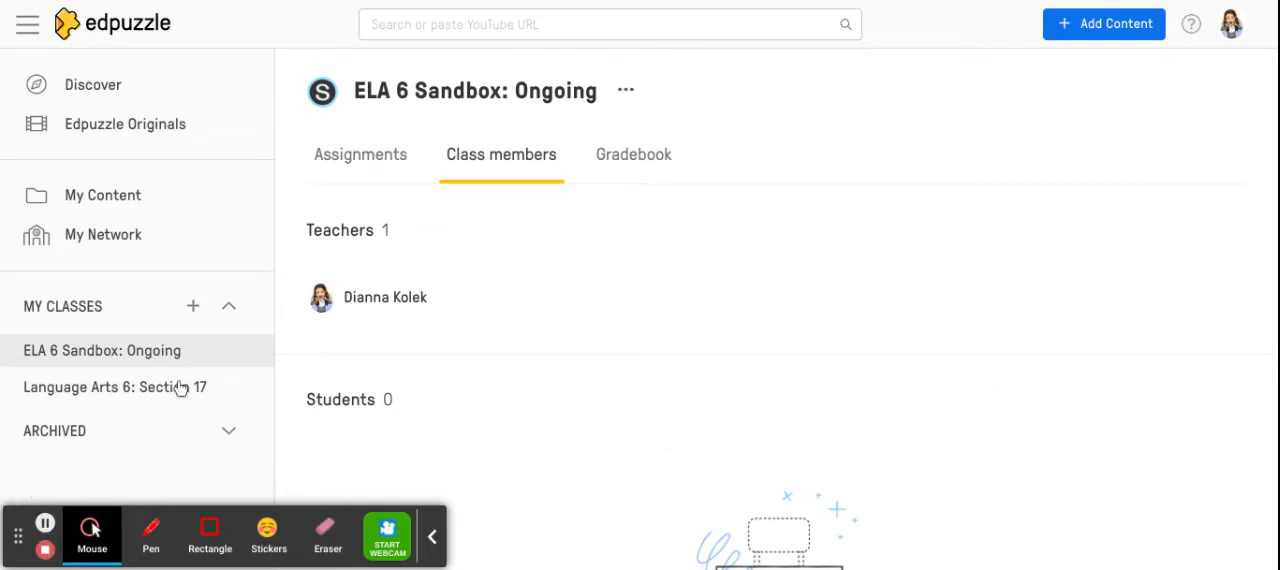
mouse_move(180, 388)
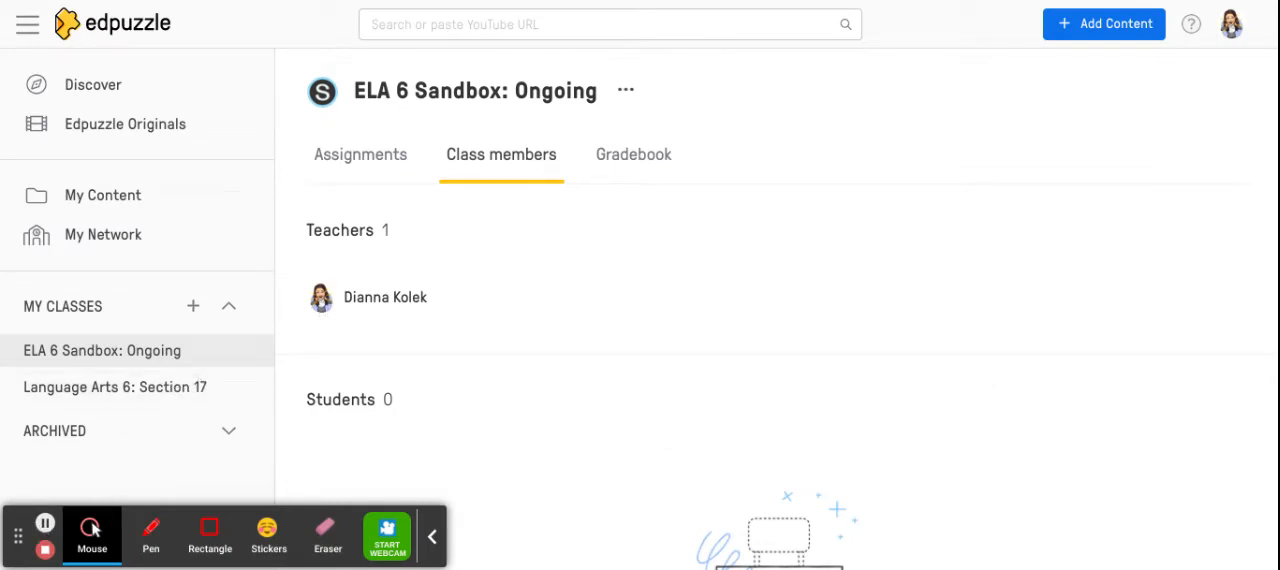
mouse_move(308, 7)
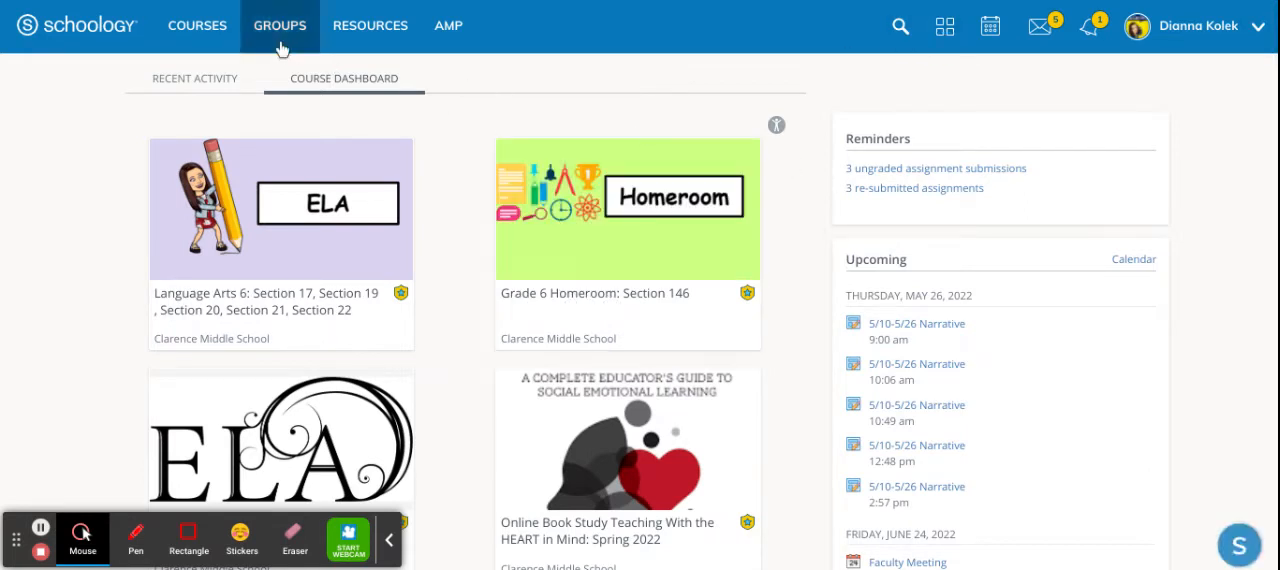
mouse_move(943, 36)
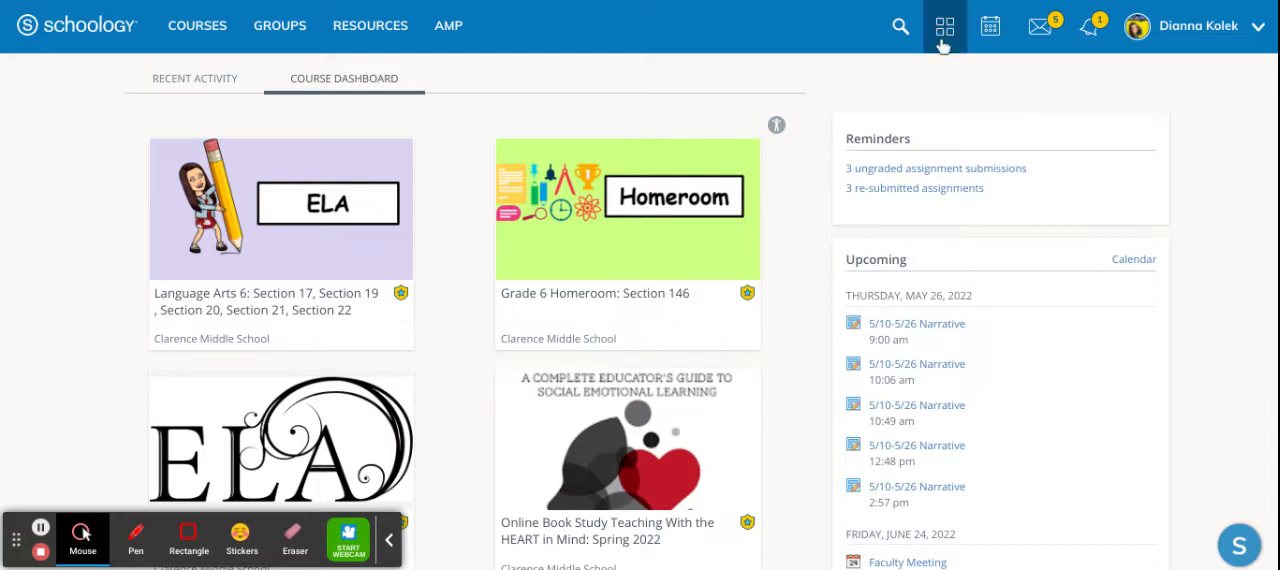
Step: Go to Schoology's App Center through the top-bar apps menu
left_click(943, 26)
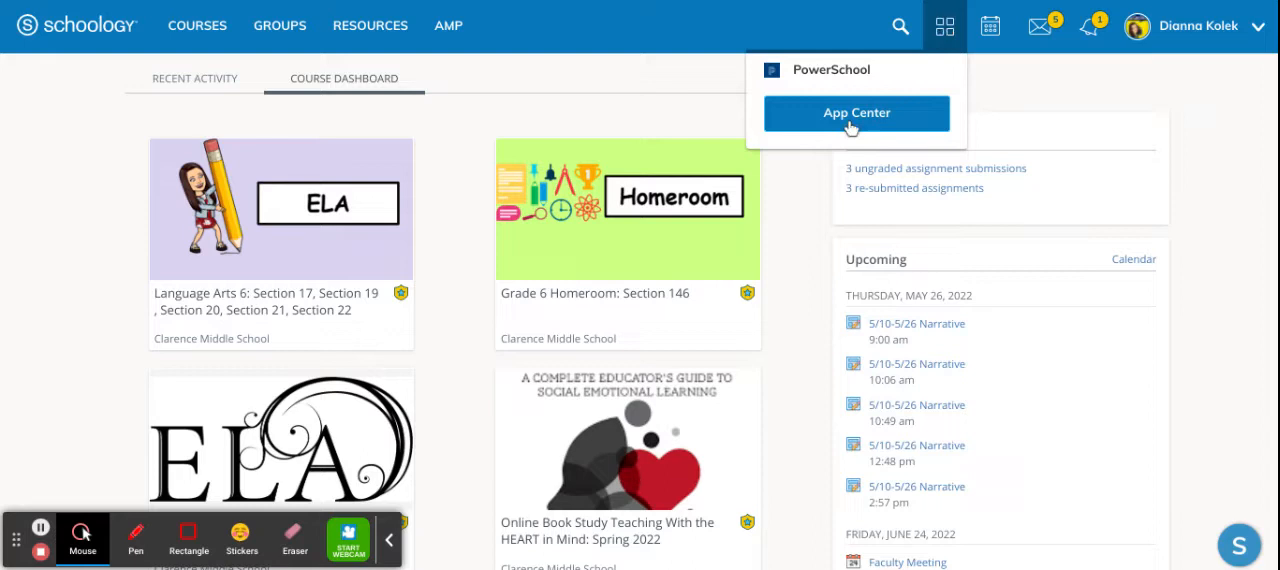
left_click(856, 112)
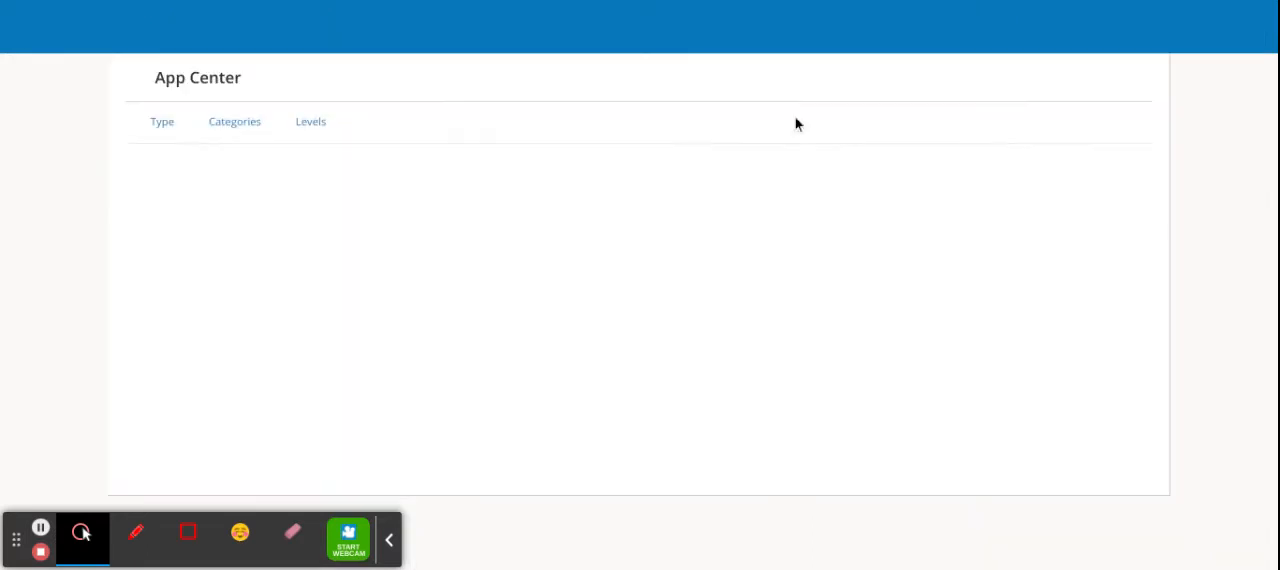
mouse_move(806, 186)
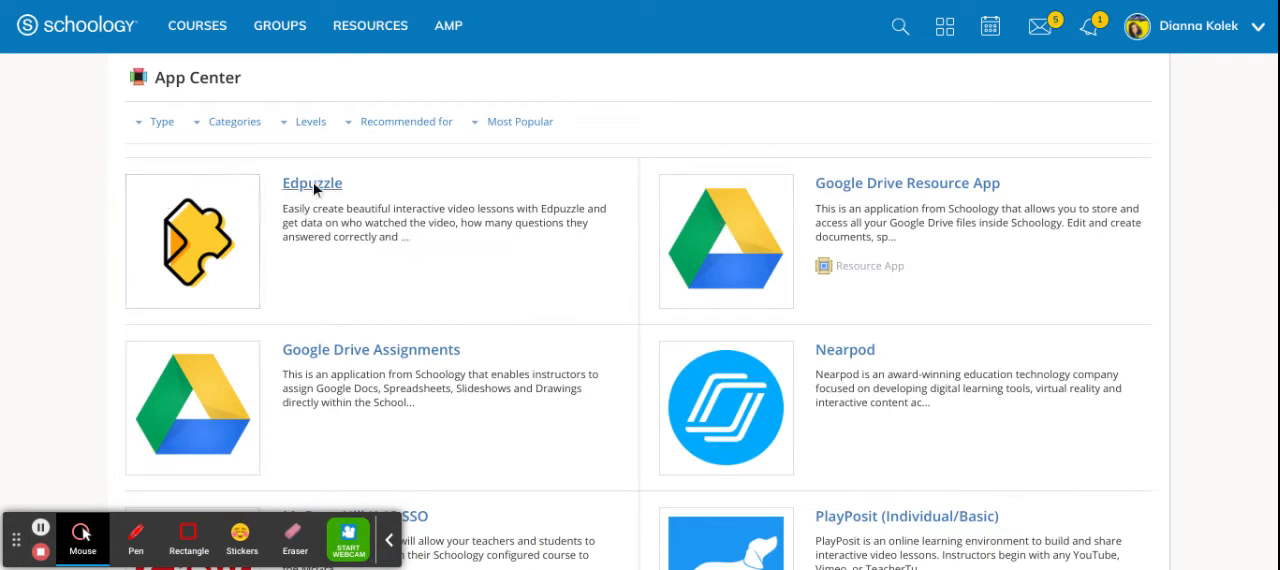
mouse_move(299, 192)
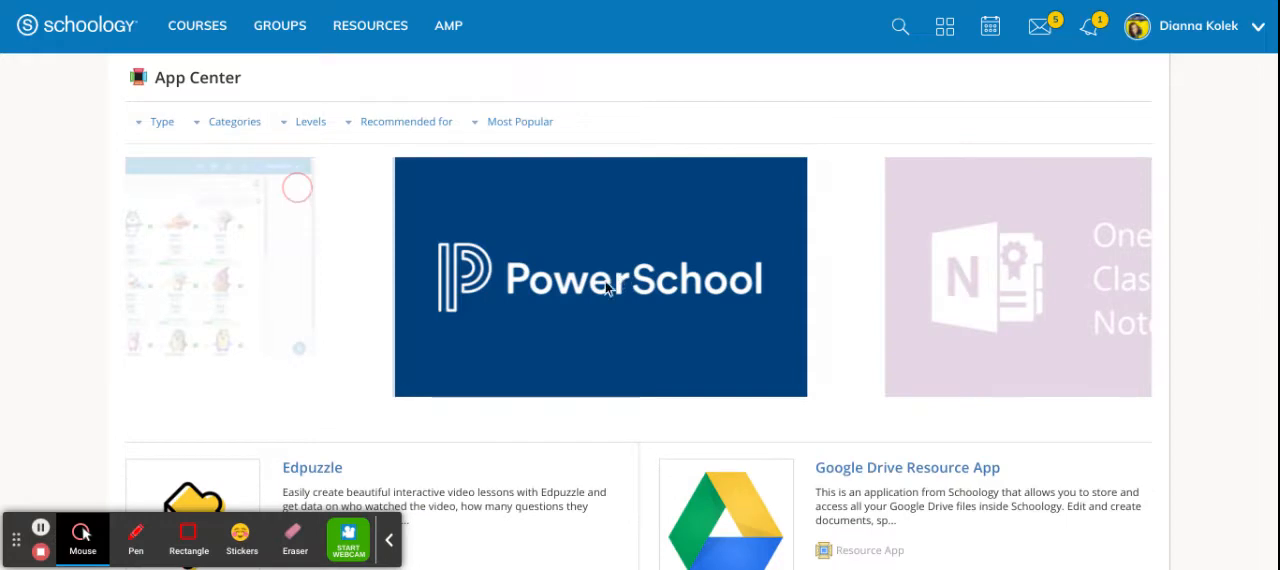
Step: Start the Edpuzzle LTI 1.1 app install and agree to share data
left_click(312, 467)
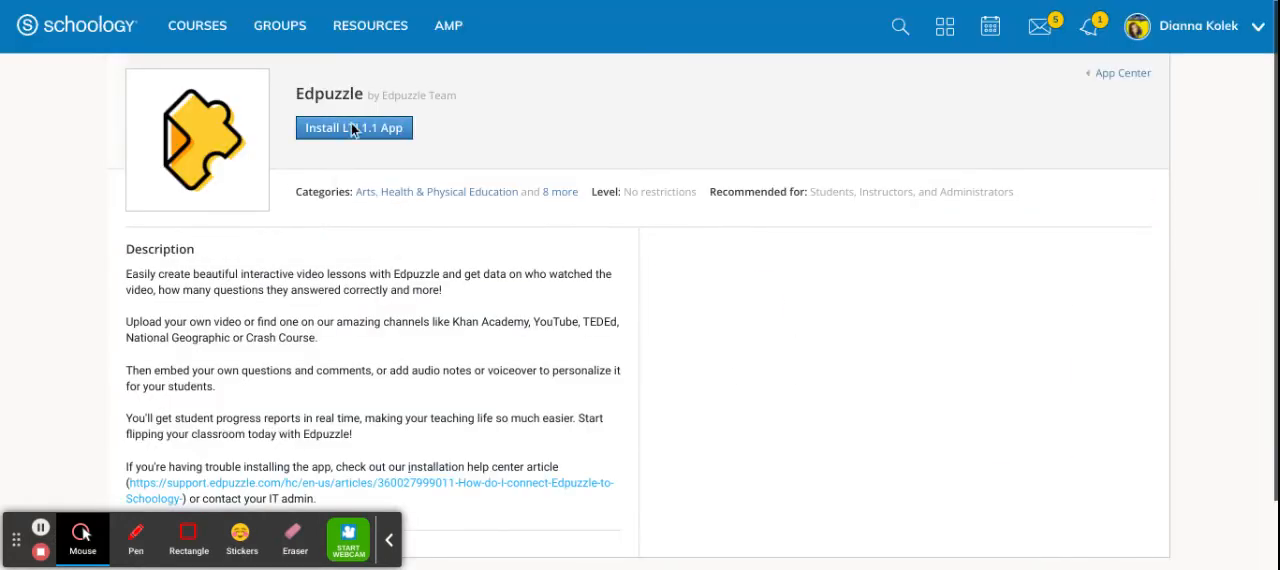
left_click(354, 127)
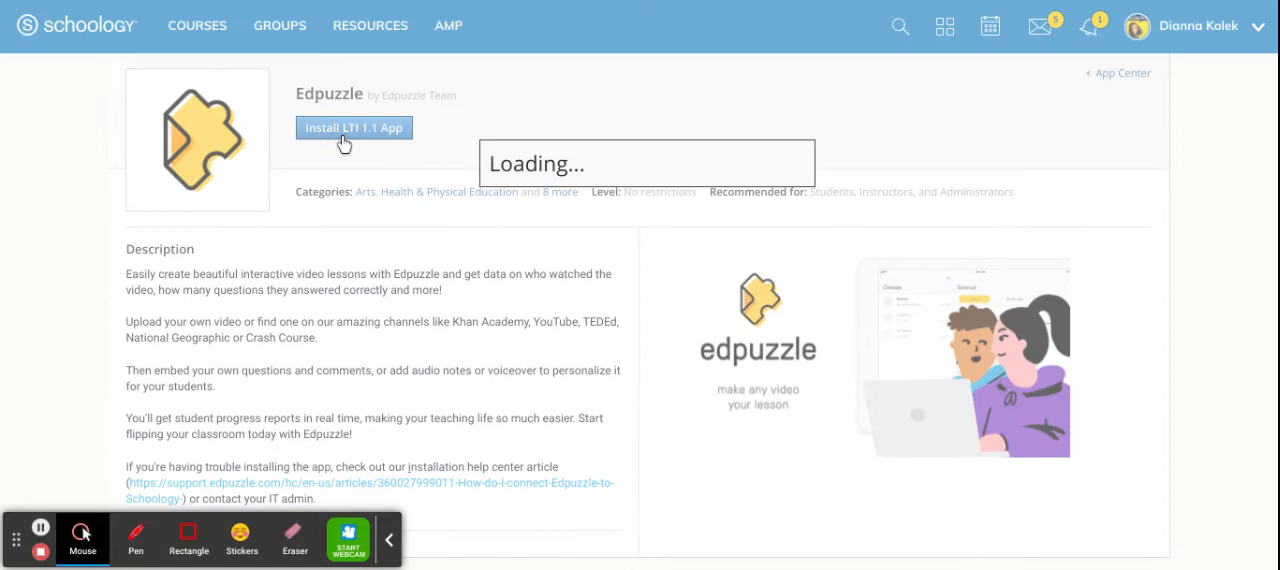
left_click(353, 127)
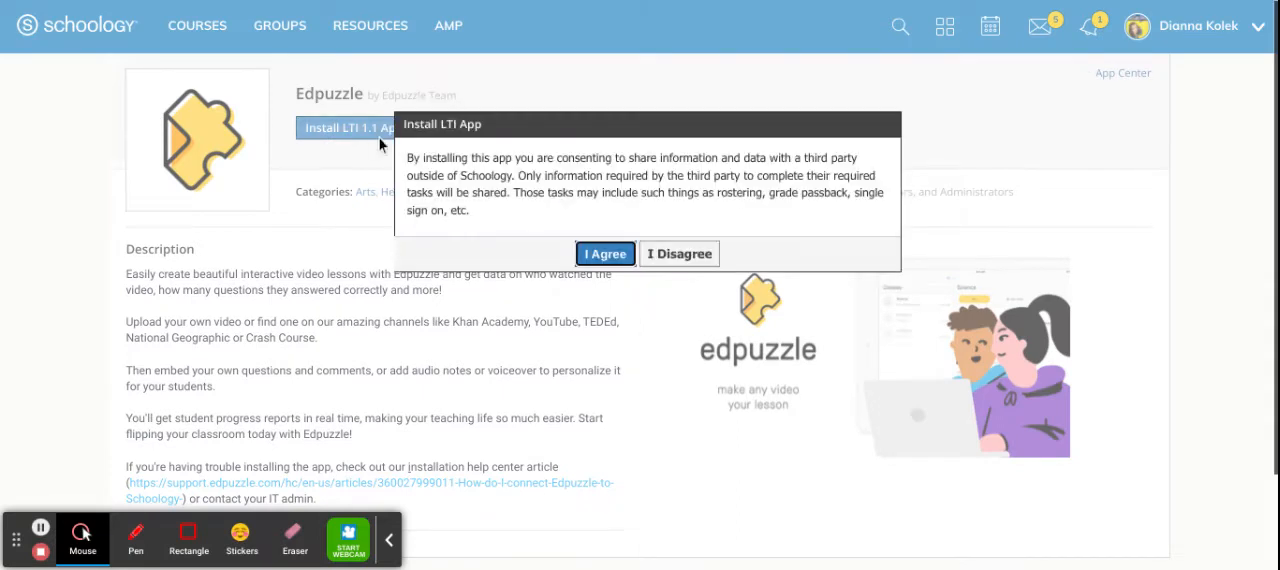
left_click(604, 253)
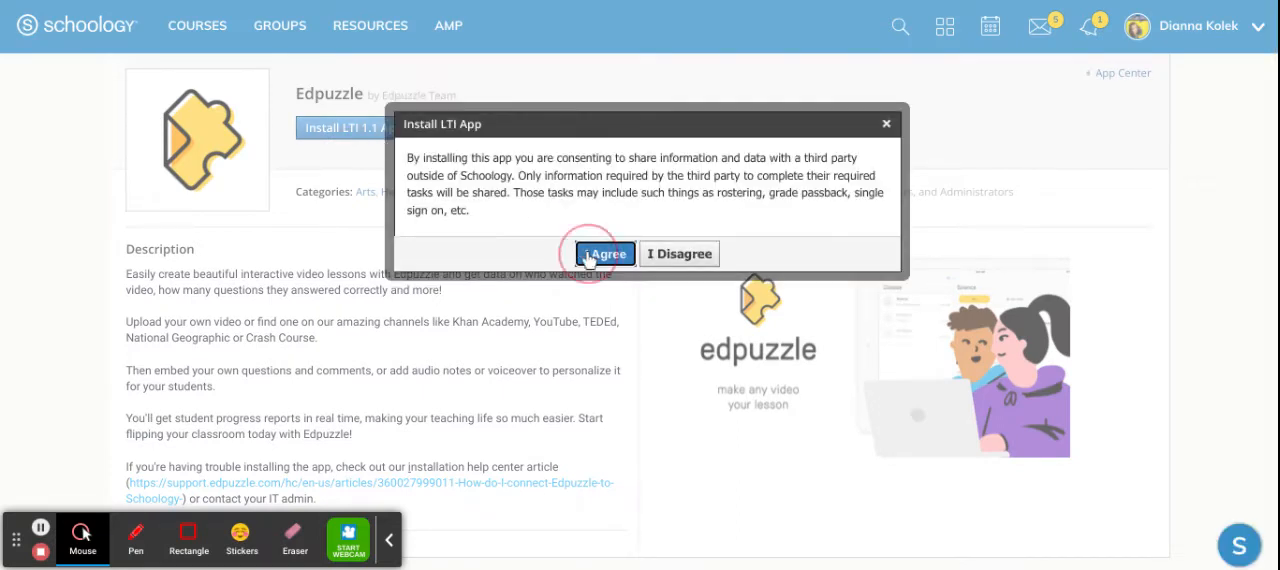
left_click(605, 253)
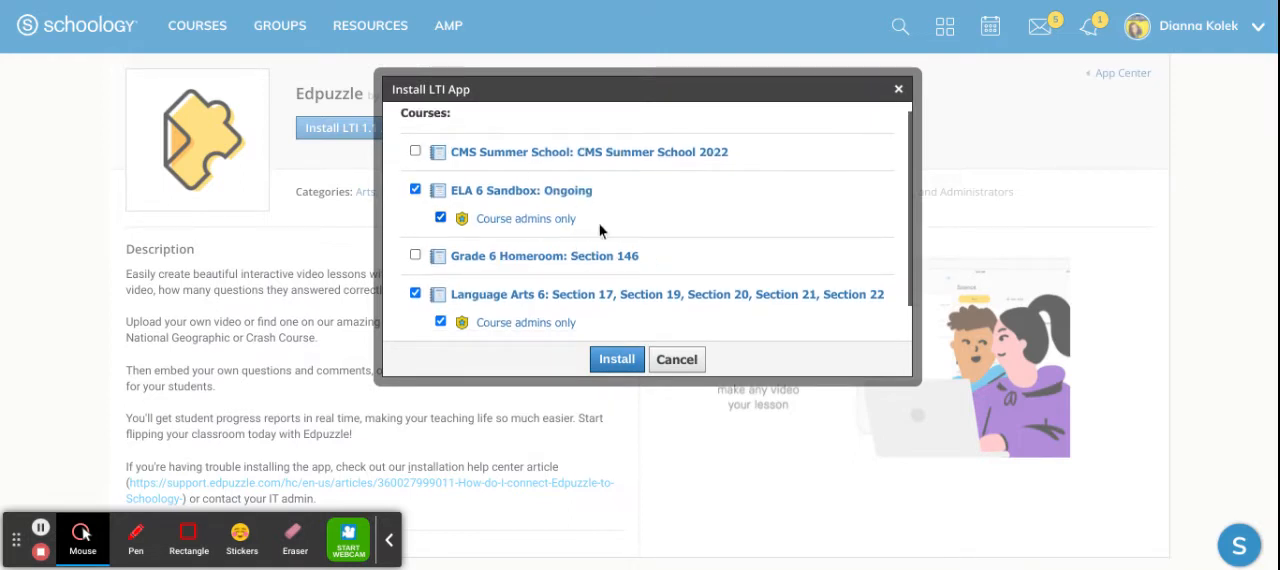
Step: Install Edpuzzle for three courses, including Grade 6 Homeroom, limited to course admins
scroll("down", 3)
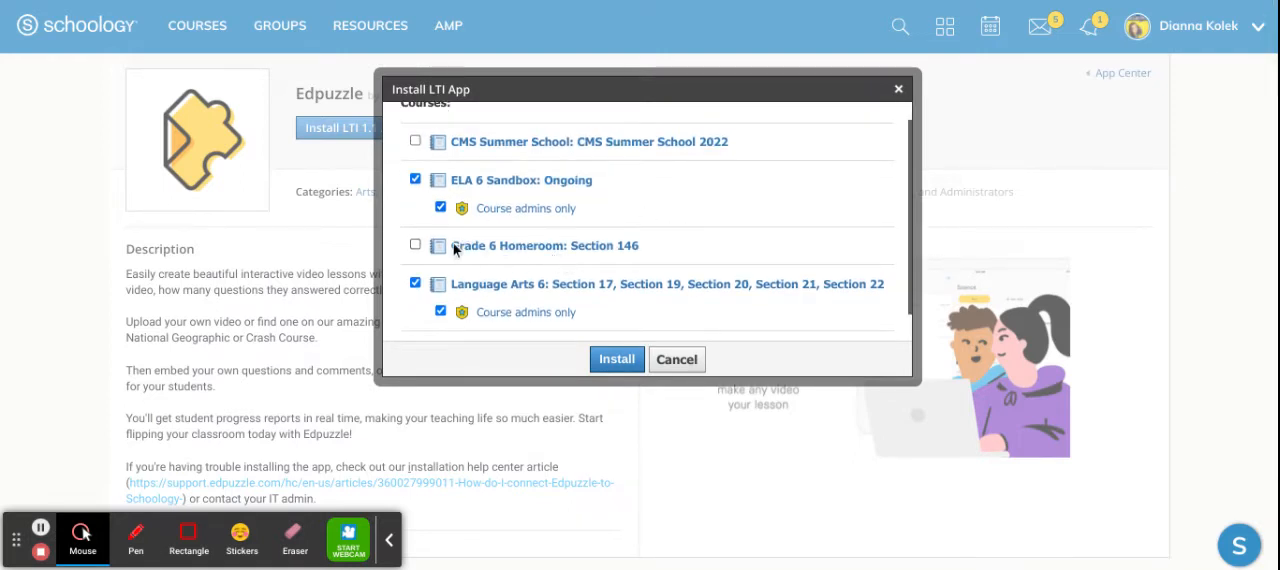
left_click(415, 244)
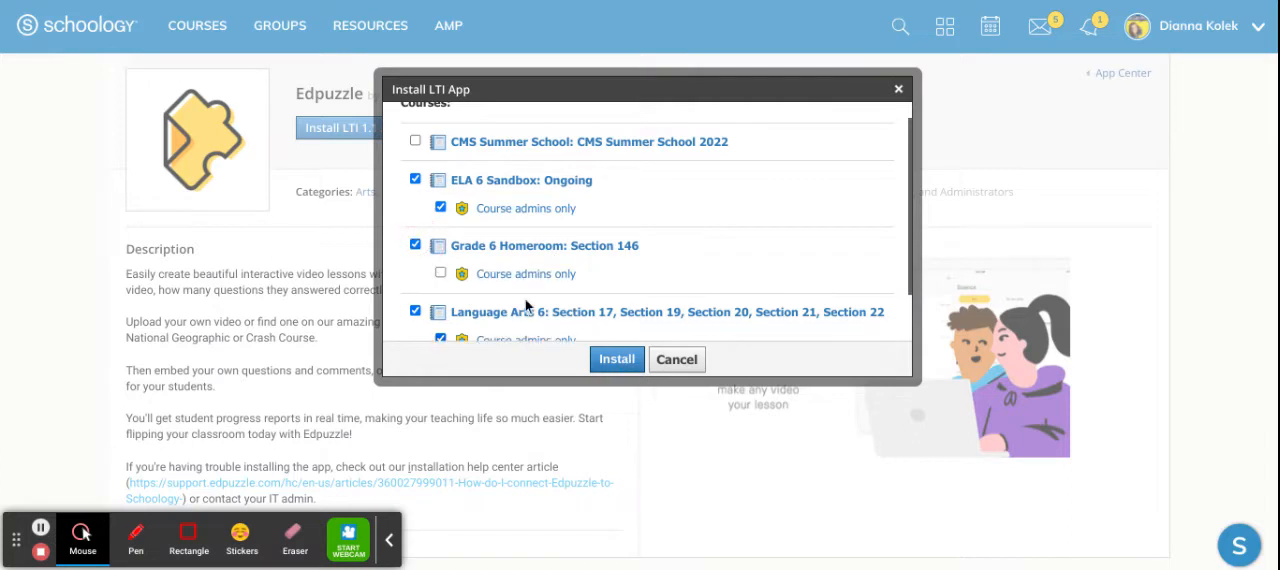
left_click(440, 273)
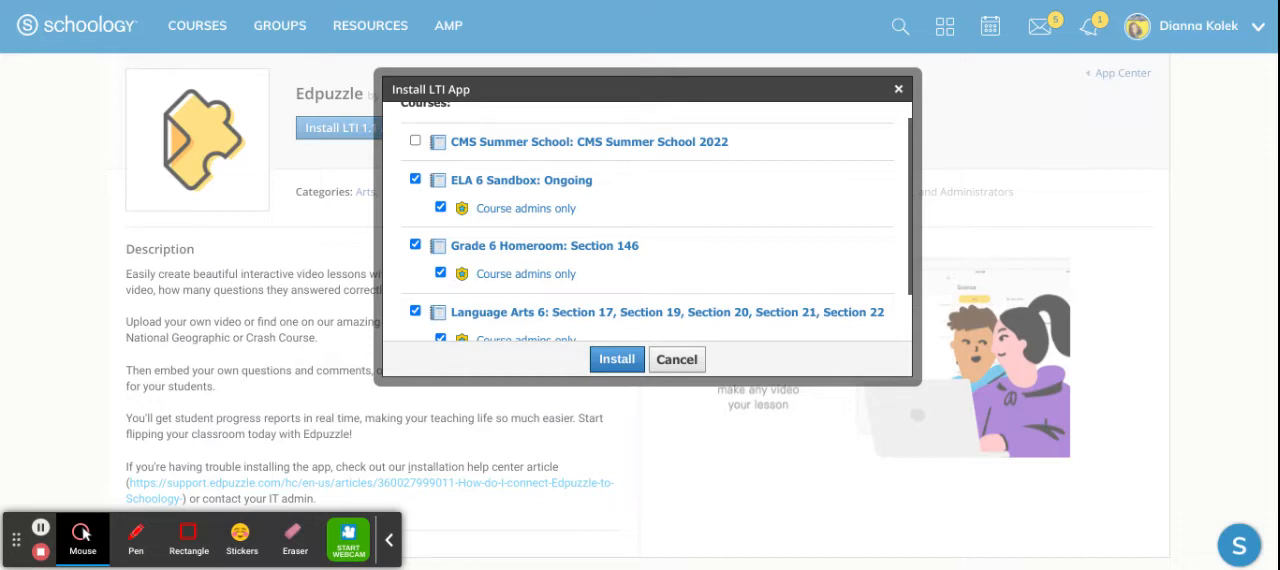
left_click(676, 359)
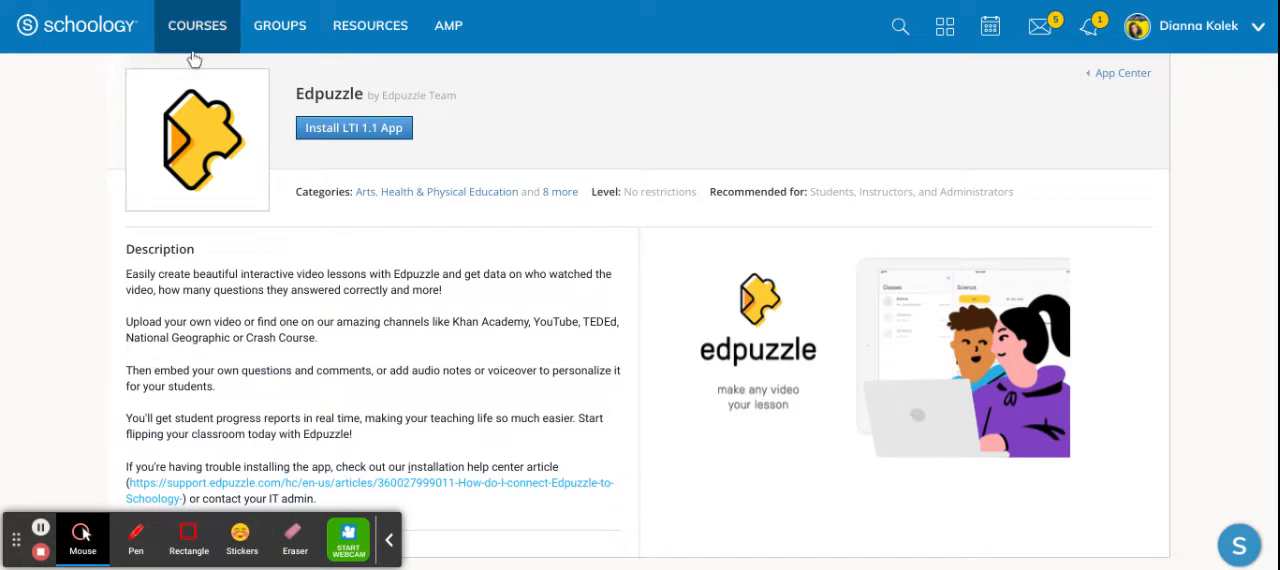
Step: Open the Grade 6 Homeroom: Section 146 course and locate Edpuzzle in its sidebar
left_click(197, 25)
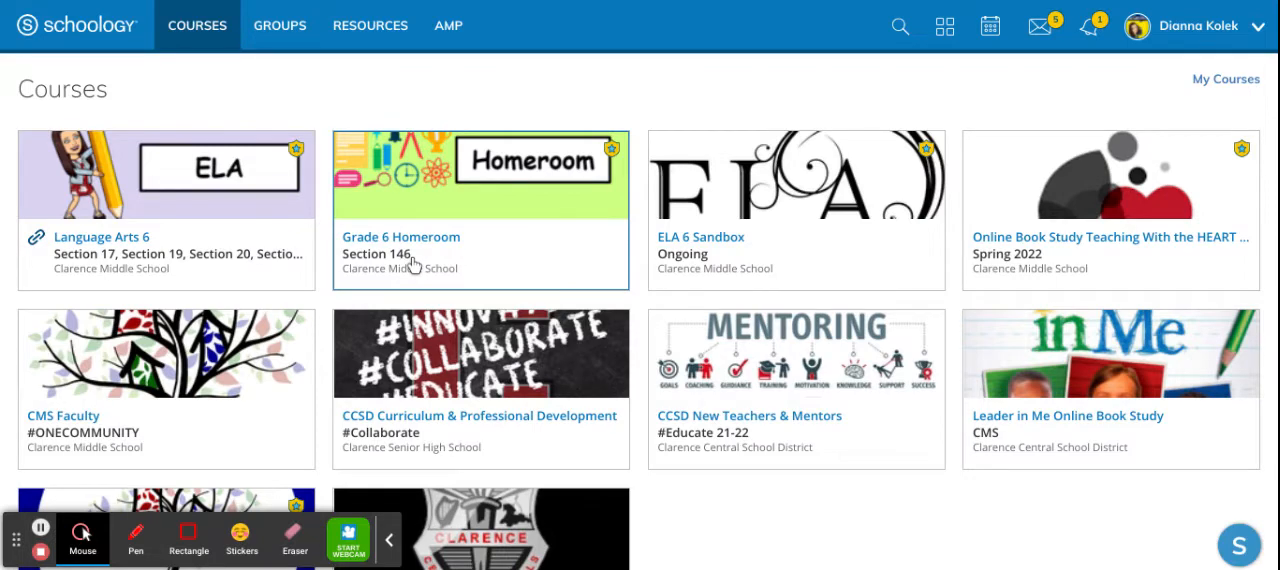
left_click(400, 237)
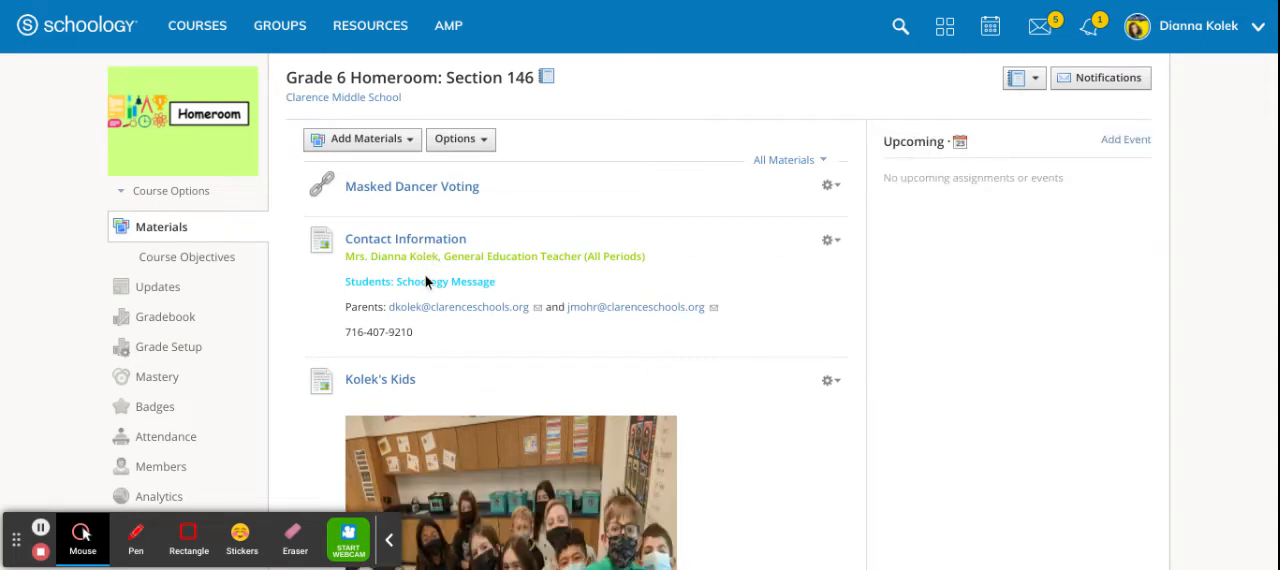
mouse_move(370, 271)
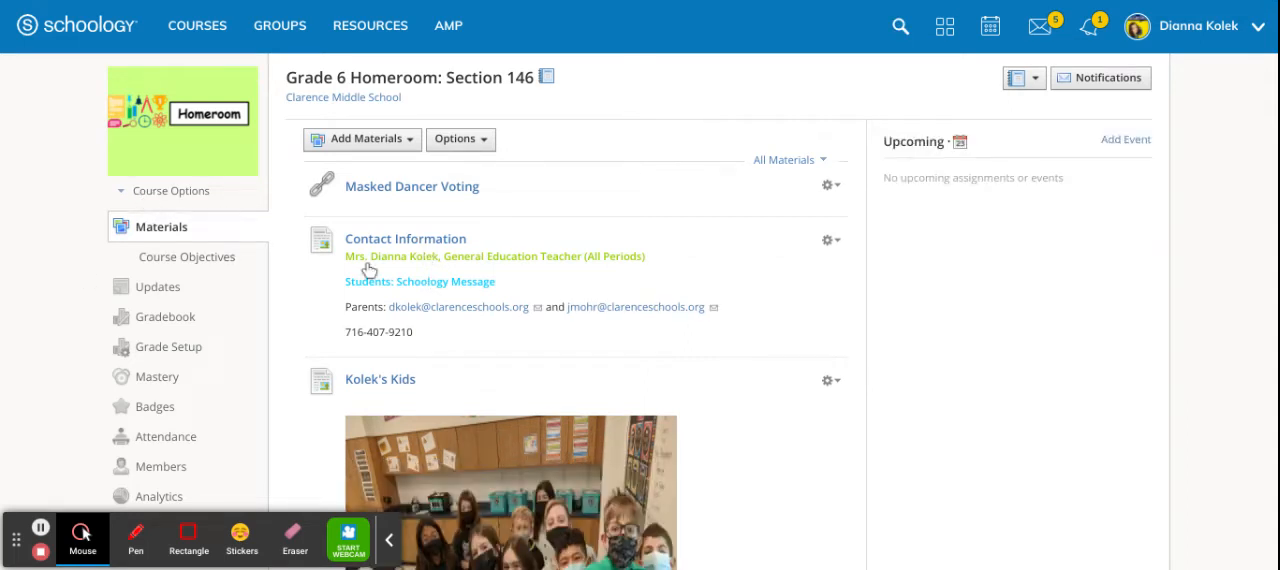
scroll("down", 3)
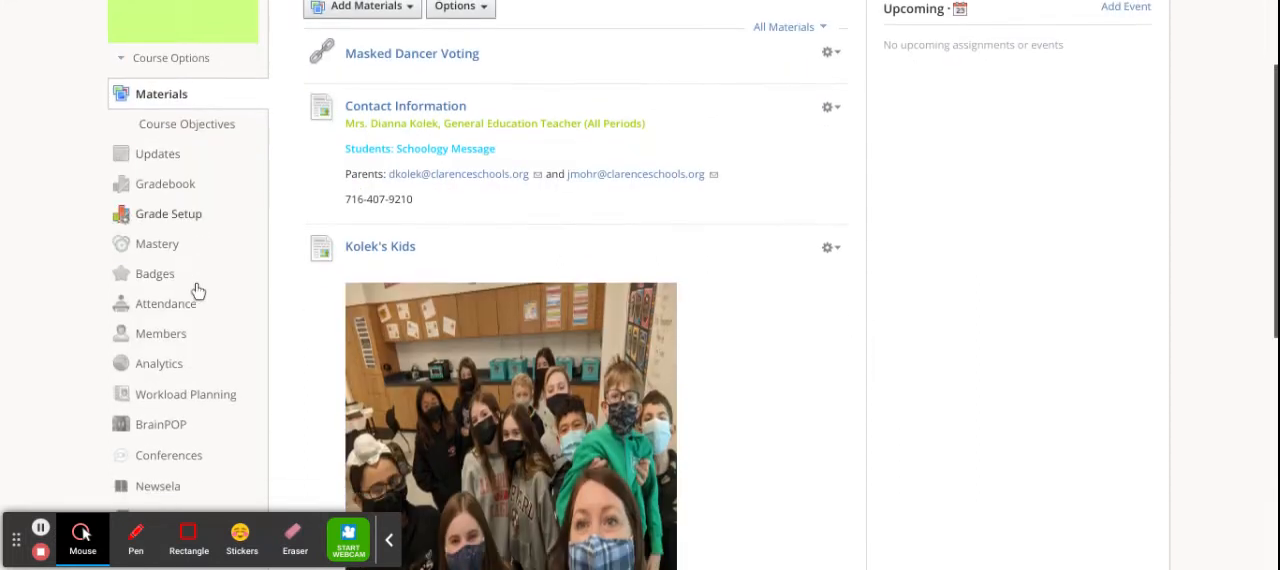
scroll("down", 3)
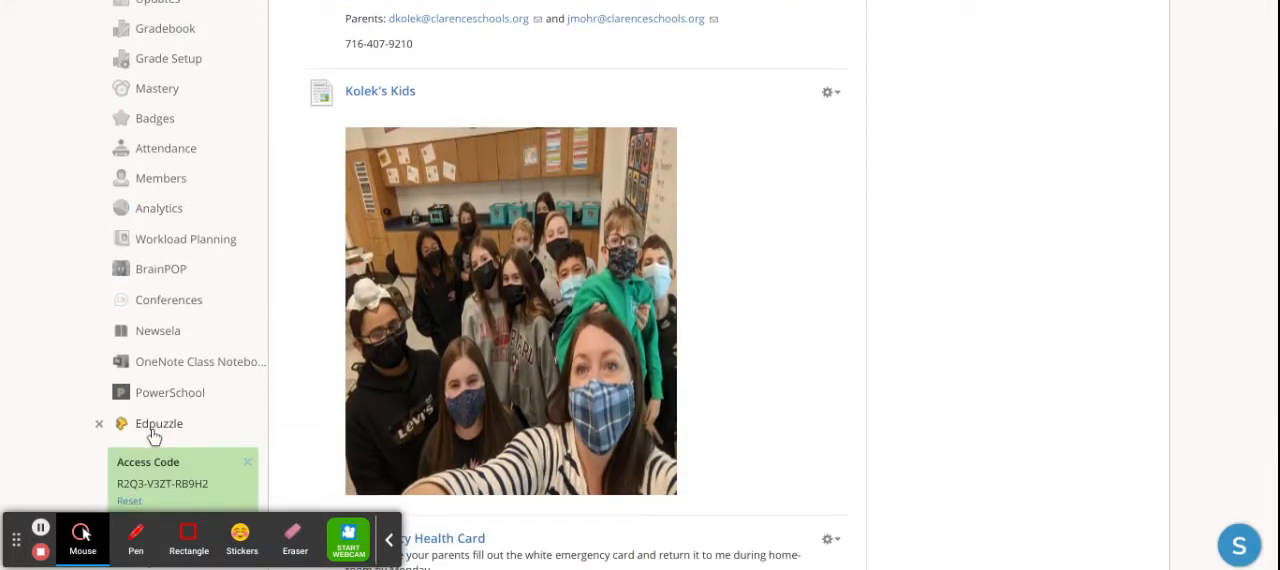
mouse_move(148, 430)
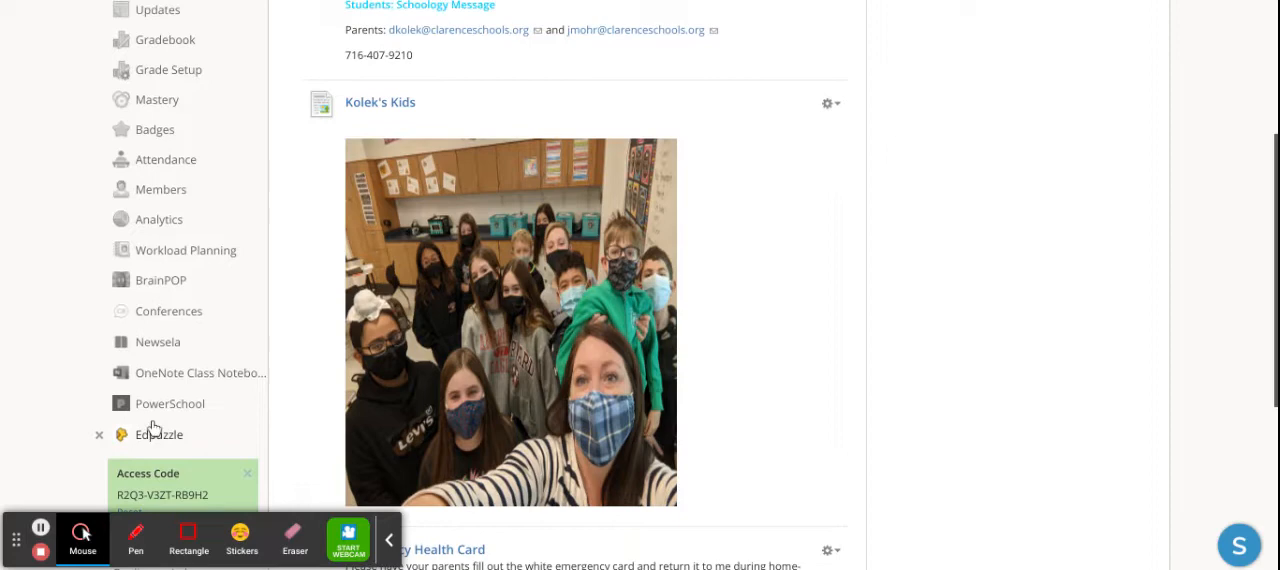
scroll("up", 3)
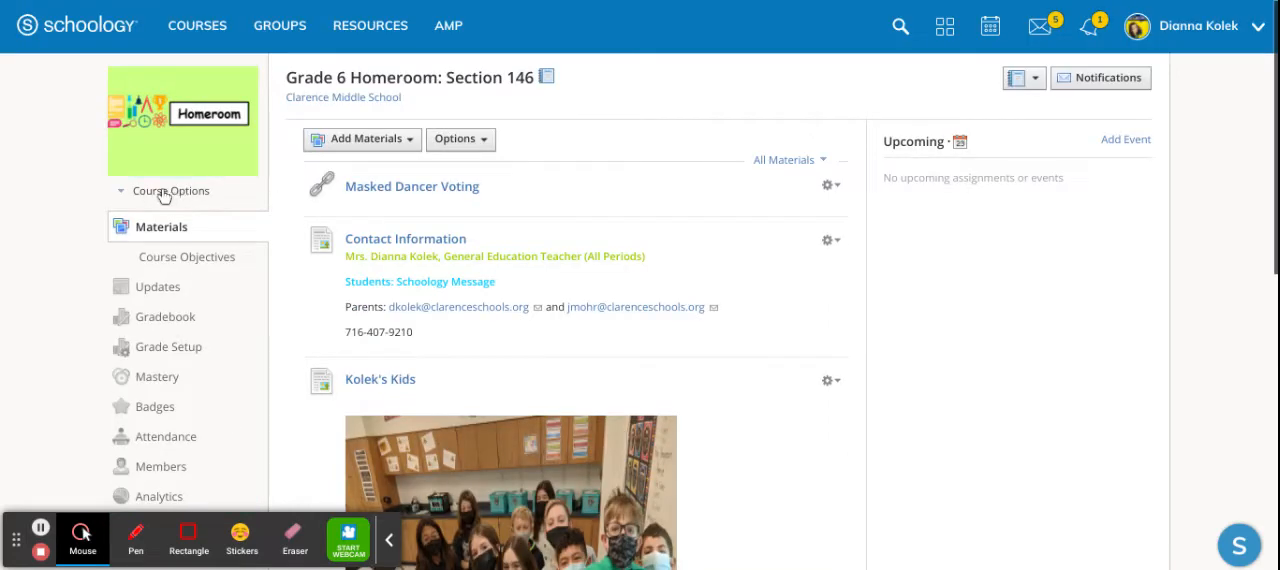
Step: Open the Edpuzzle provider's edit dialog under Grade 6 Homeroom's External Tools
left_click(170, 191)
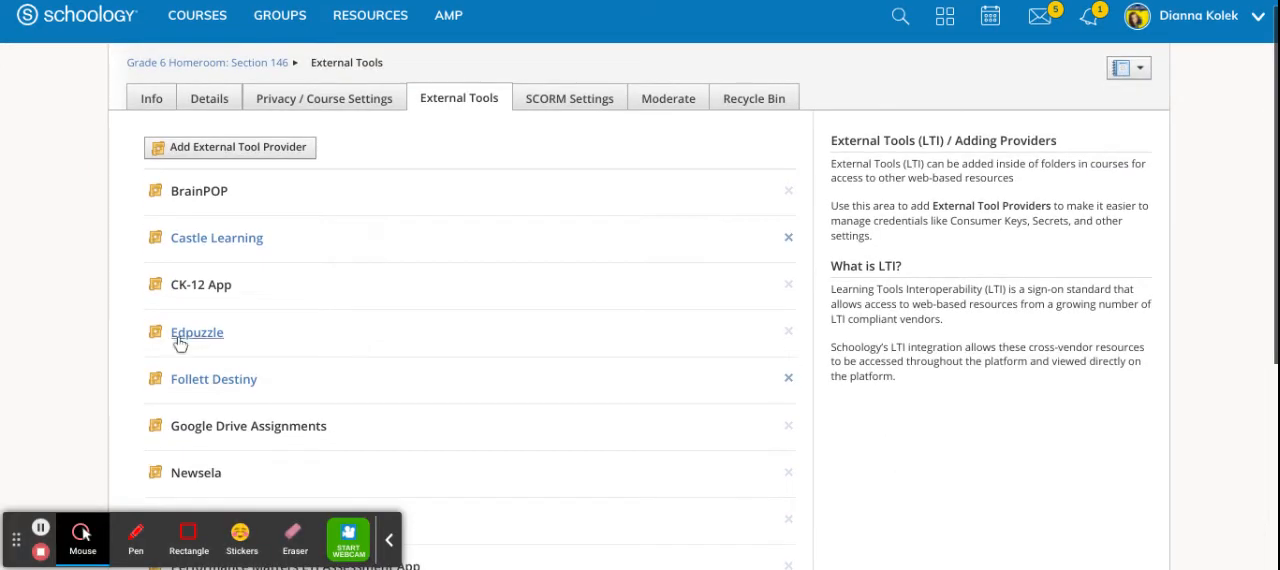
left_click(197, 332)
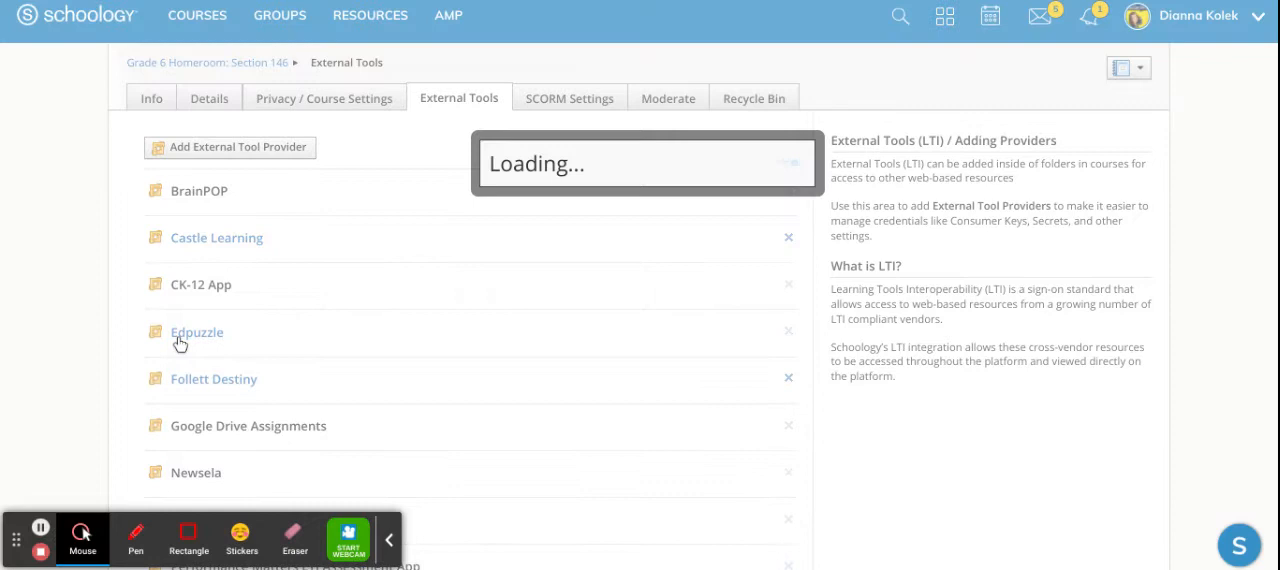
left_click(197, 332)
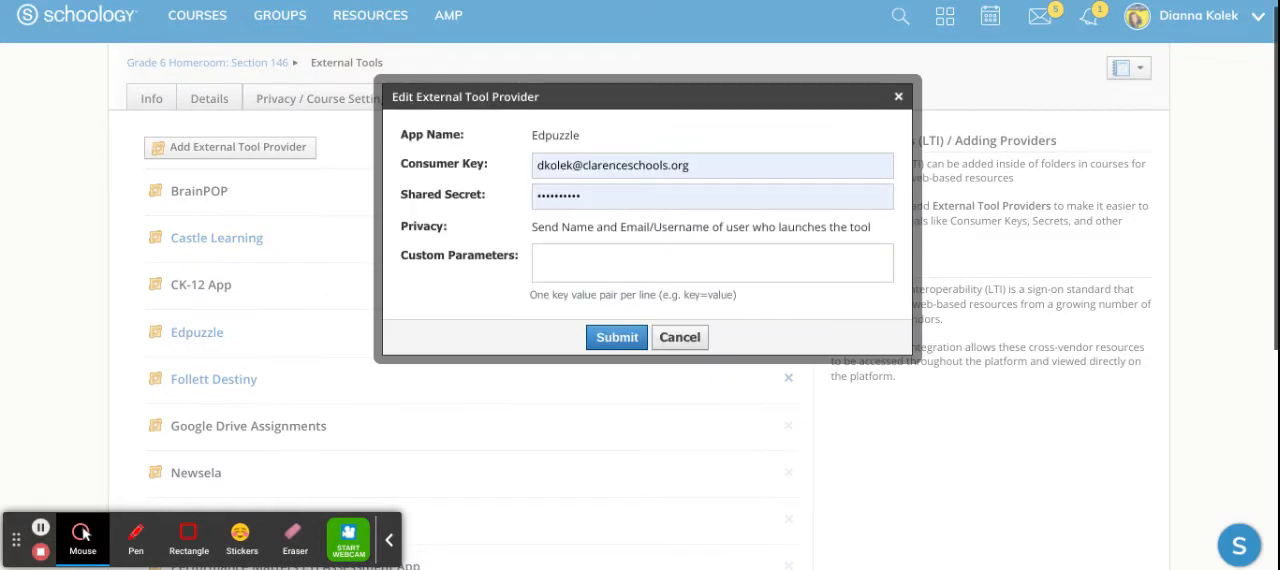
mouse_move(470, 148)
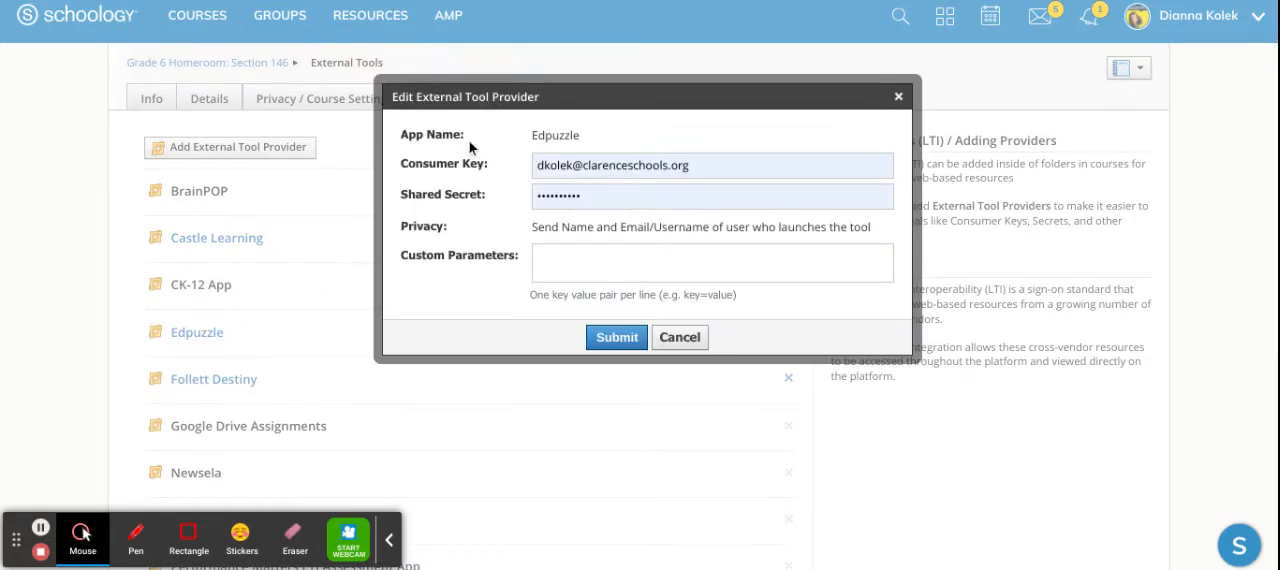
mouse_move(447, 201)
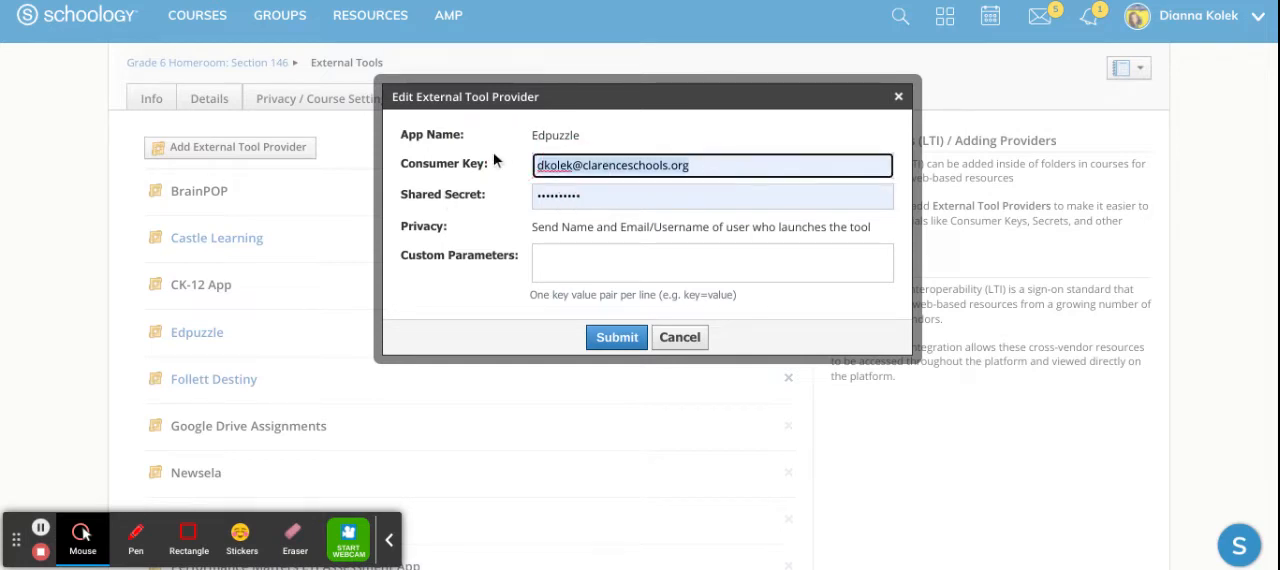
Step: Replace the Edpuzzle consumer key and shared secret with the new values and submit
left_click(712, 165)
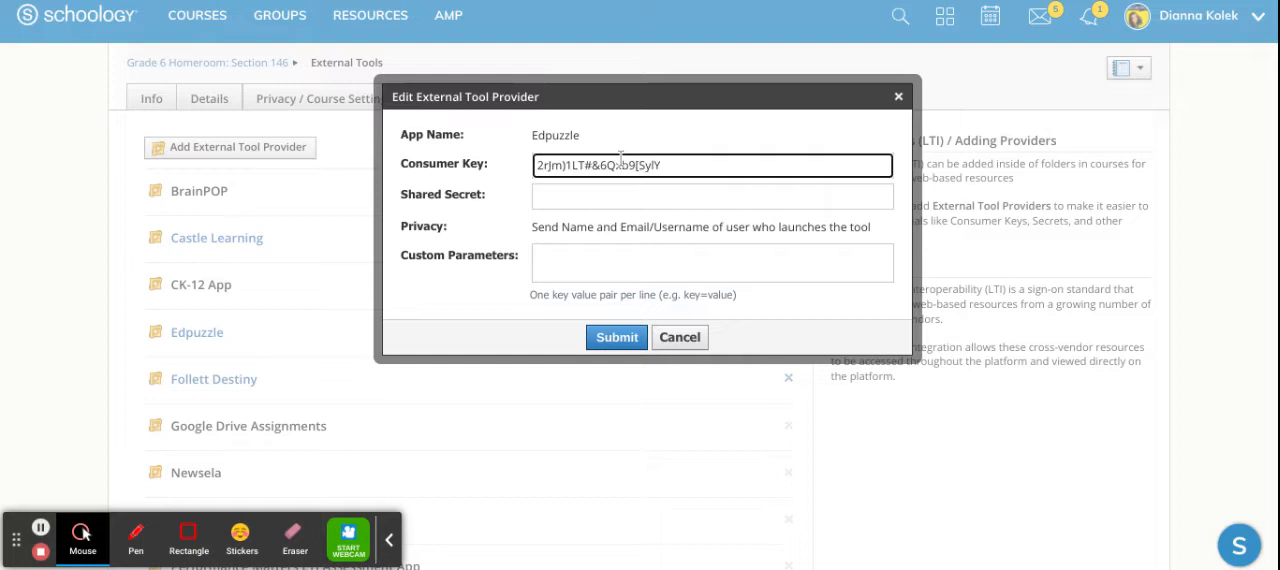
mouse_move(668, 3)
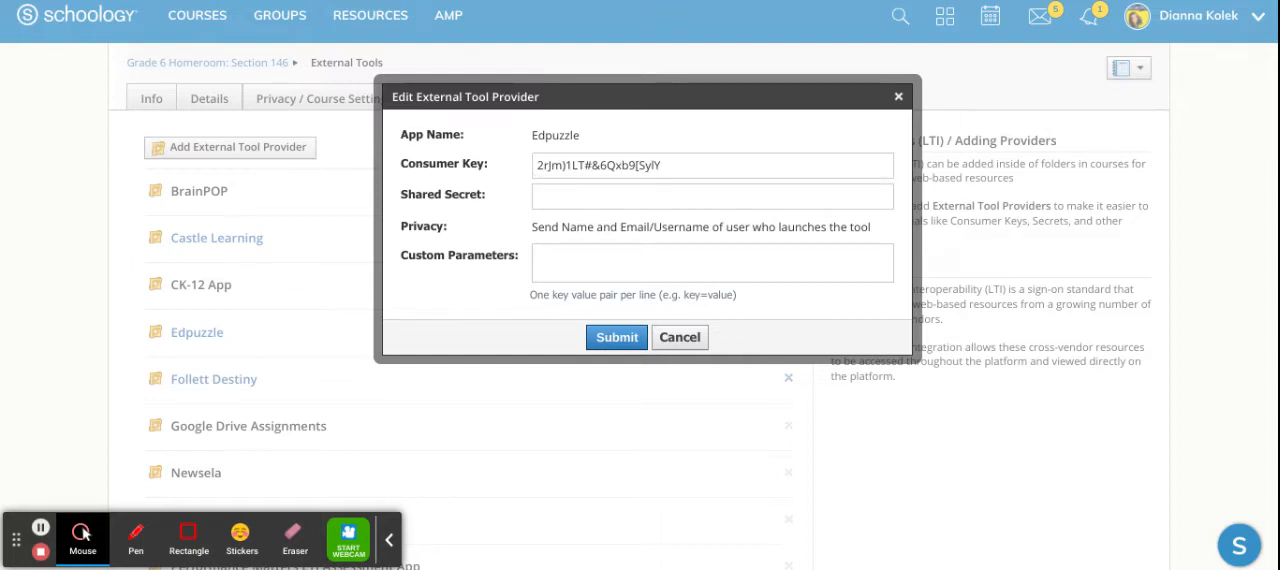
left_click(712, 165)
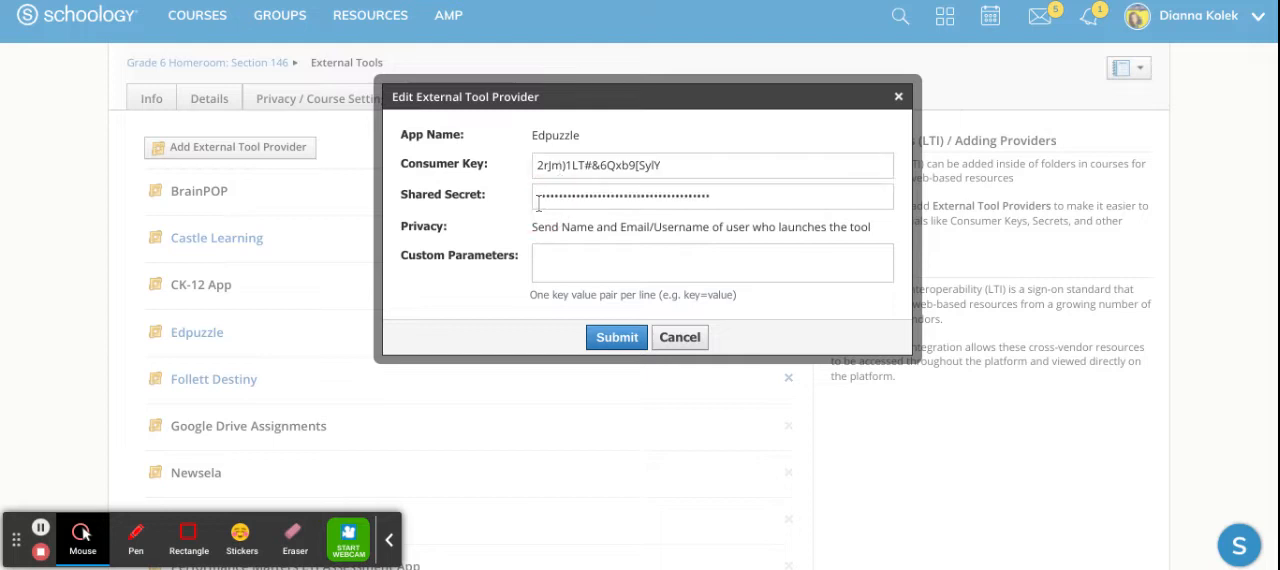
mouse_move(616, 337)
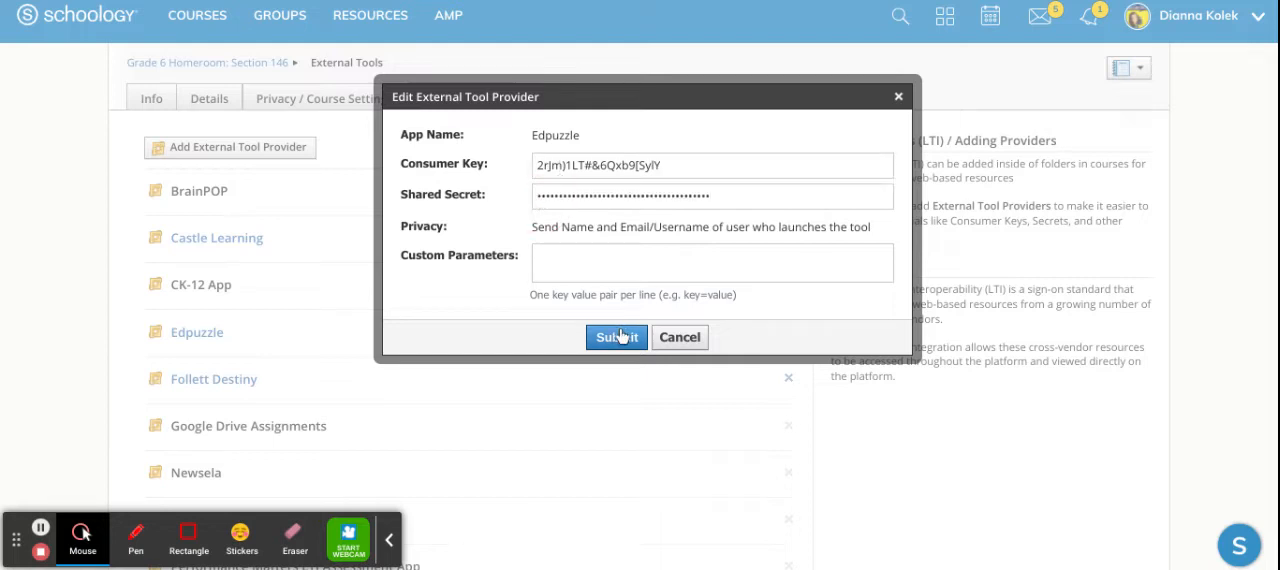
left_click(617, 337)
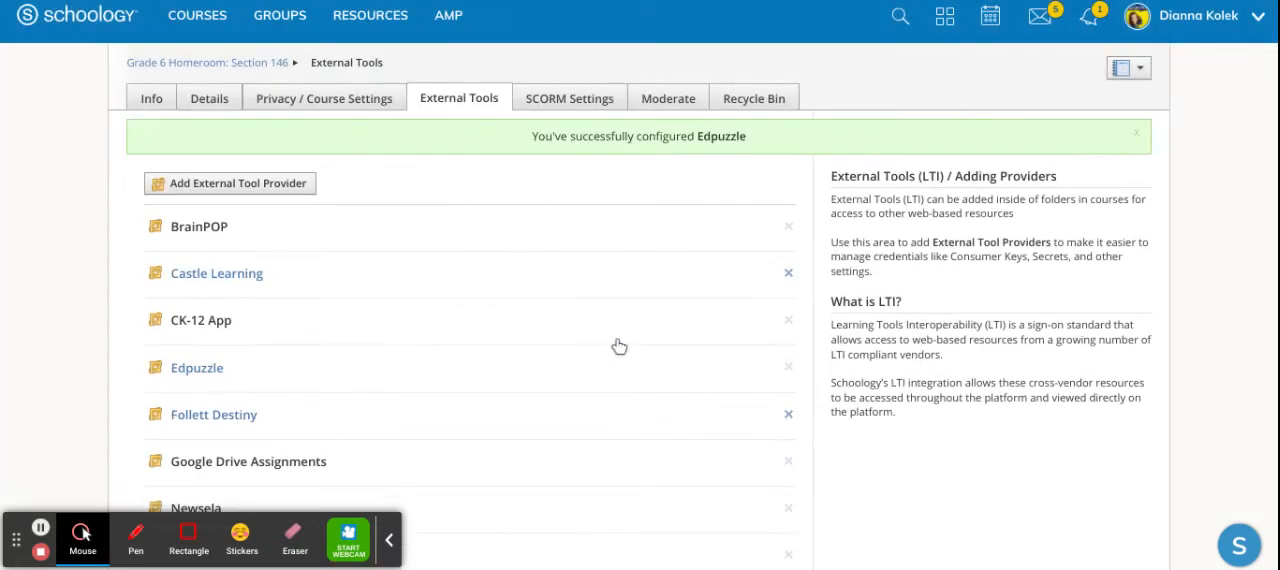
mouse_move(836, 232)
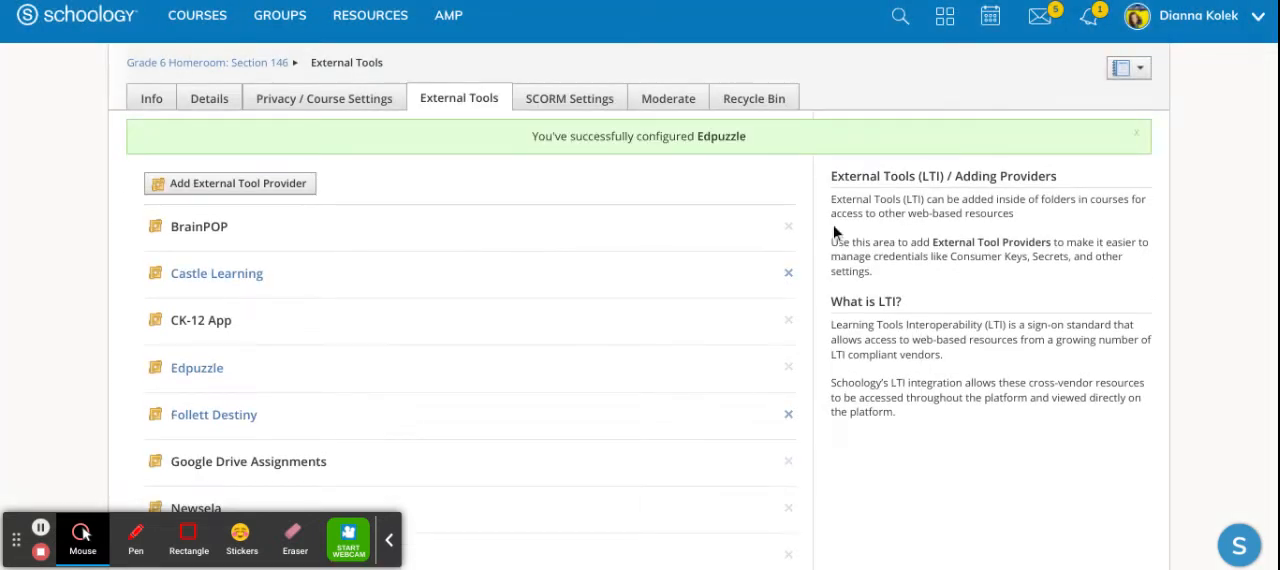
mouse_move(160, 8)
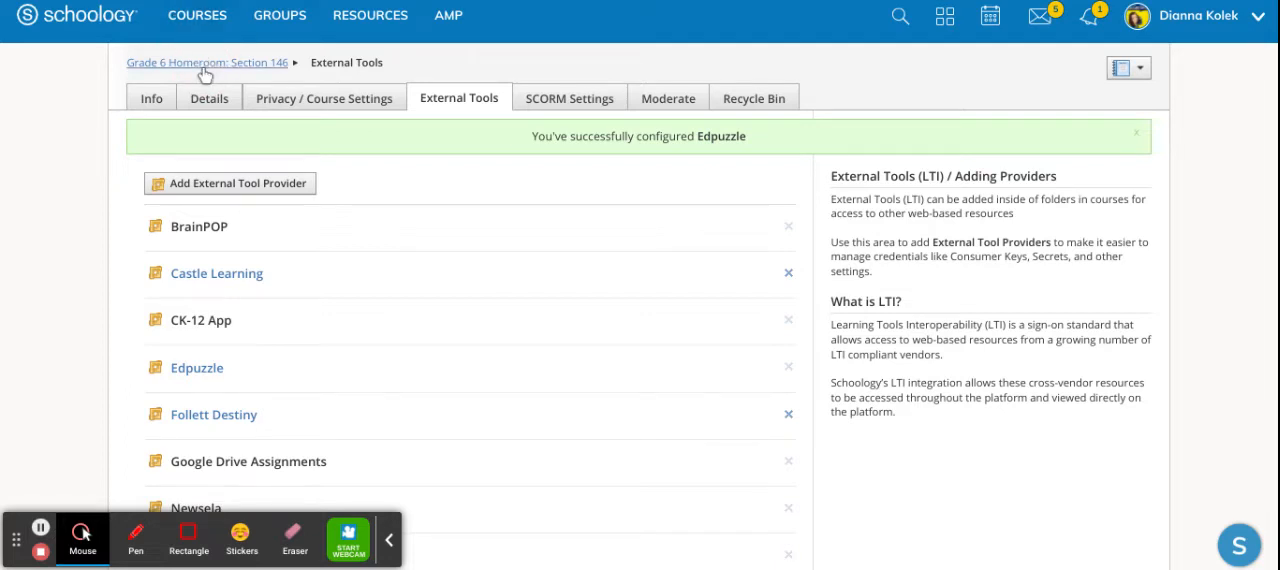
Step: Go back to Grade 6 Homeroom and choose Edpuzzle from the Add Materials list
left_click(203, 62)
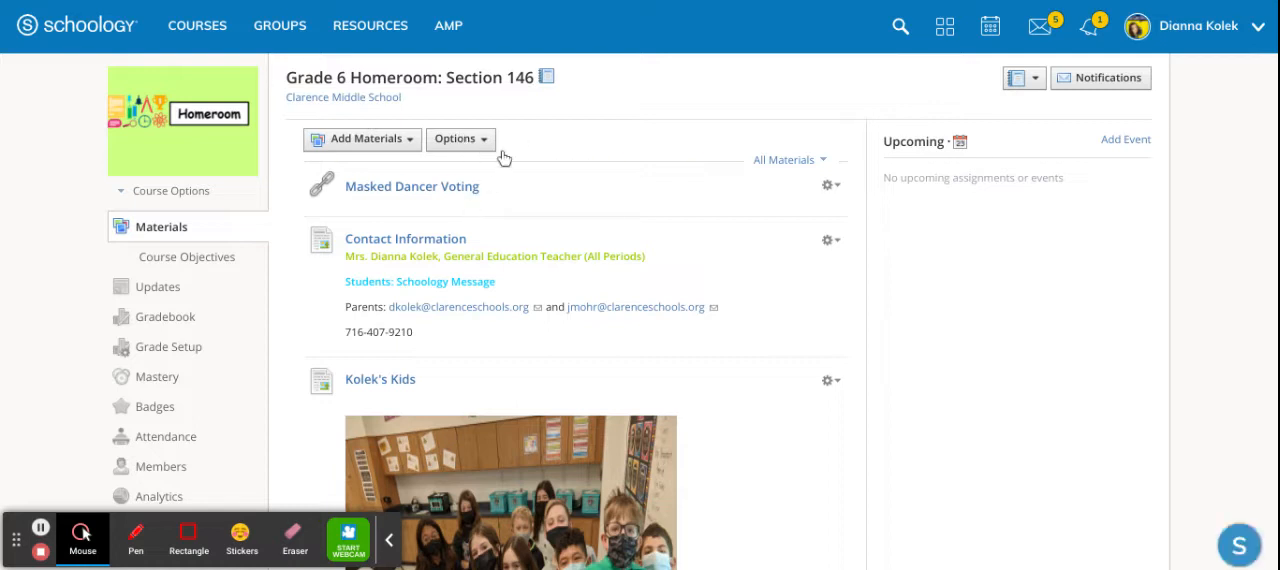
left_click(362, 139)
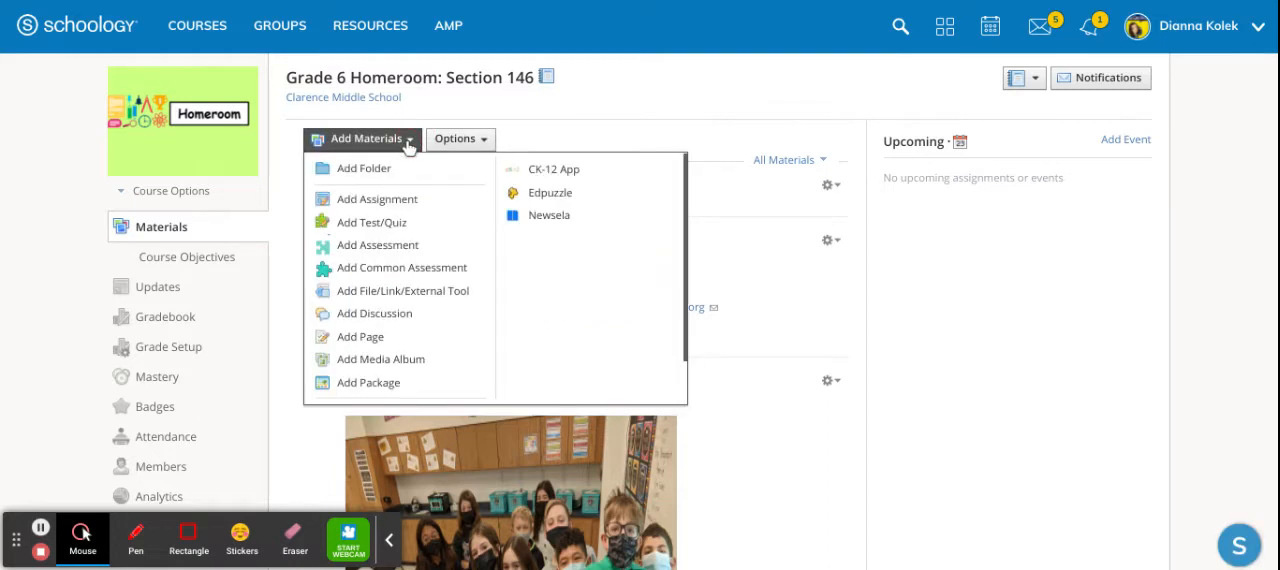
mouse_move(561, 201)
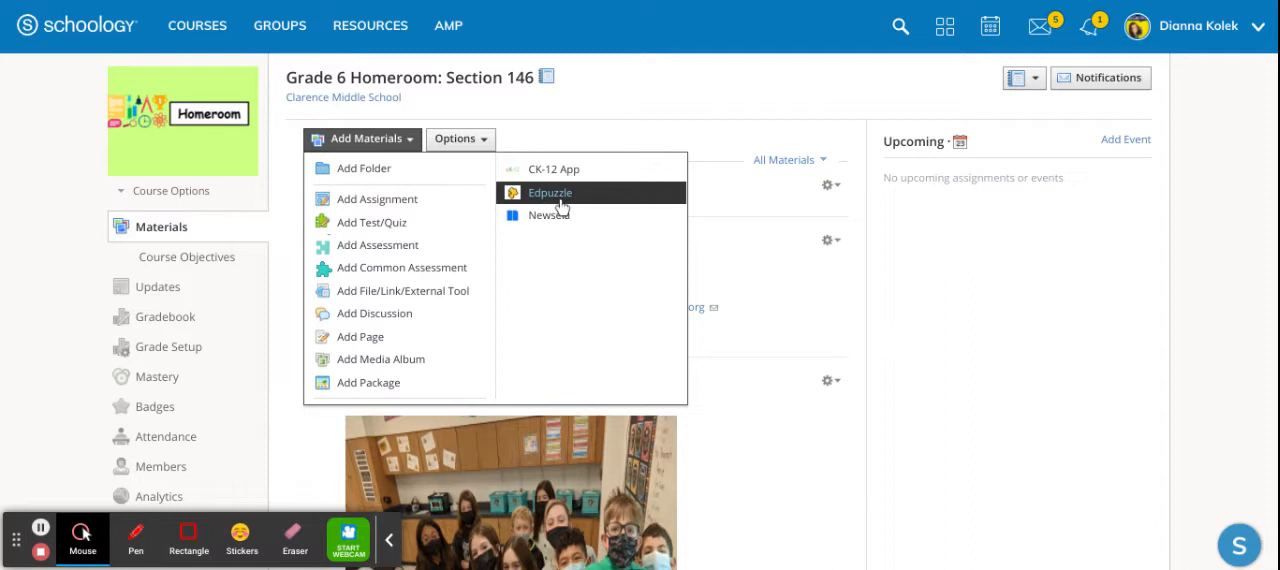
left_click(550, 192)
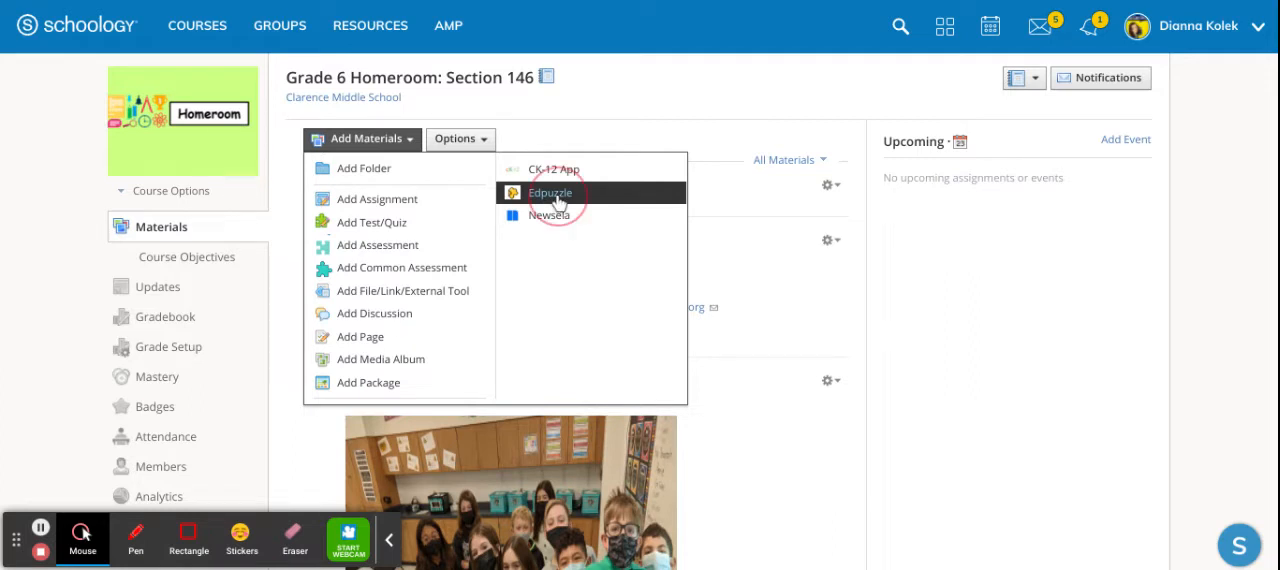
Step: Assign the Summer School 'Fix Run-Ons Using End Punctuation and Commas' video with Prevent Skipping on
left_click(552, 192)
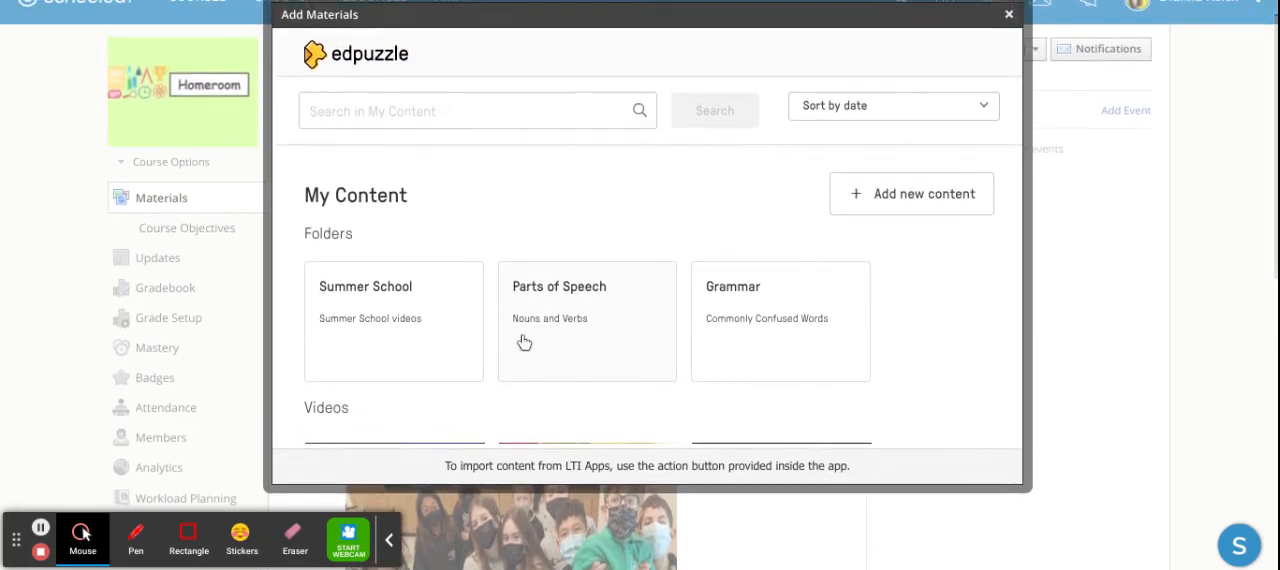
mouse_move(908, 328)
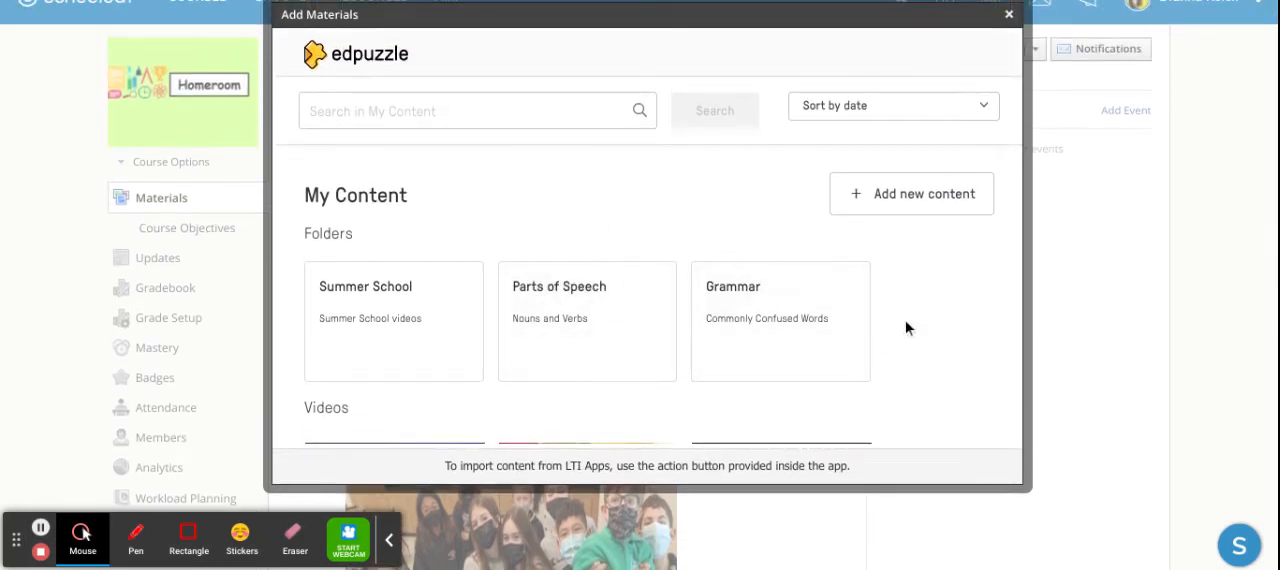
mouse_move(938, 326)
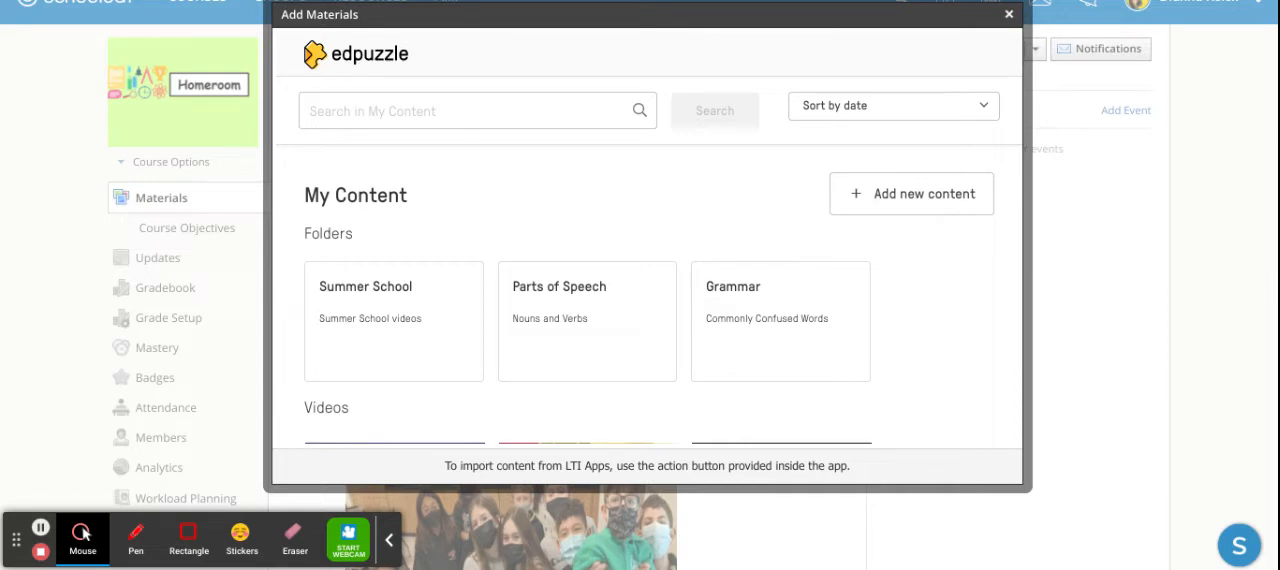
mouse_move(924, 270)
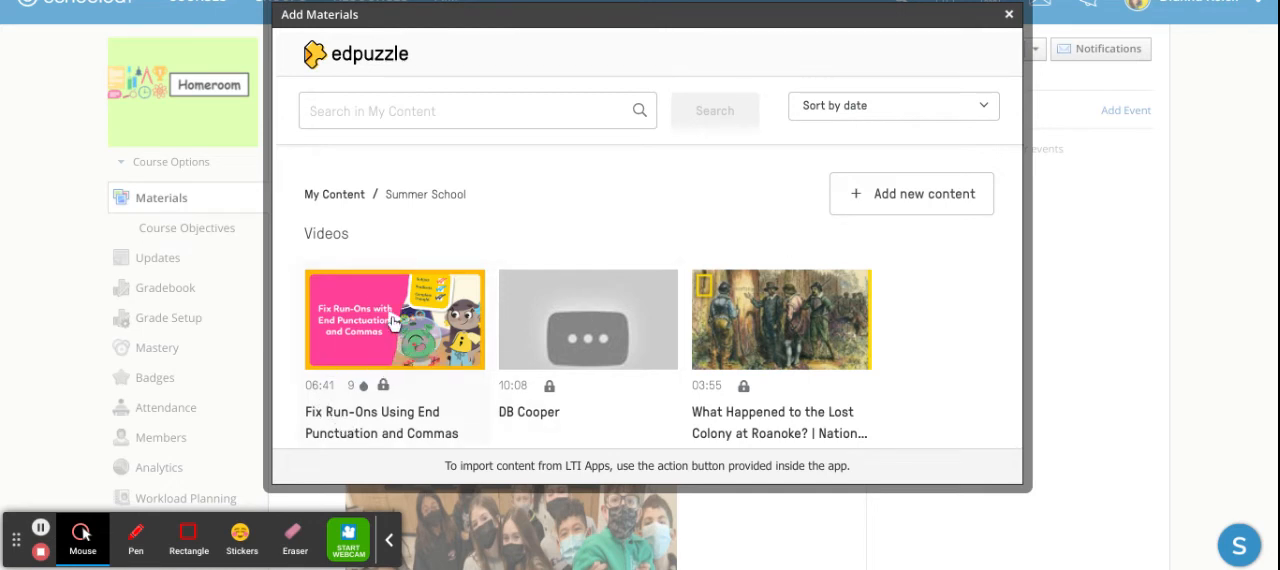
left_click(394, 320)
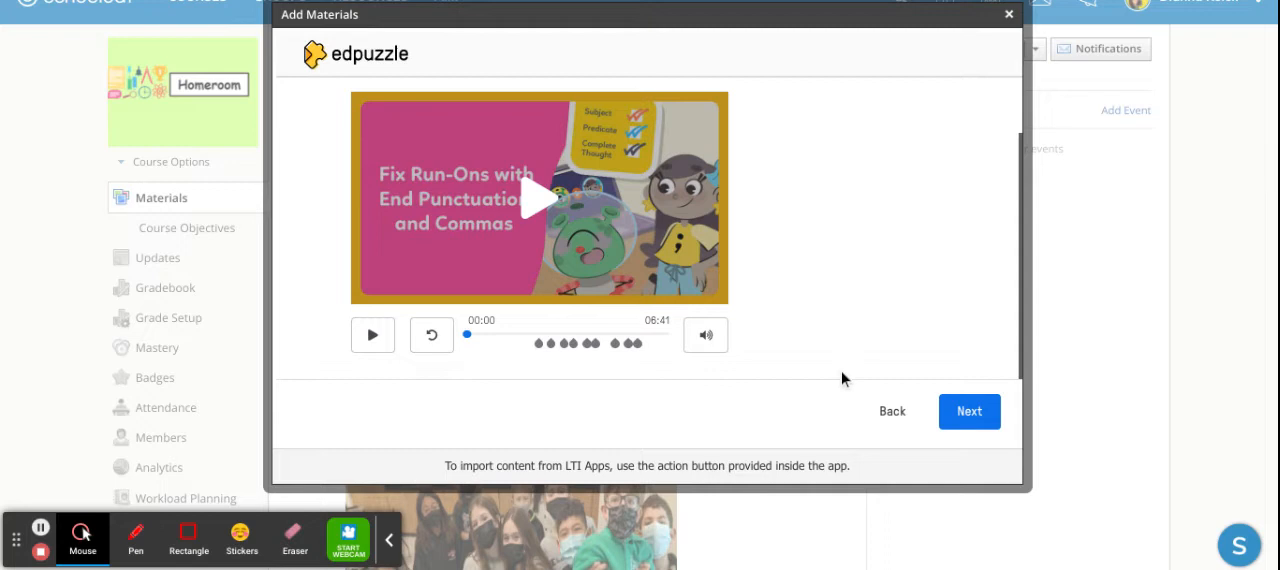
left_click(969, 411)
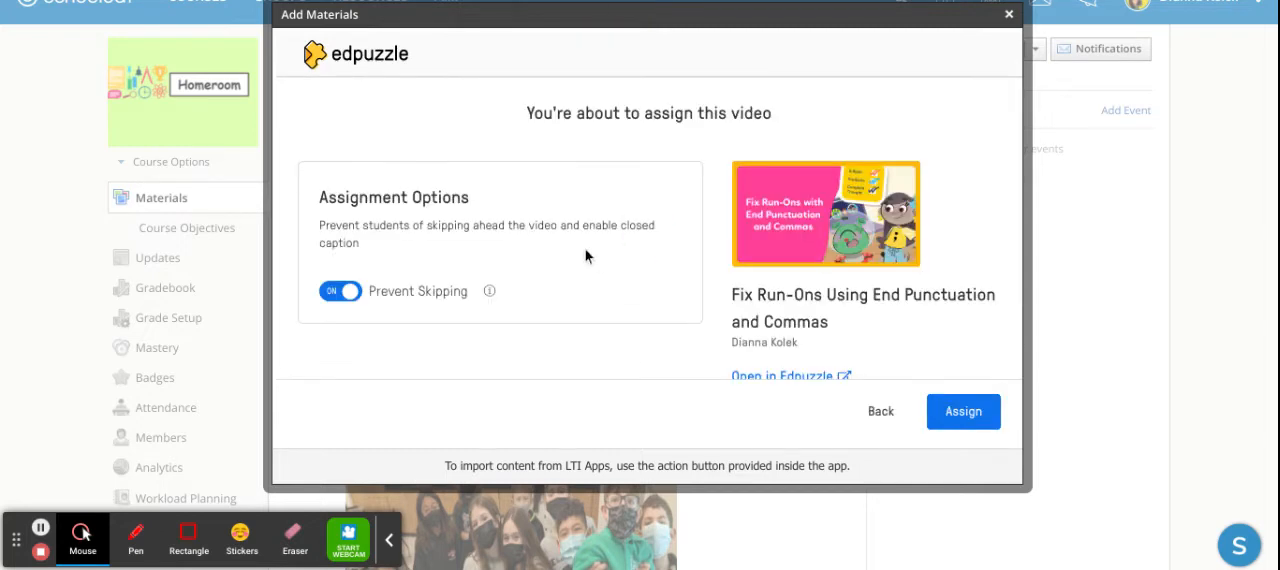
mouse_move(932, 197)
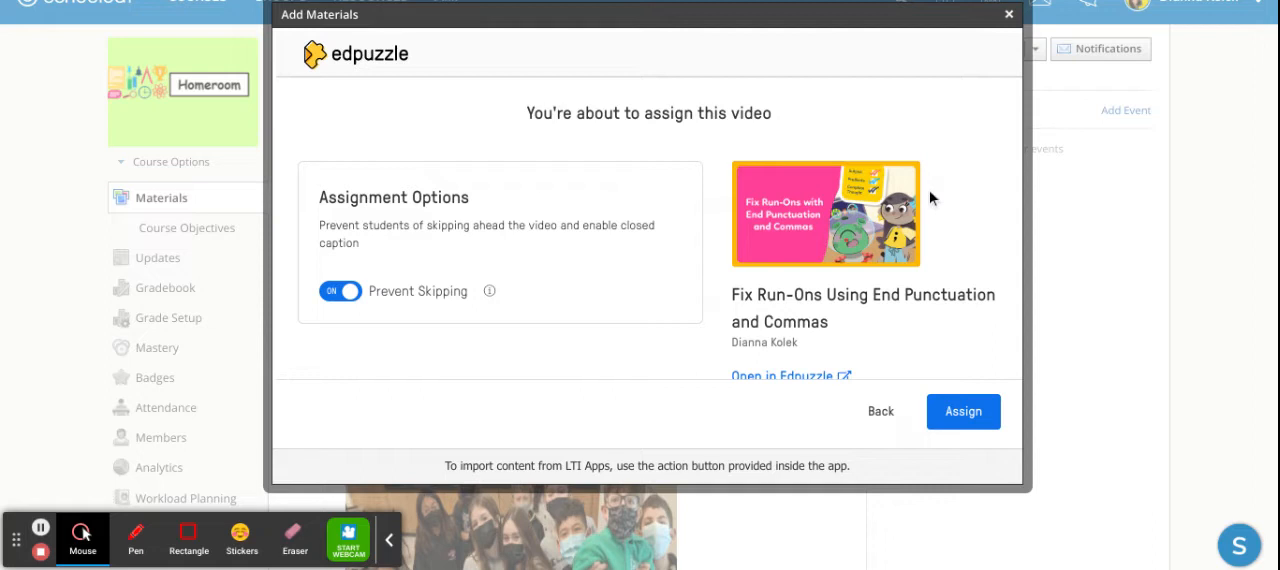
mouse_move(355, 300)
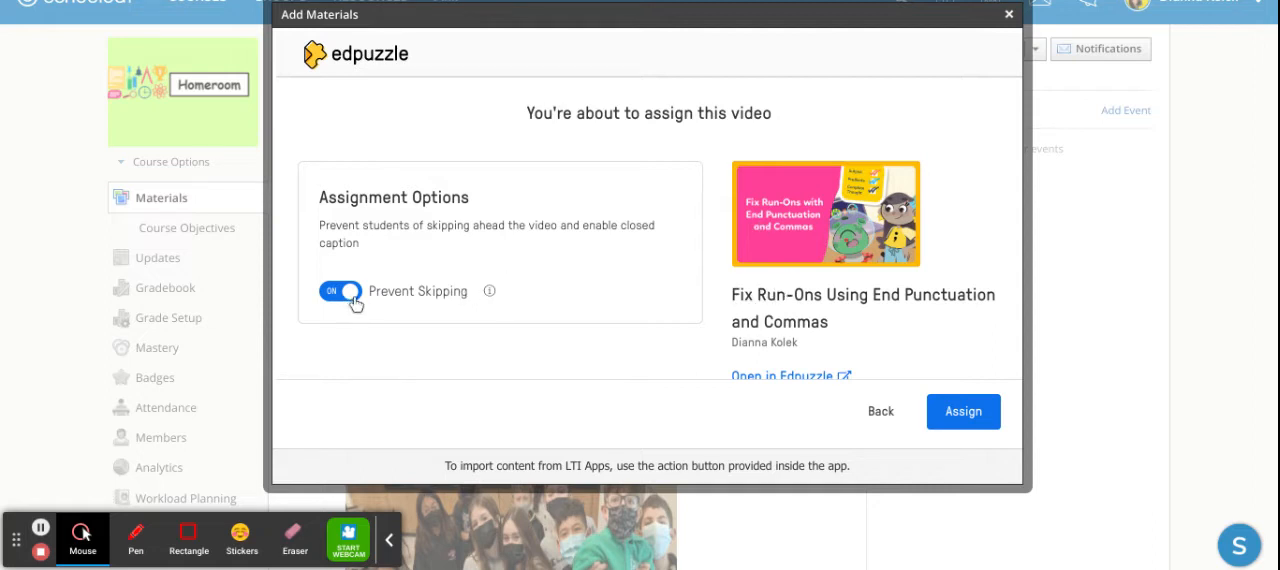
mouse_move(396, 307)
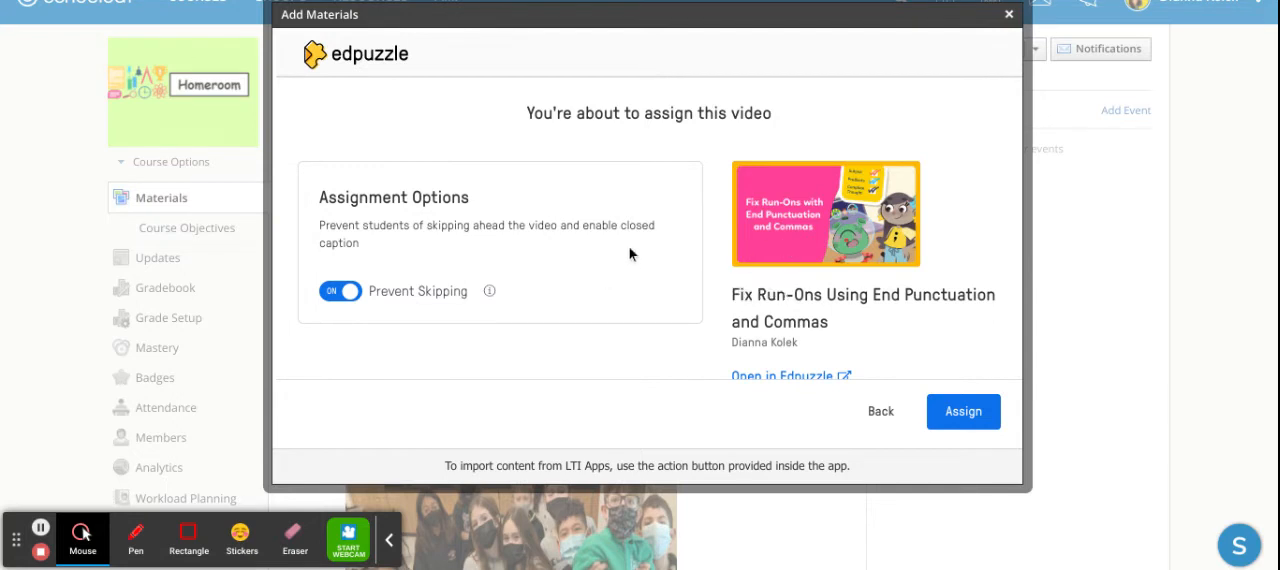
mouse_move(674, 312)
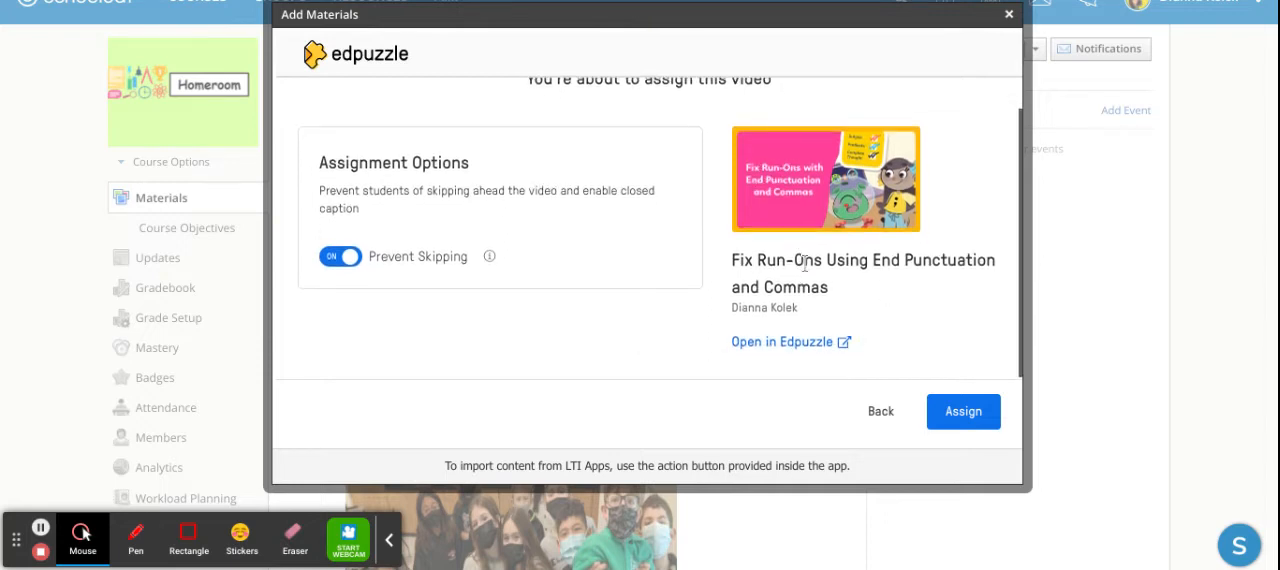
left_click(963, 412)
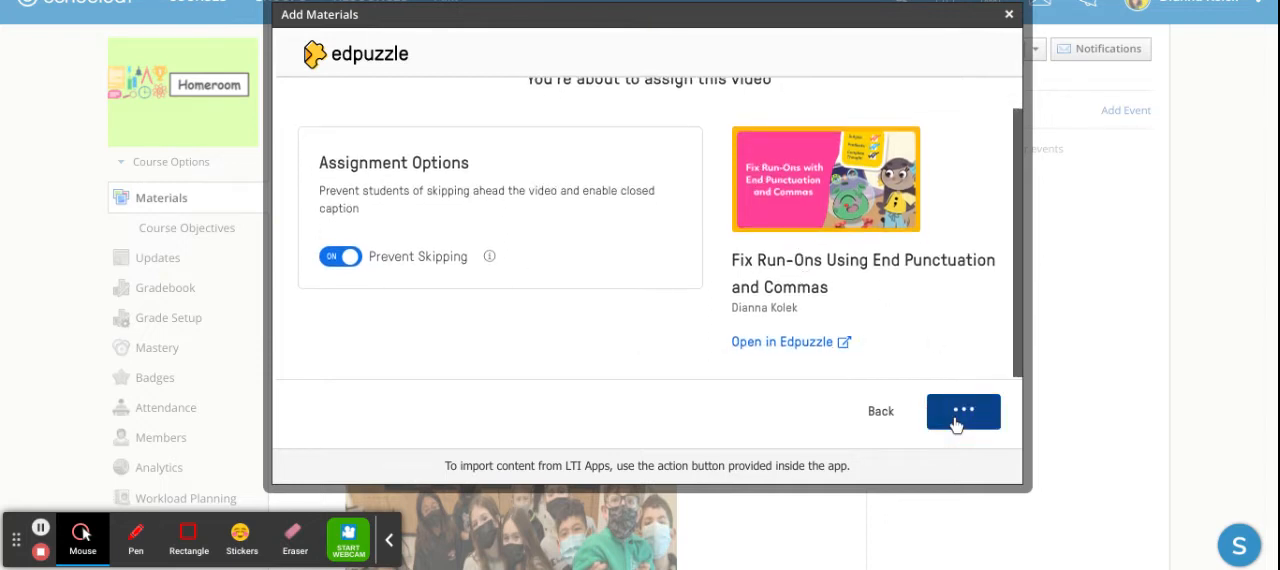
left_click(963, 412)
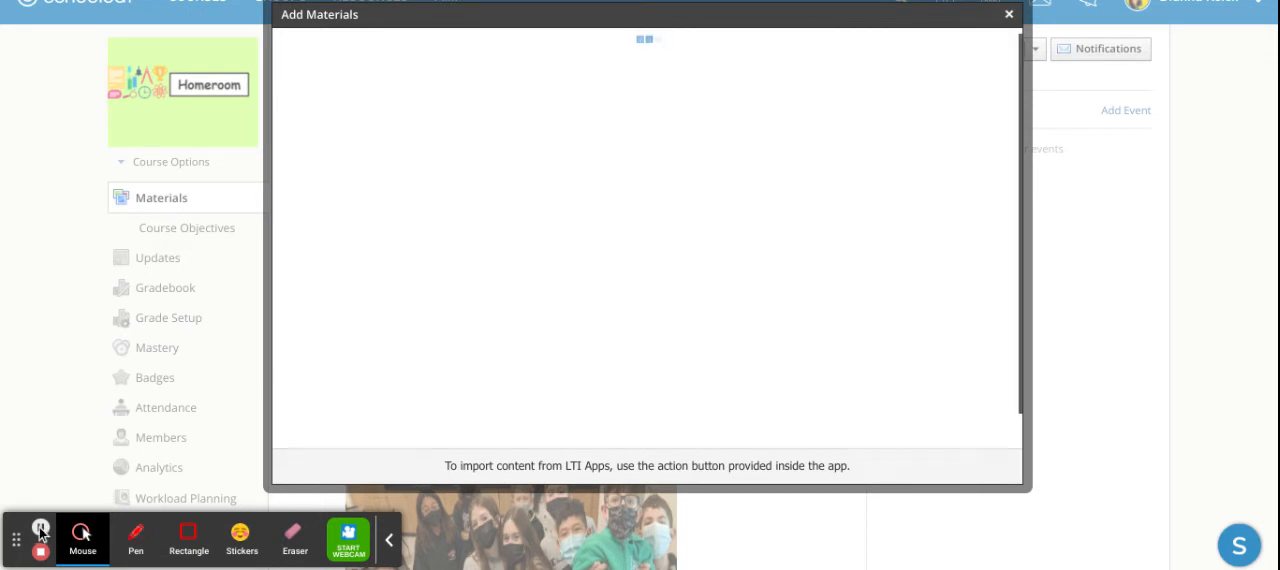
Step: Retitle the item '5/23 Fix Run-Ons…', keep grading enabled, and save with due date 5/24/22
left_click(1008, 15)
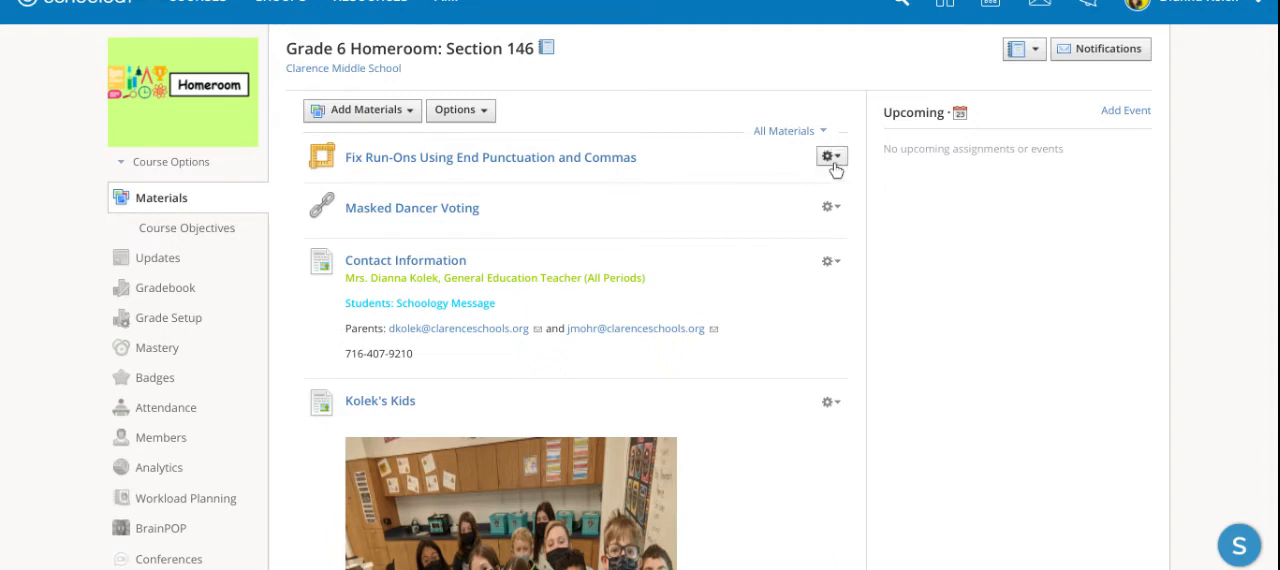
left_click(829, 157)
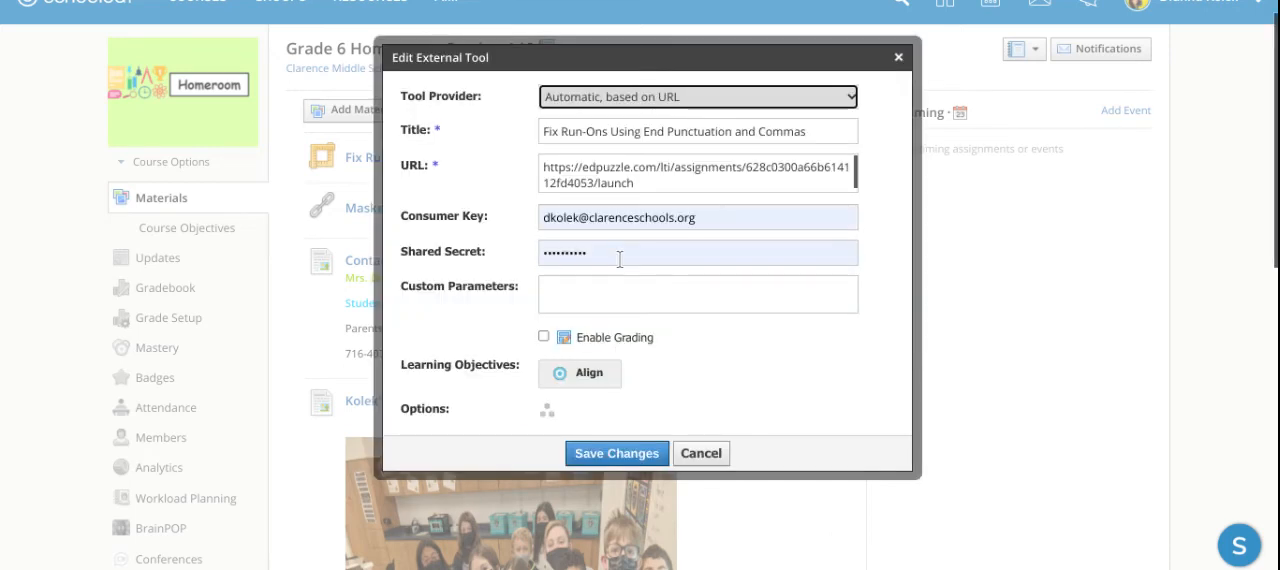
left_click(544, 337)
type("5")
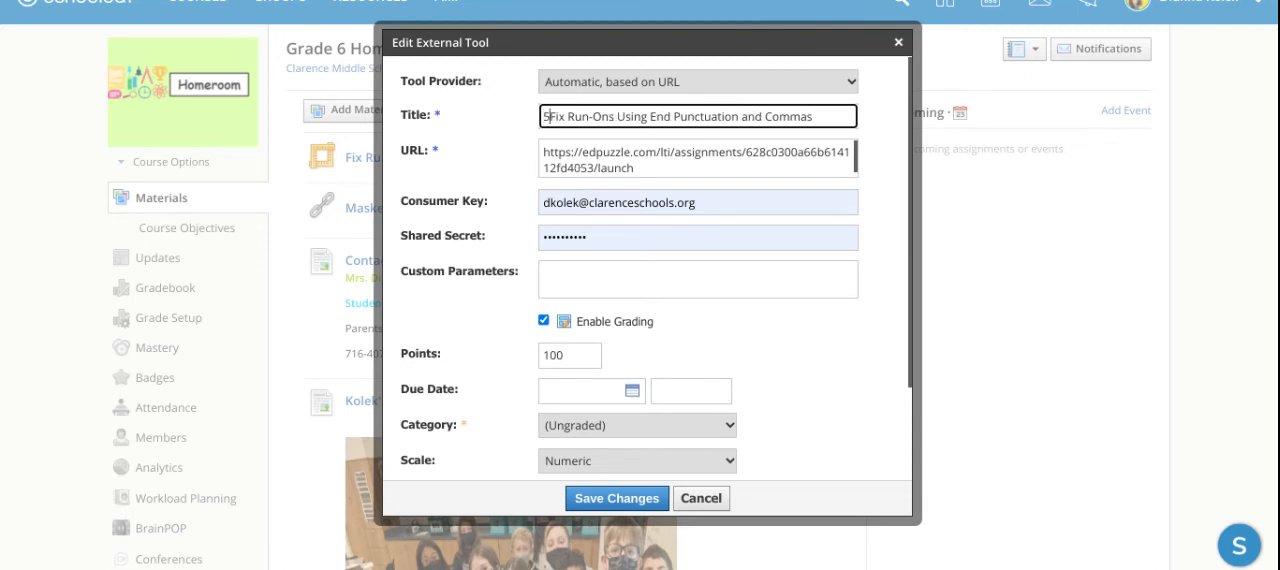
type("/23")
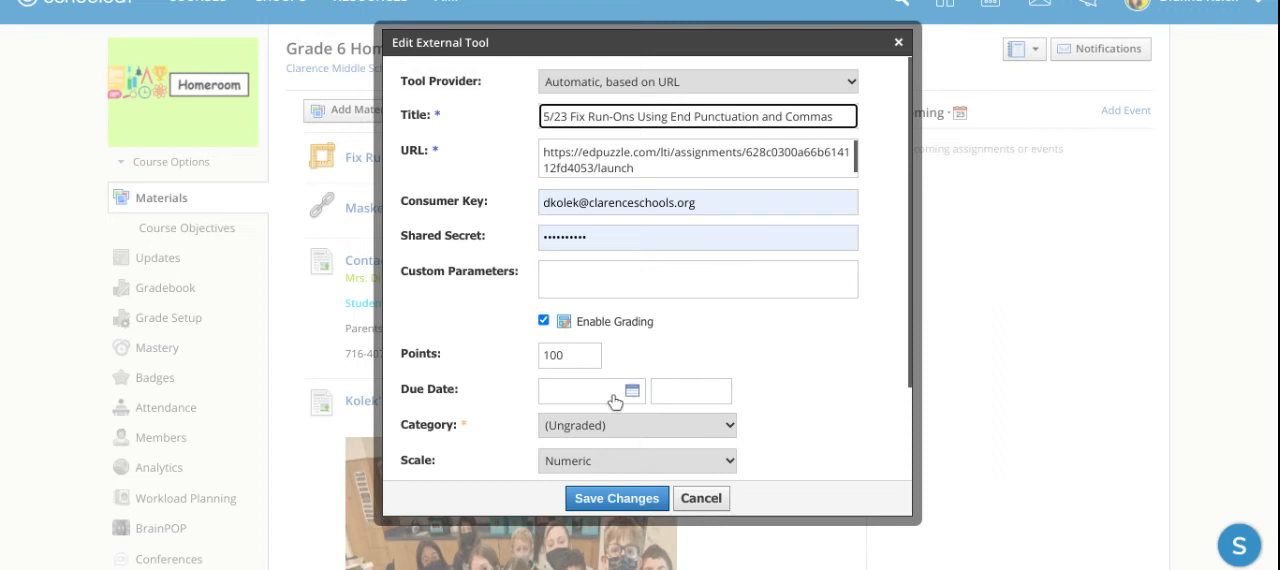
mouse_move(616, 399)
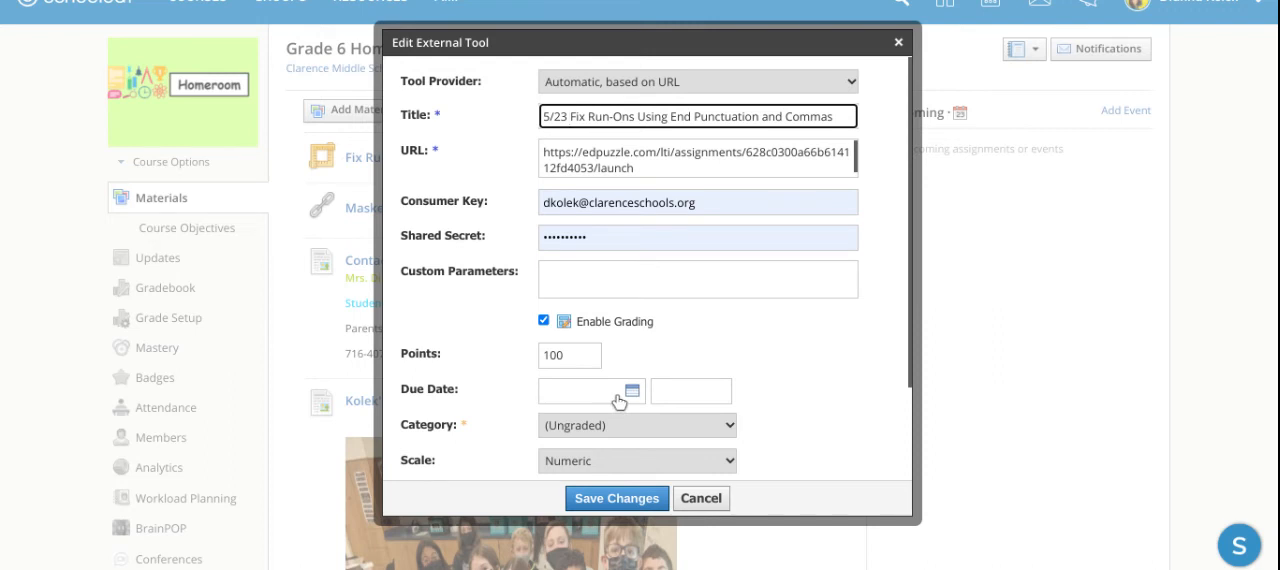
mouse_move(618, 400)
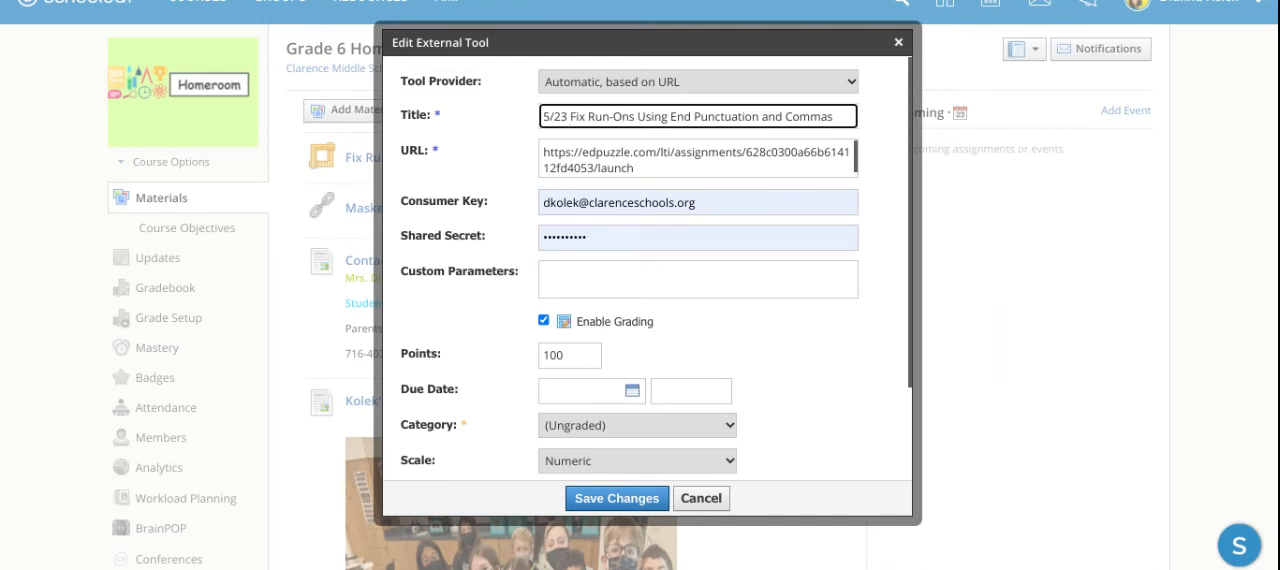
left_click(590, 391)
type("5/24/22")
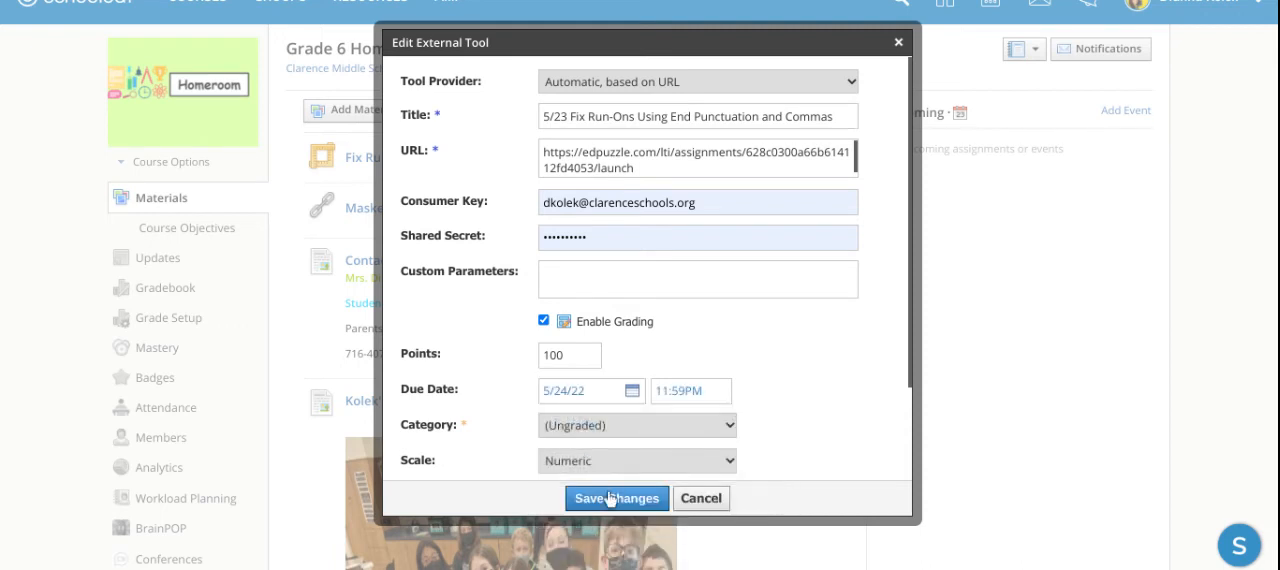
left_click(615, 498)
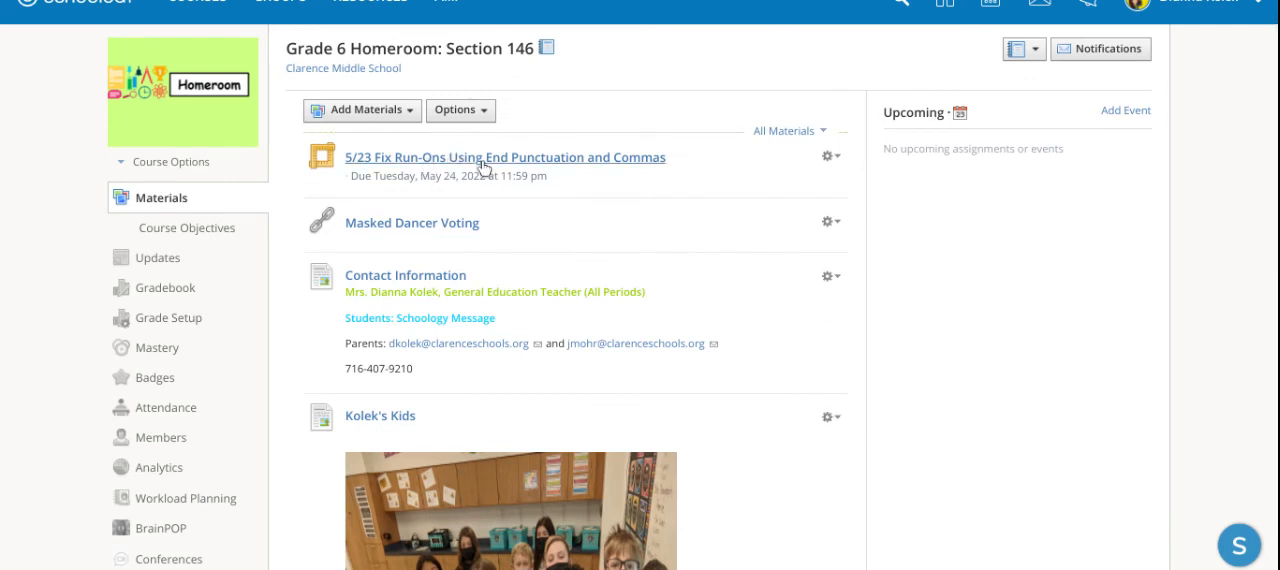
mouse_move(828, 156)
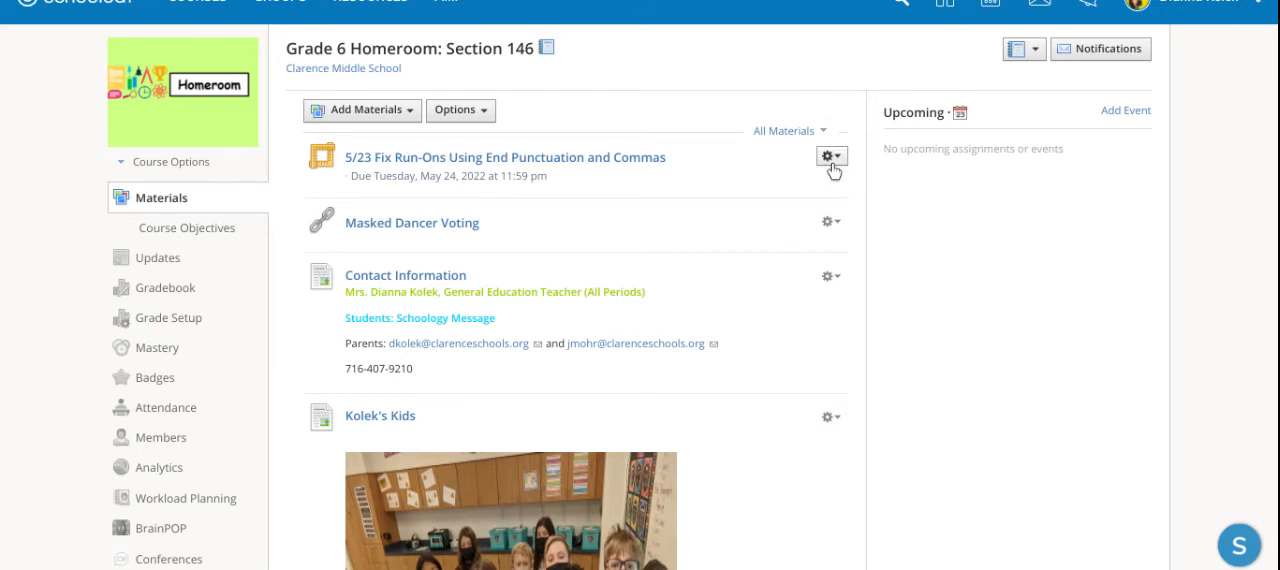
Step: Delete the 5/23 Fix Run-Ons assignment through its gear menu and check the materials list
left_click(830, 156)
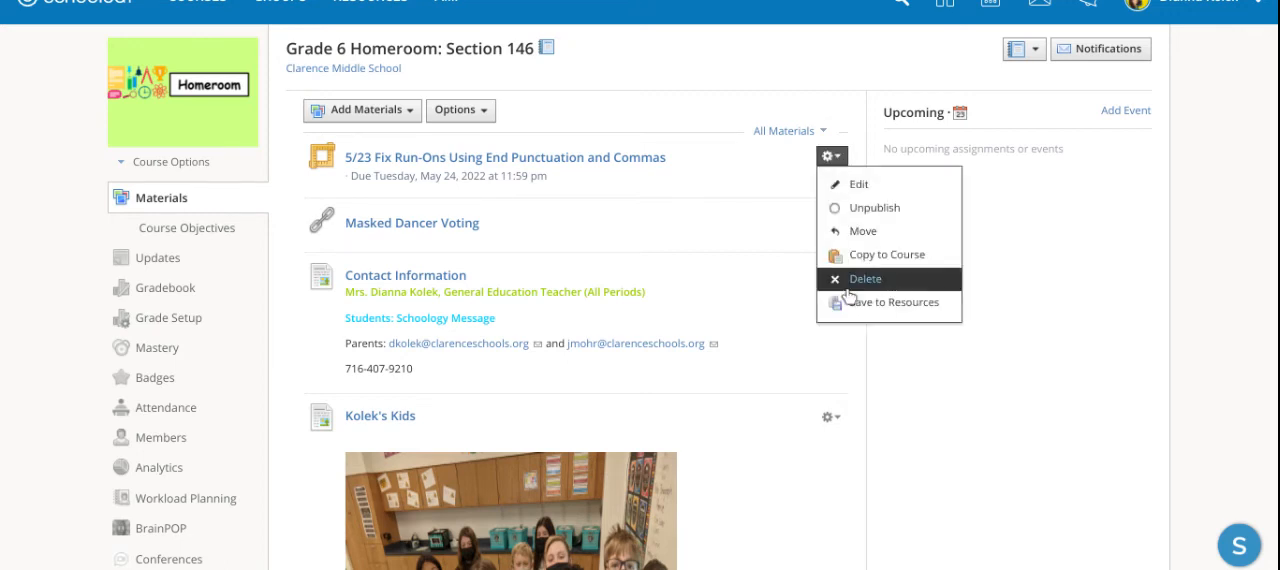
left_click(865, 279)
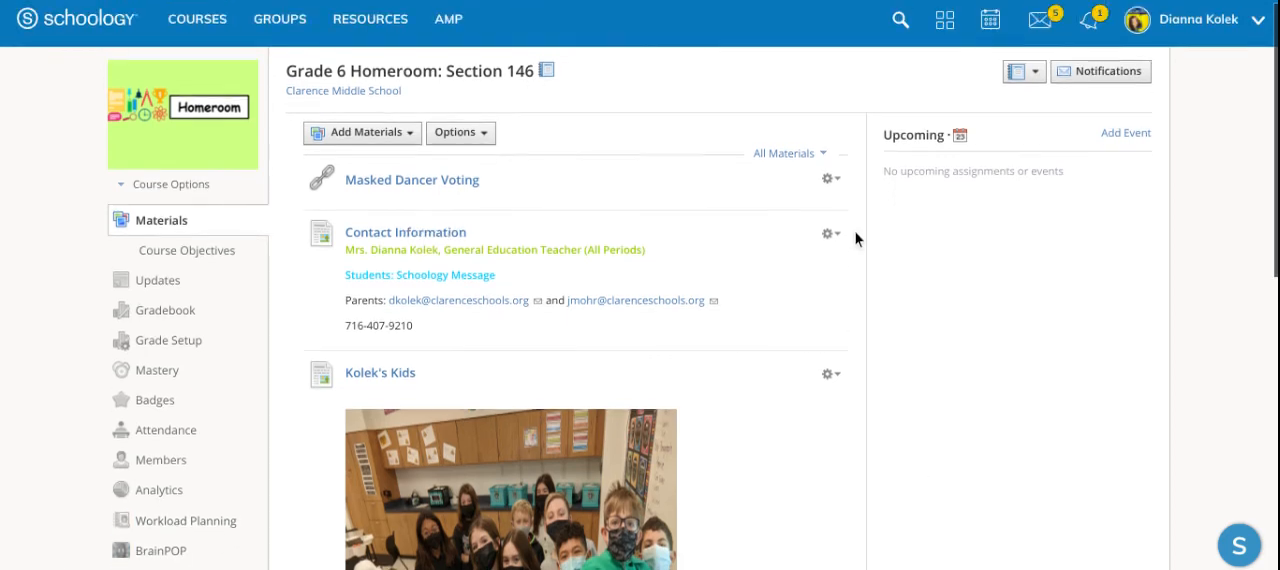
scroll("down", 3)
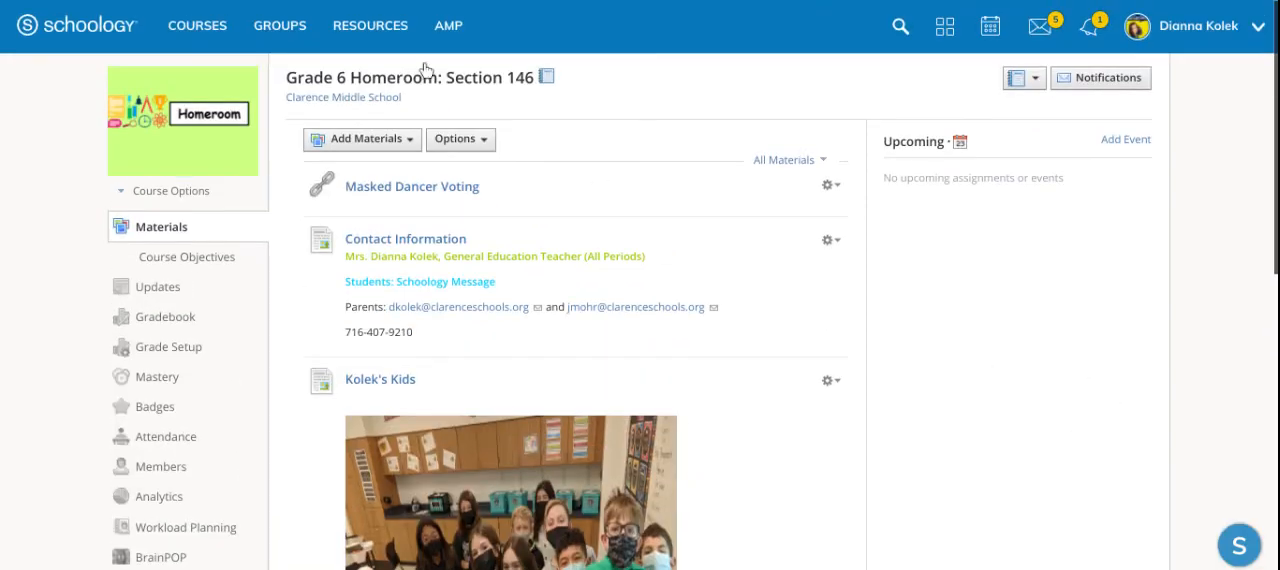
mouse_move(812, 139)
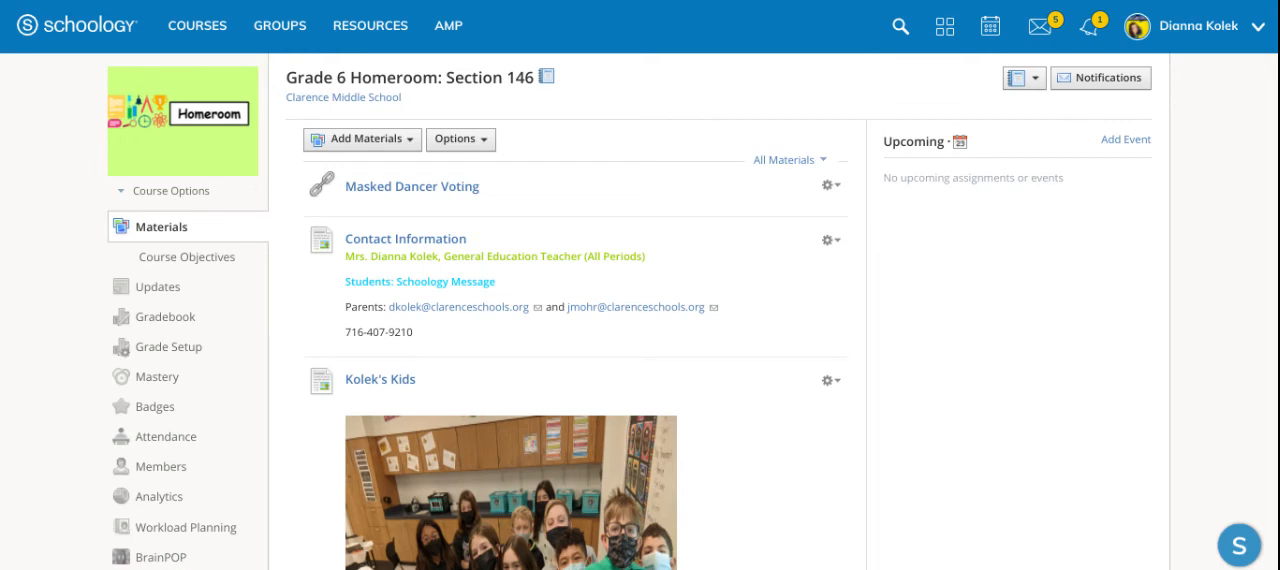
mouse_move(125, 347)
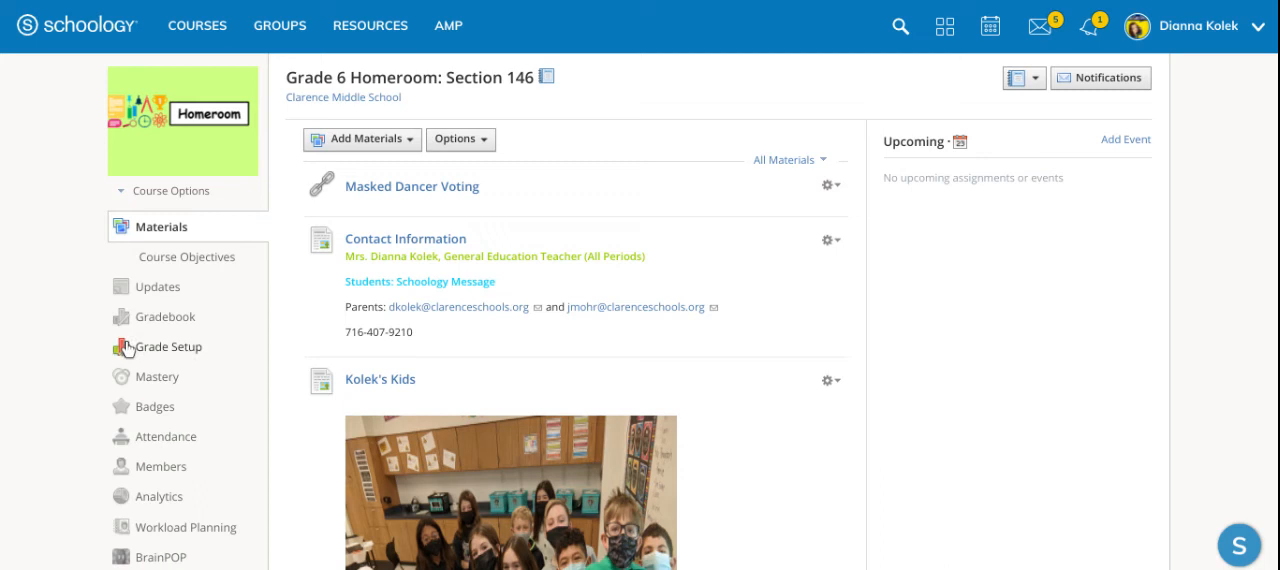
scroll("down", 3)
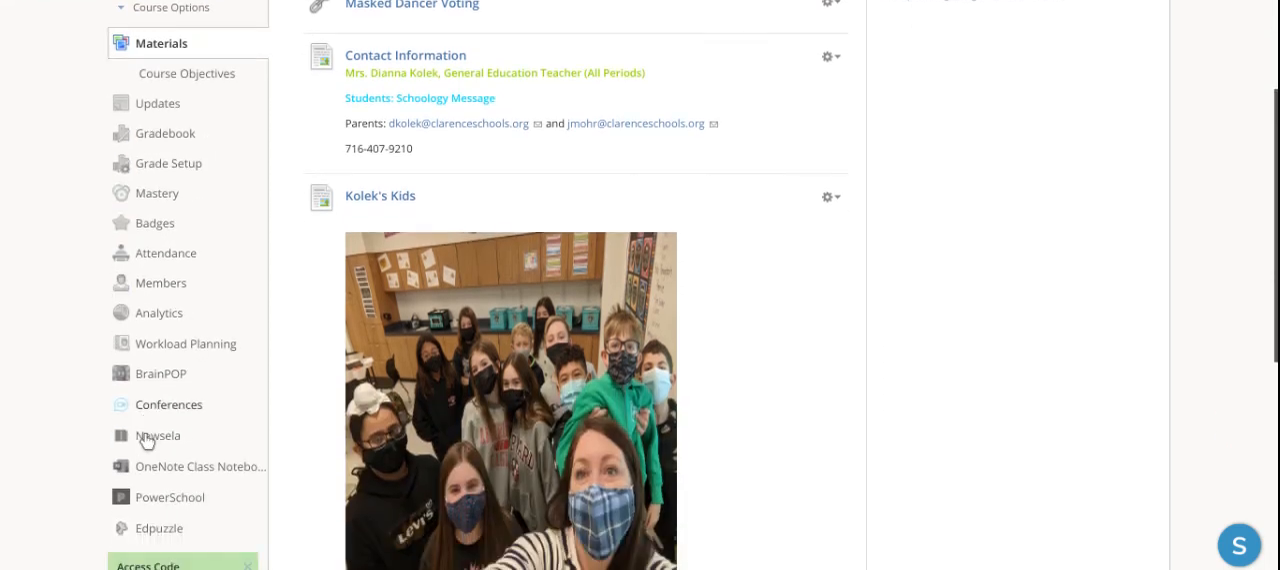
scroll("up", 3)
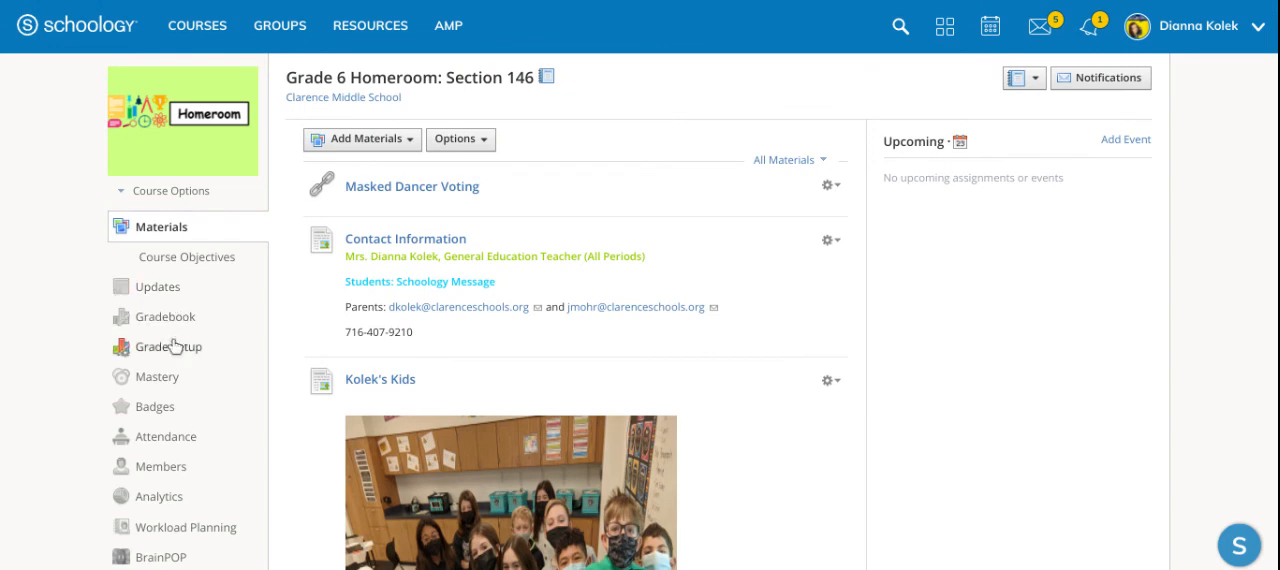
mouse_move(197, 26)
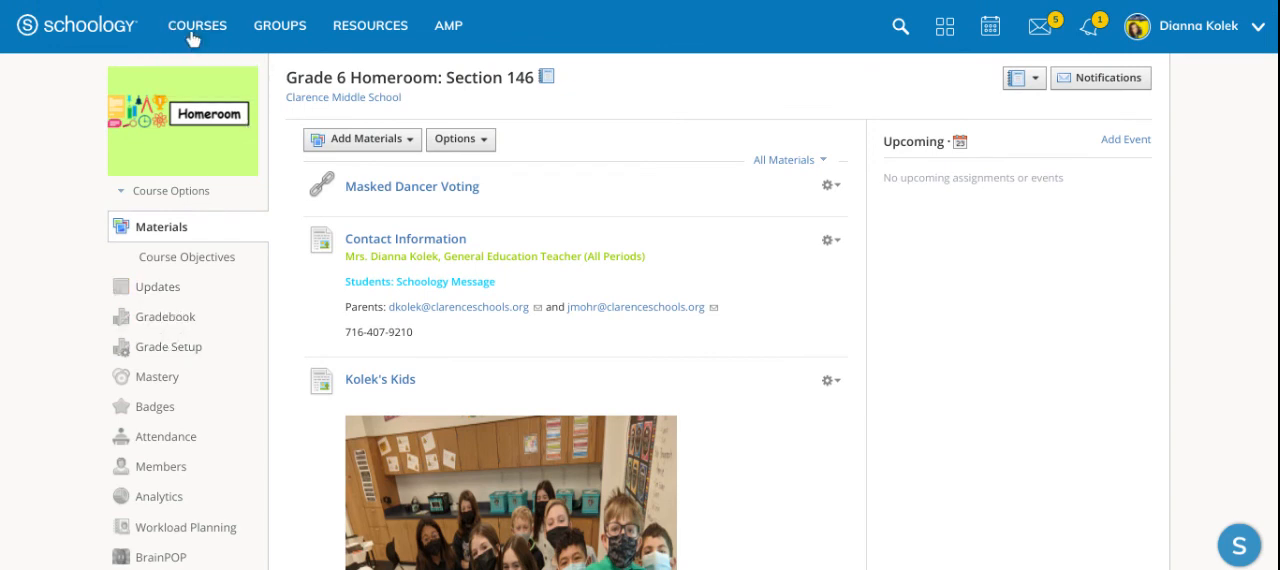
Step: Open Language Arts 6: Section 17, 19, 20, 21, 22 from Courses and go to Gradebook
left_click(196, 25)
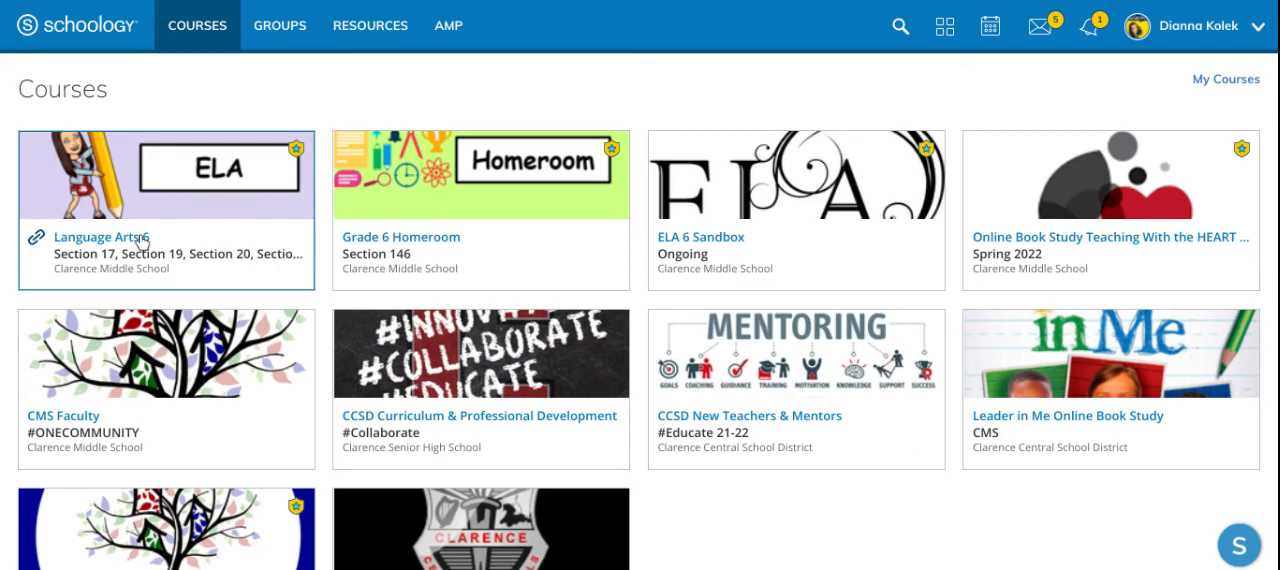
left_click(97, 237)
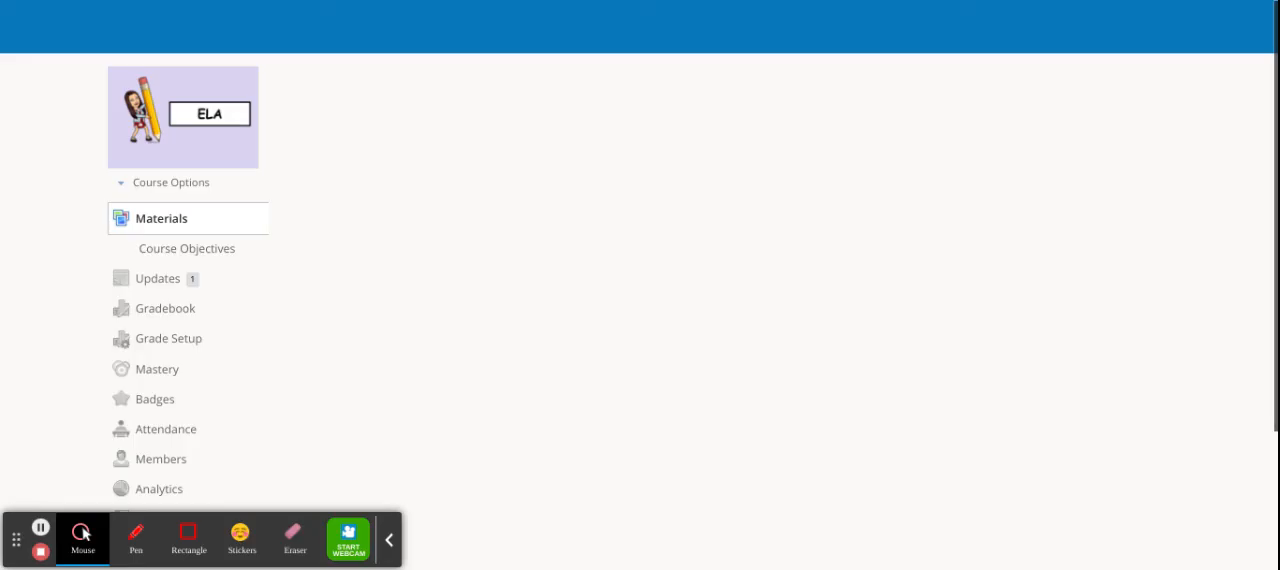
left_click(160, 218)
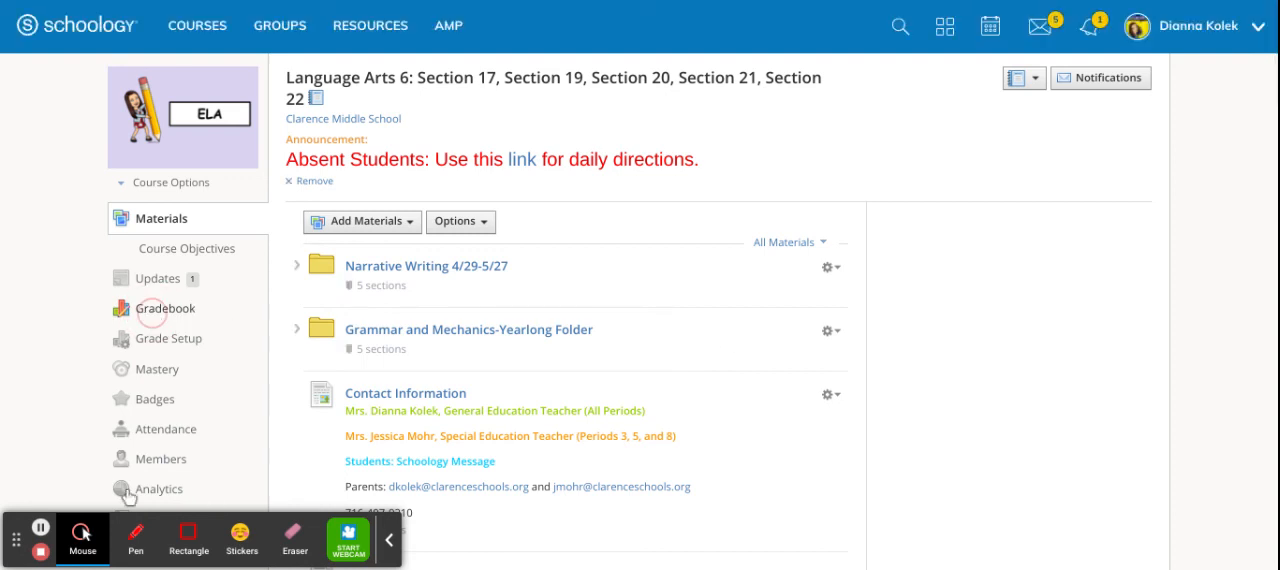
left_click(166, 308)
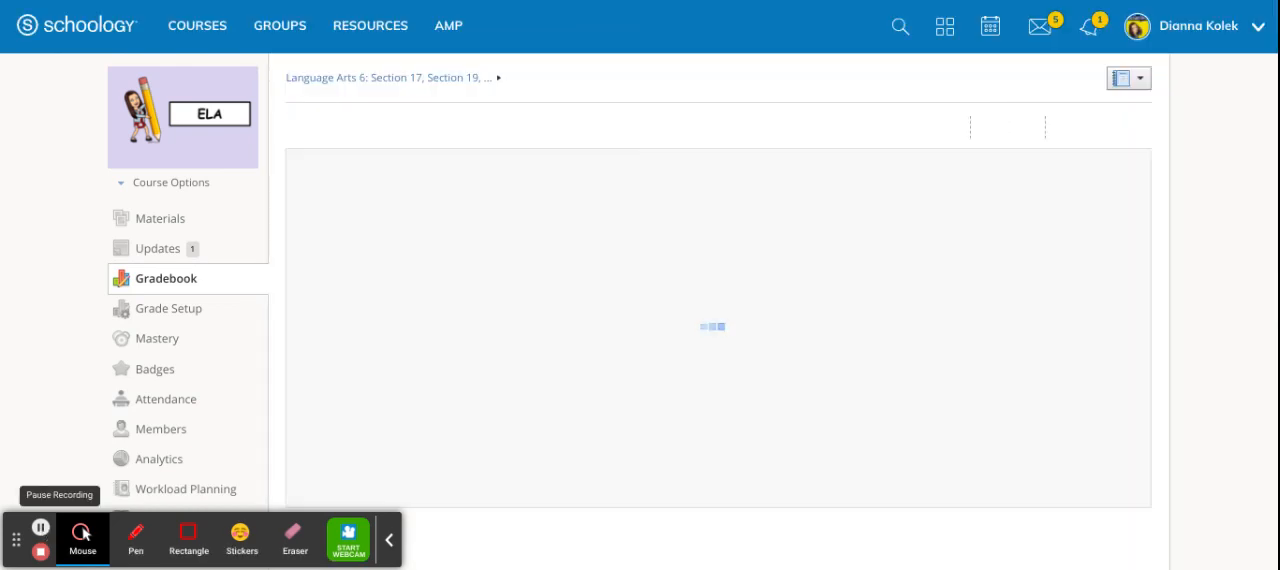
Step: Re-enter 92 as the first student's 5/23 Figurative Language Game Show score
left_click(165, 278)
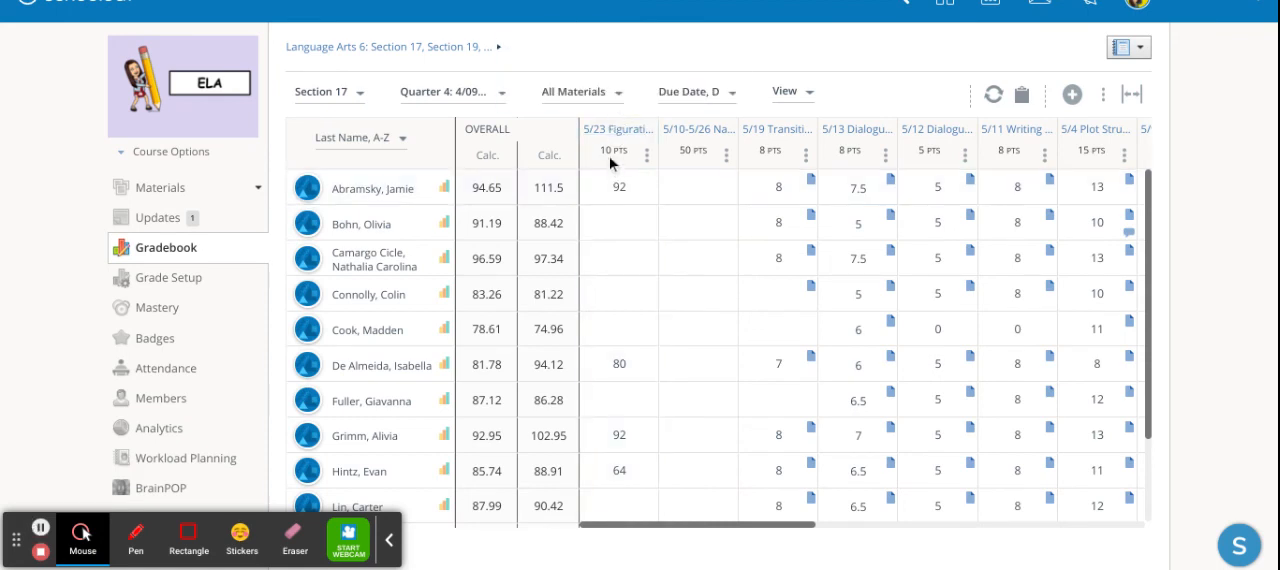
mouse_move(617, 129)
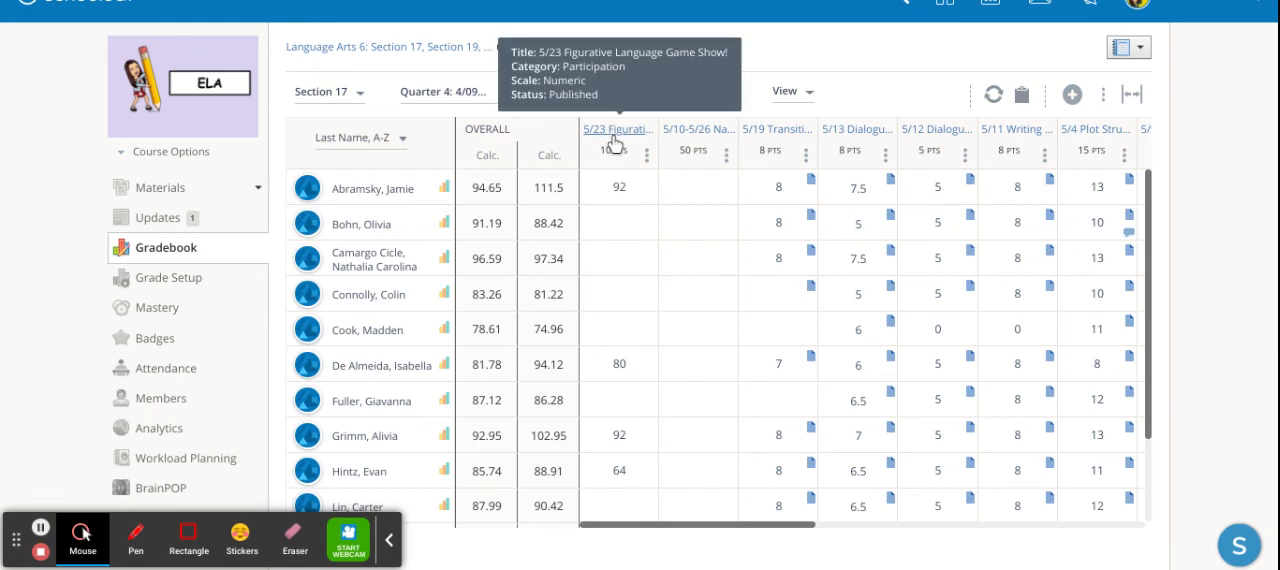
mouse_move(610, 150)
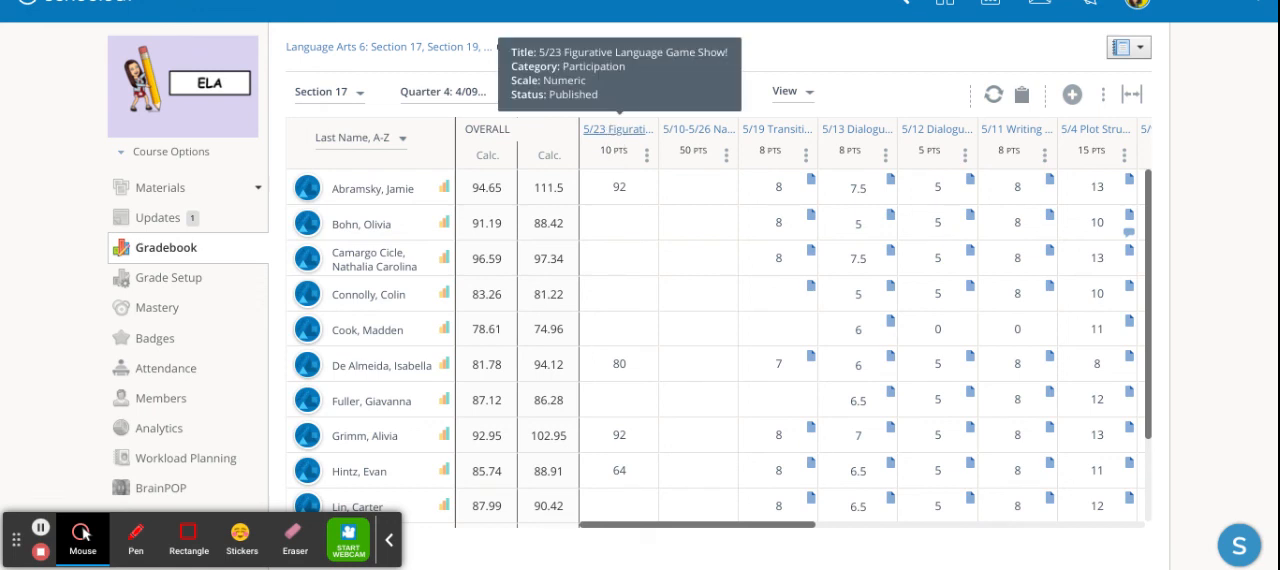
left_click(619, 187)
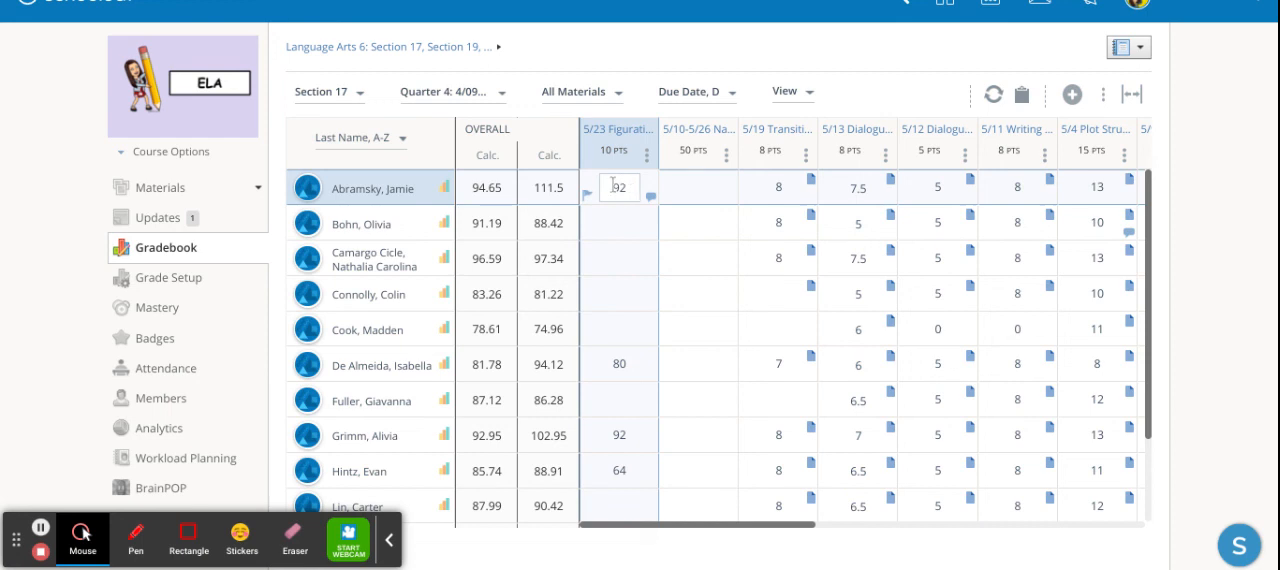
type("92")
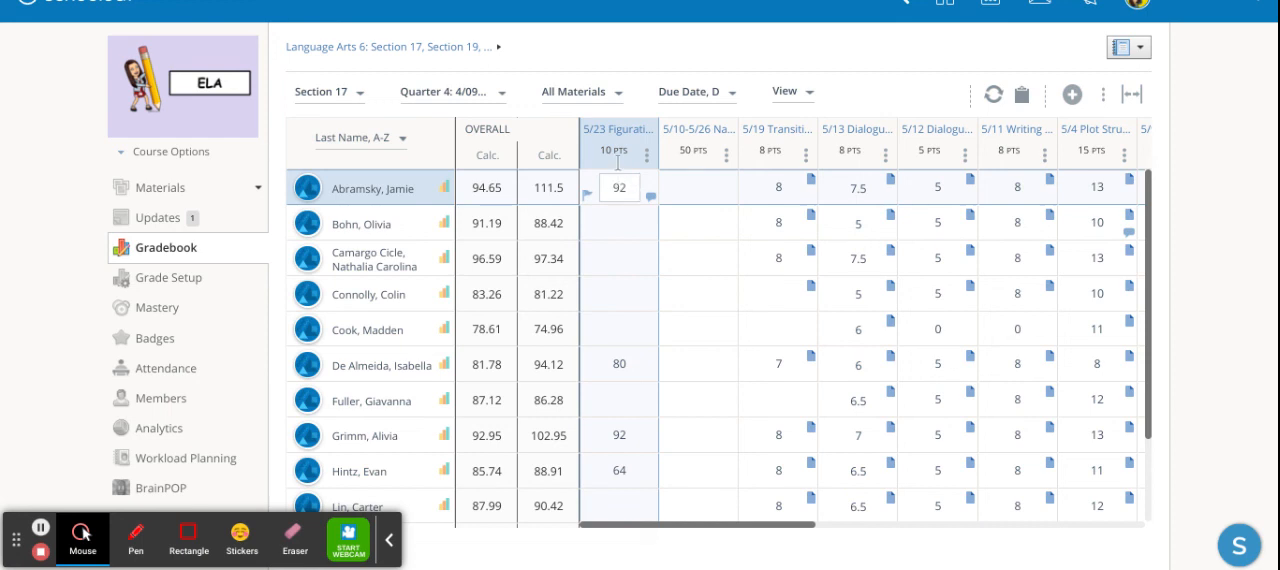
left_click(638, 210)
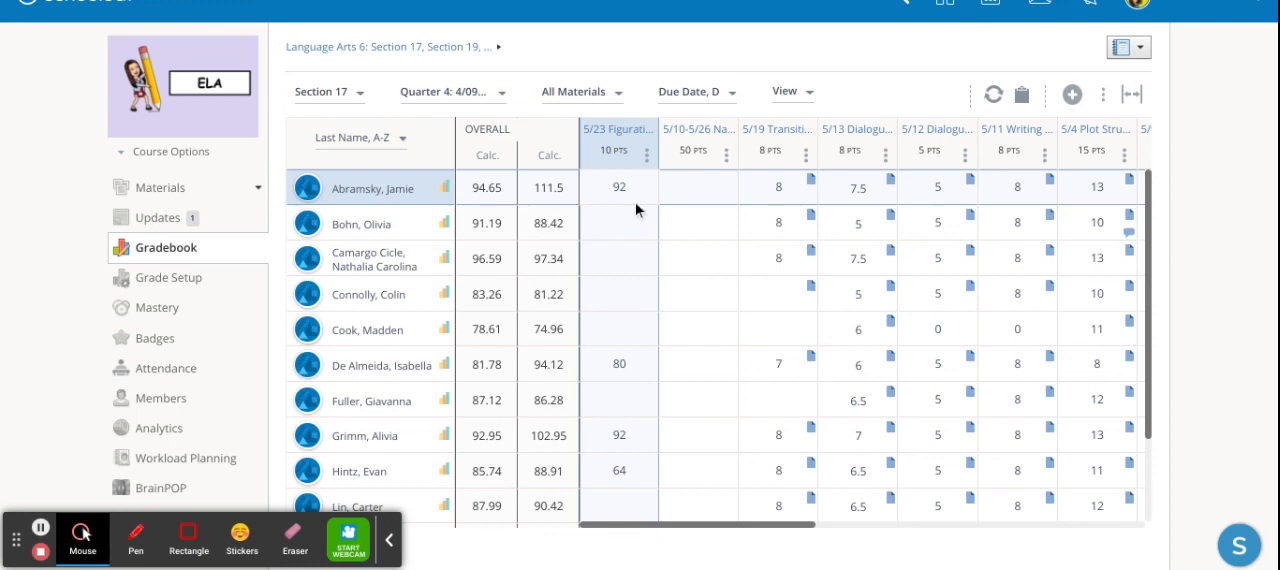
left_click(619, 187)
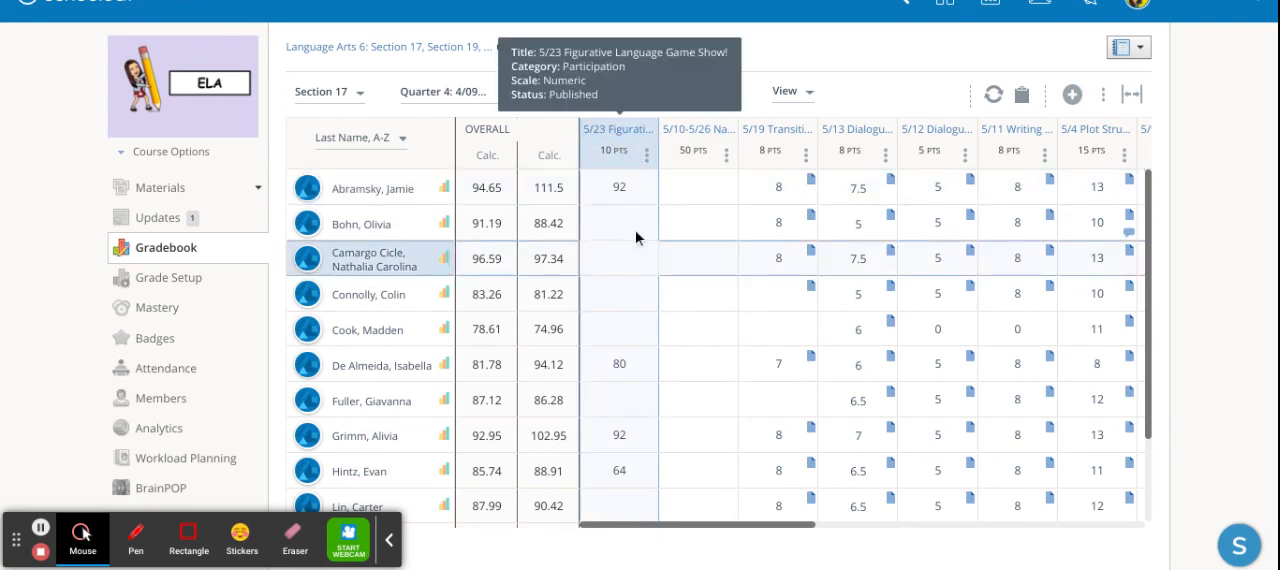
left_click(618, 187)
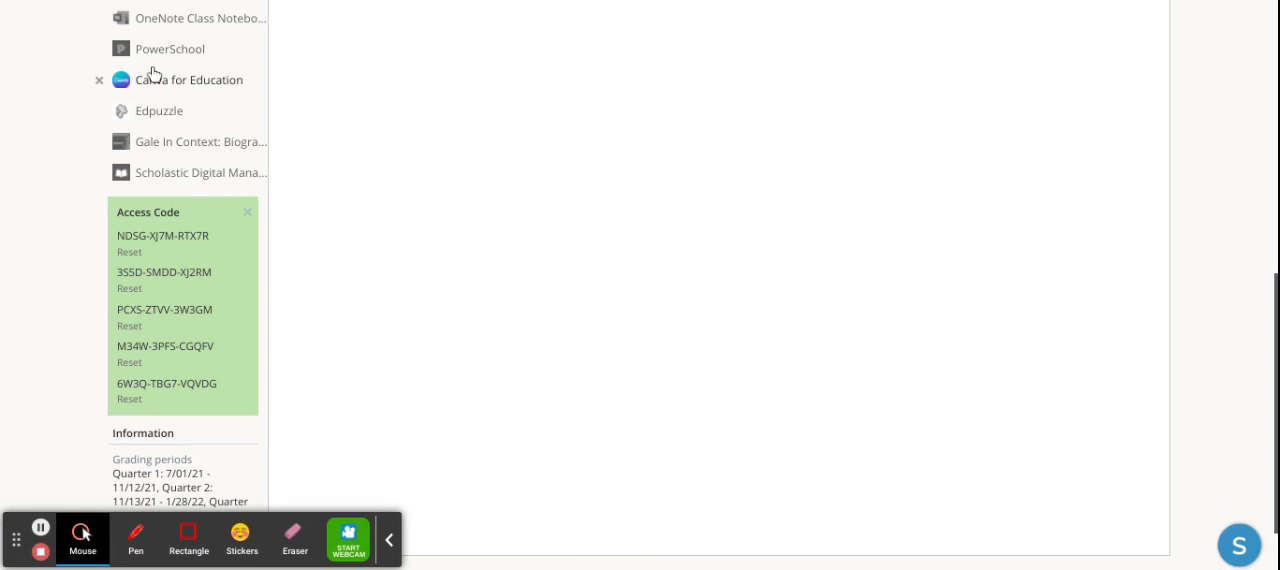
mouse_move(157, 108)
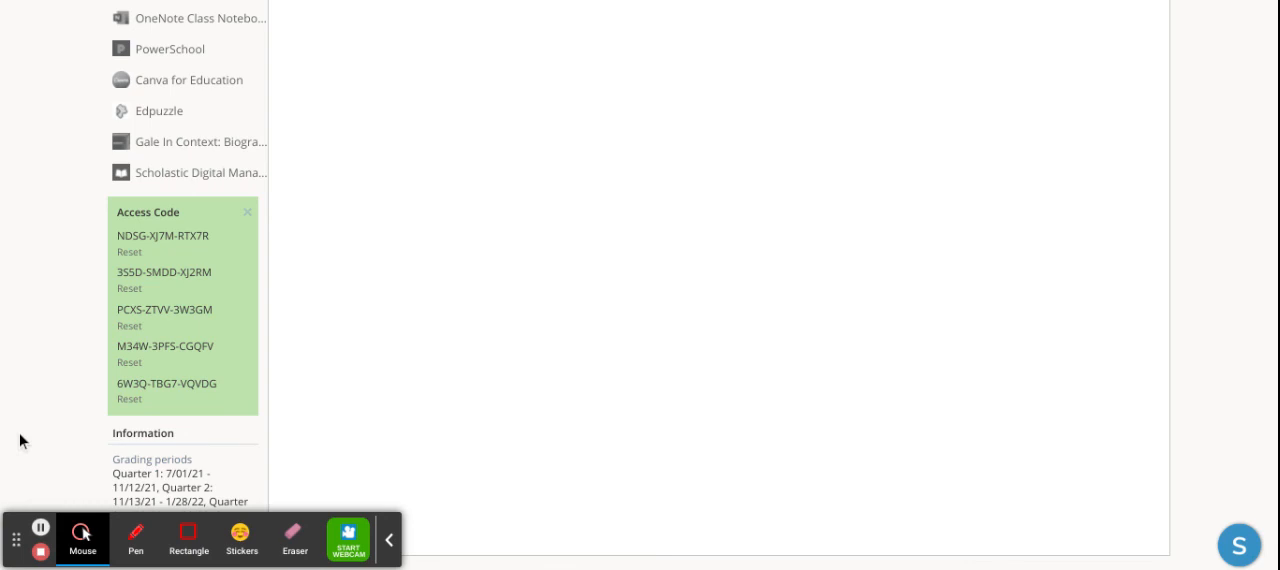
mouse_move(34, 457)
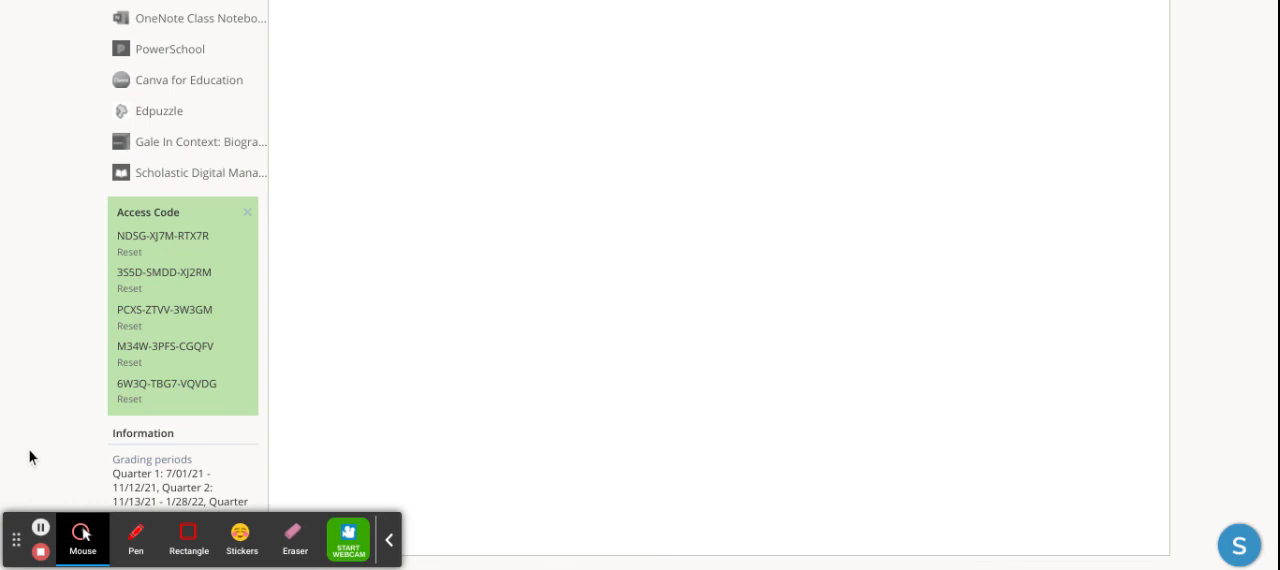
mouse_move(40, 542)
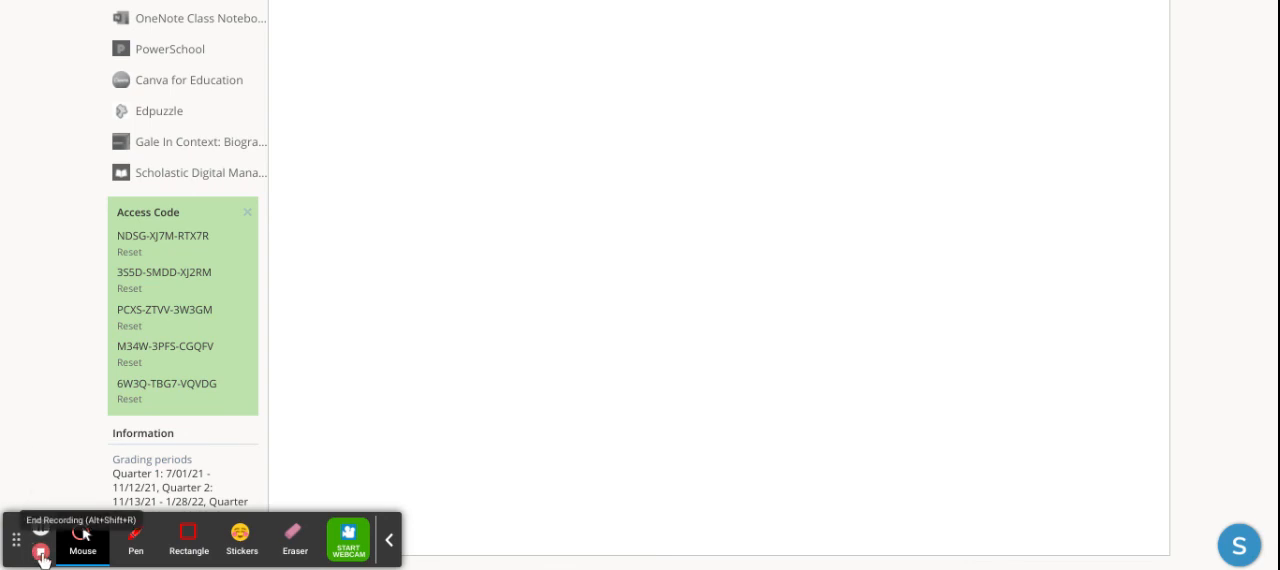